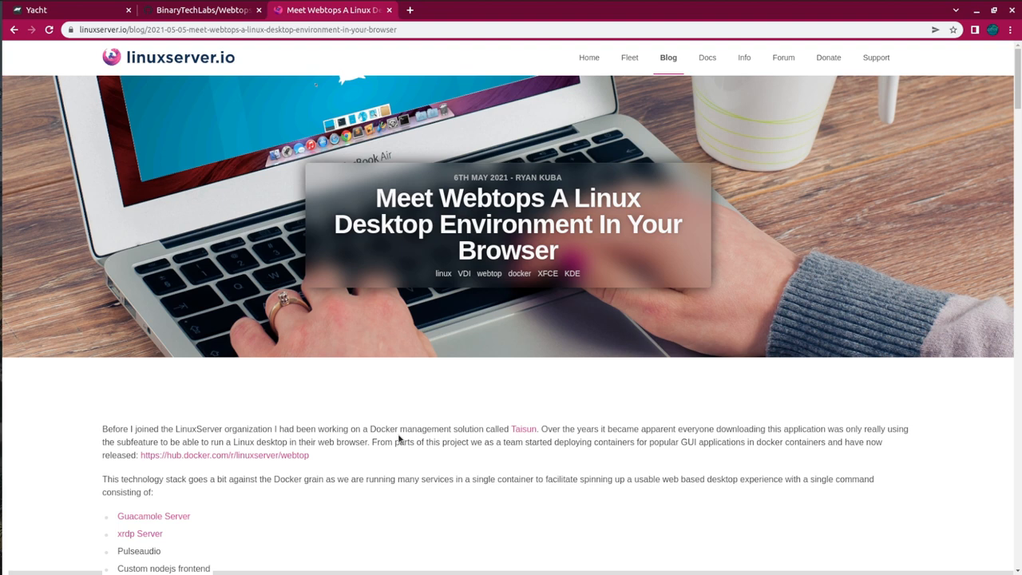
pyautogui.moveTo(407, 435)
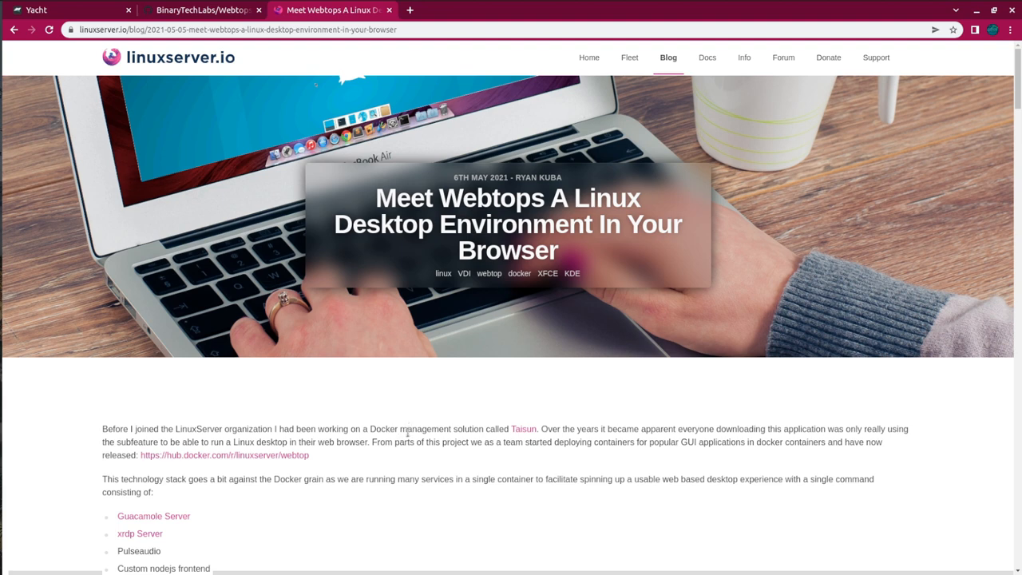
# Scroll through the page, then bring up the Webtops repository and zoom it in.
pyautogui.scroll(-3)
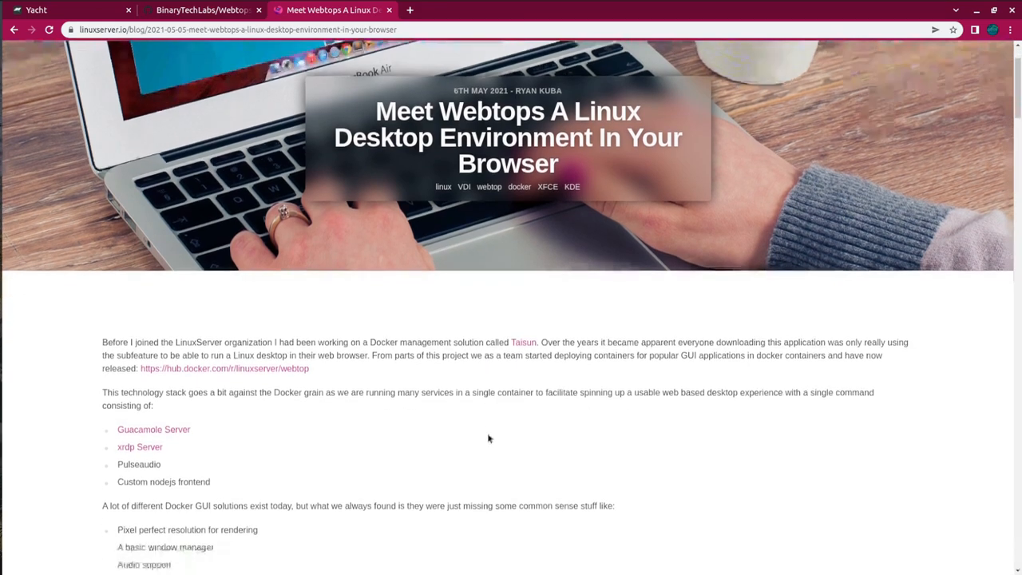
pyautogui.scroll(-3)
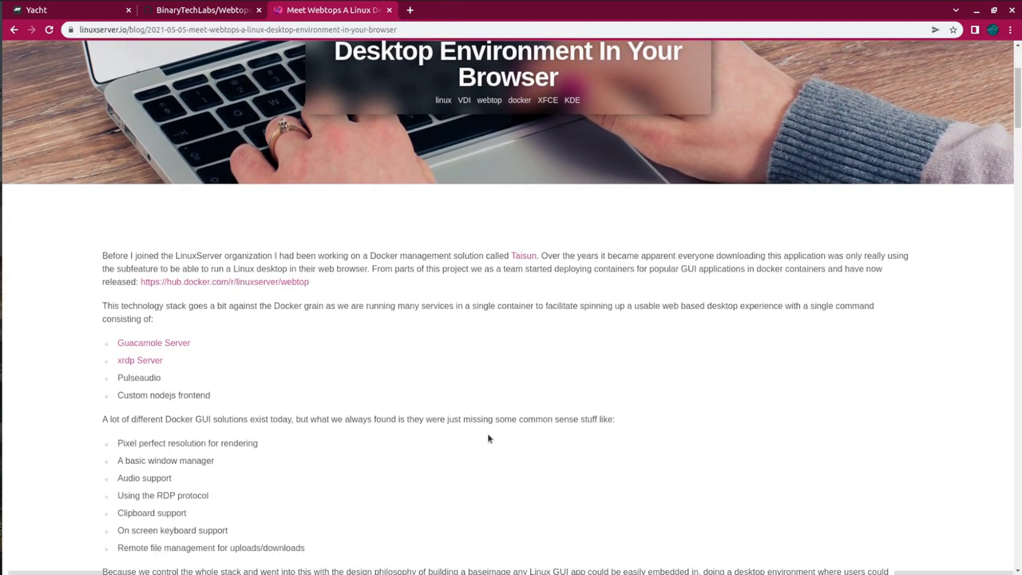
pyautogui.scroll(-3)
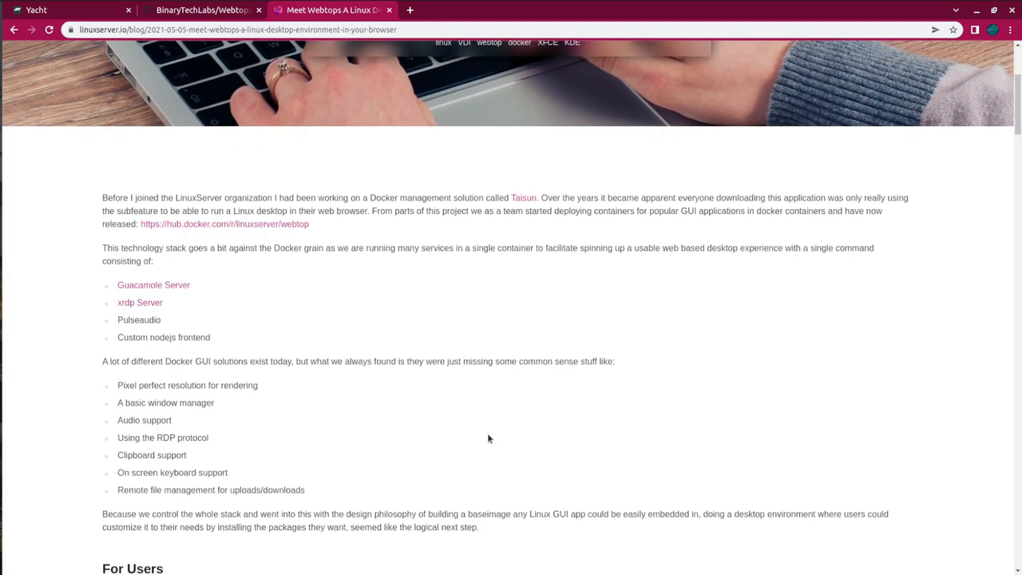
pyautogui.scroll(-3)
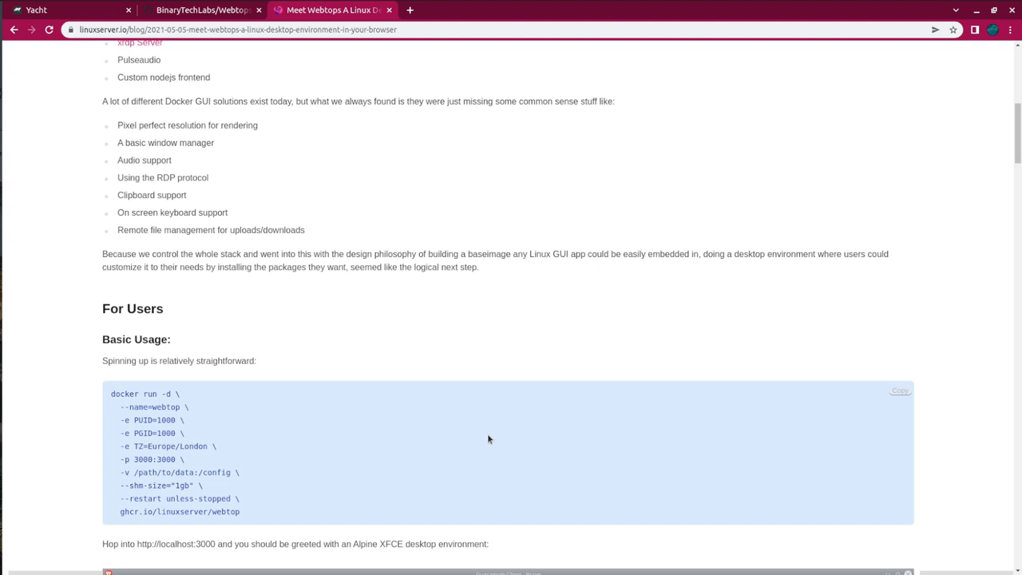
pyautogui.scroll(-3)
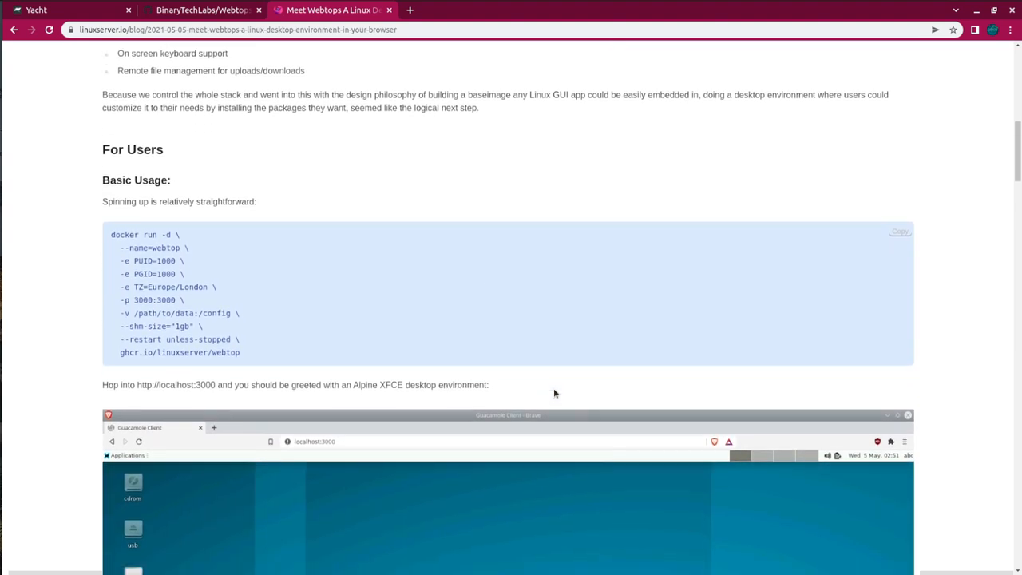
pyautogui.scroll(-3)
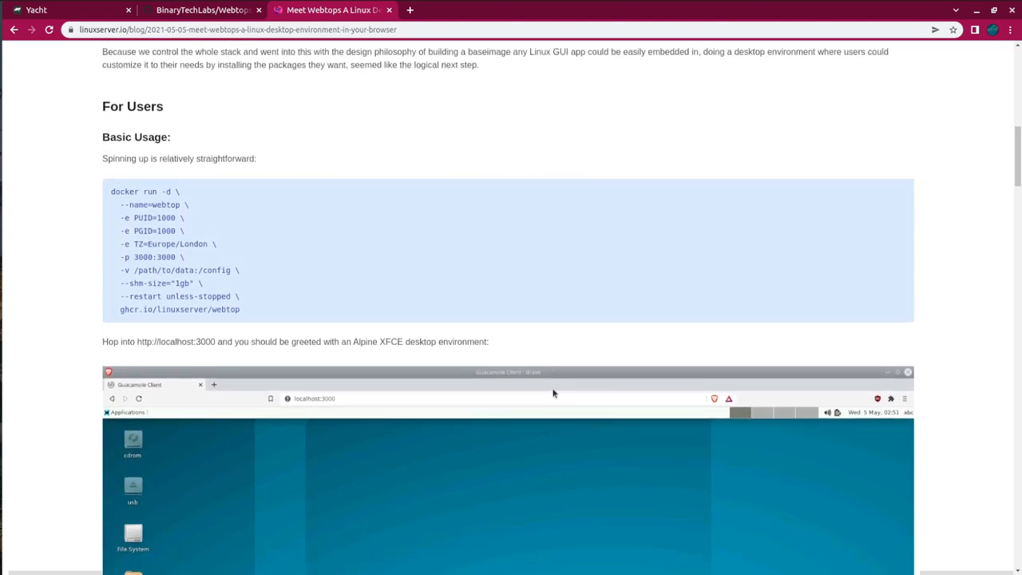
pyautogui.scroll(-3)
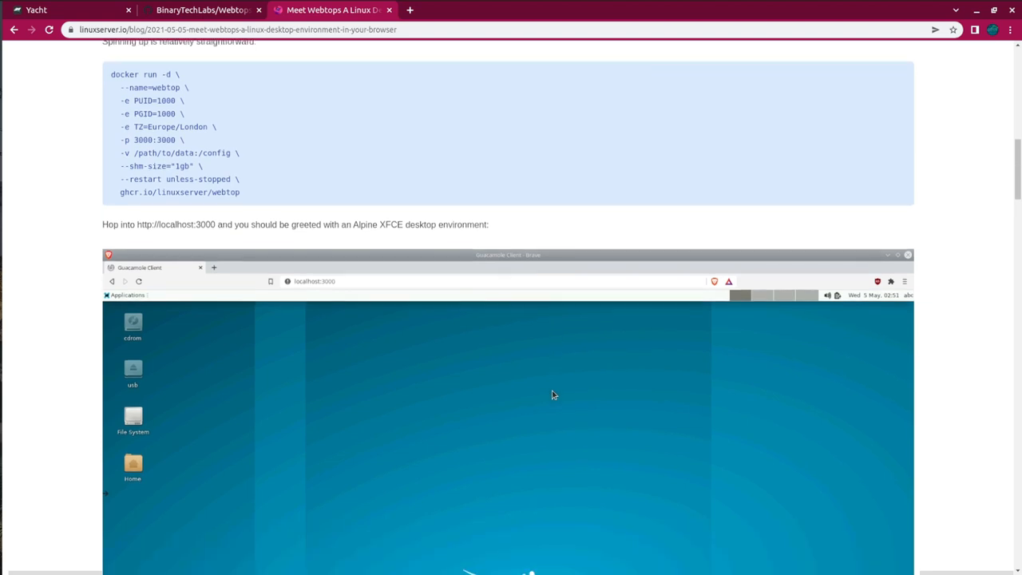
pyautogui.scroll(-3)
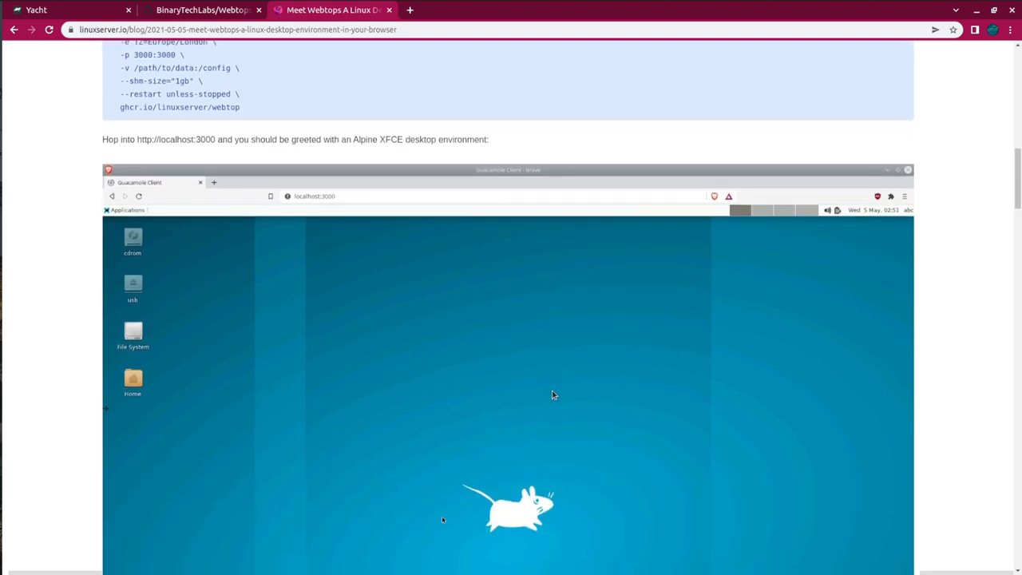
pyautogui.scroll(-3)
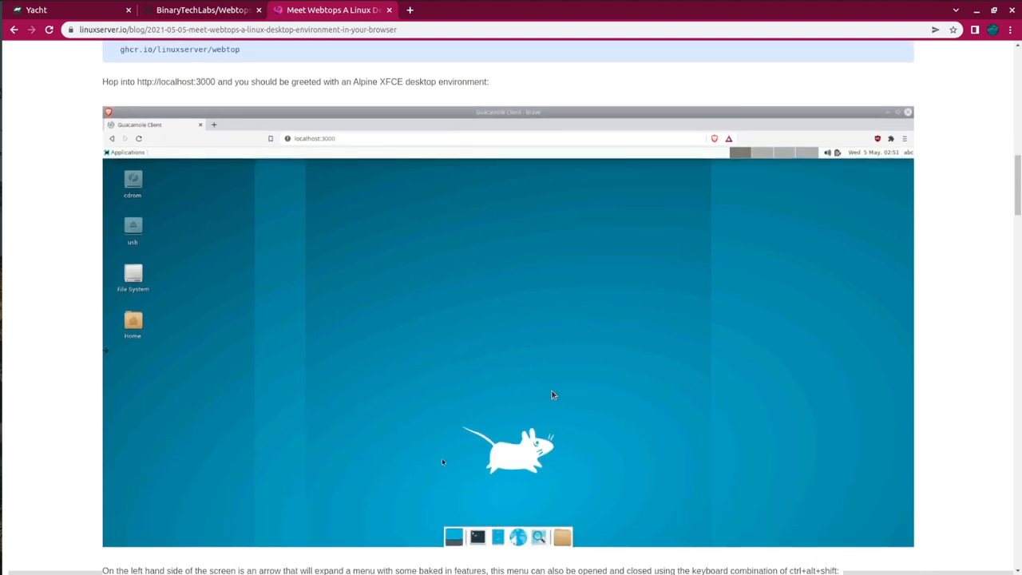
pyautogui.scroll(-3)
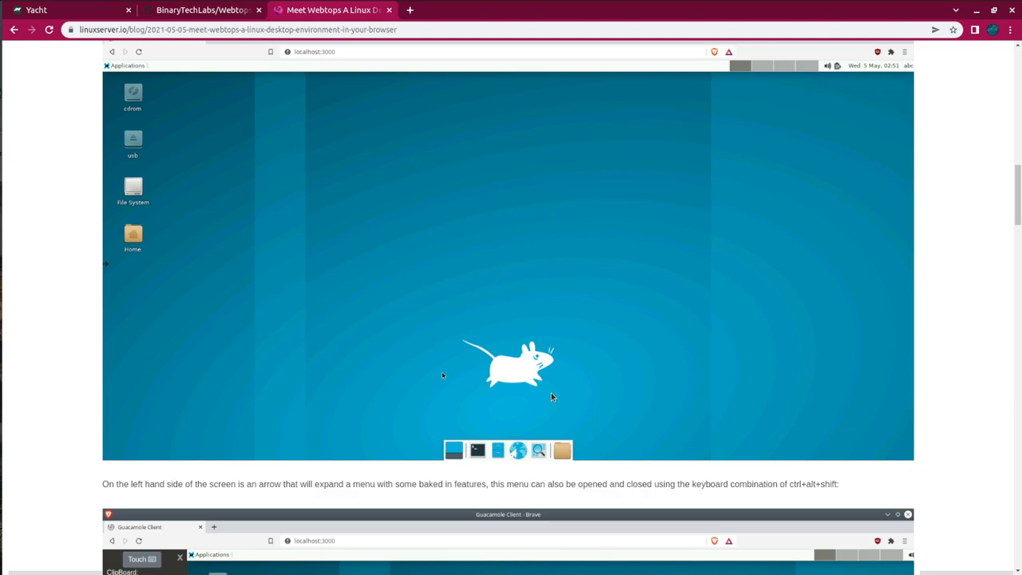
pyautogui.scroll(-3)
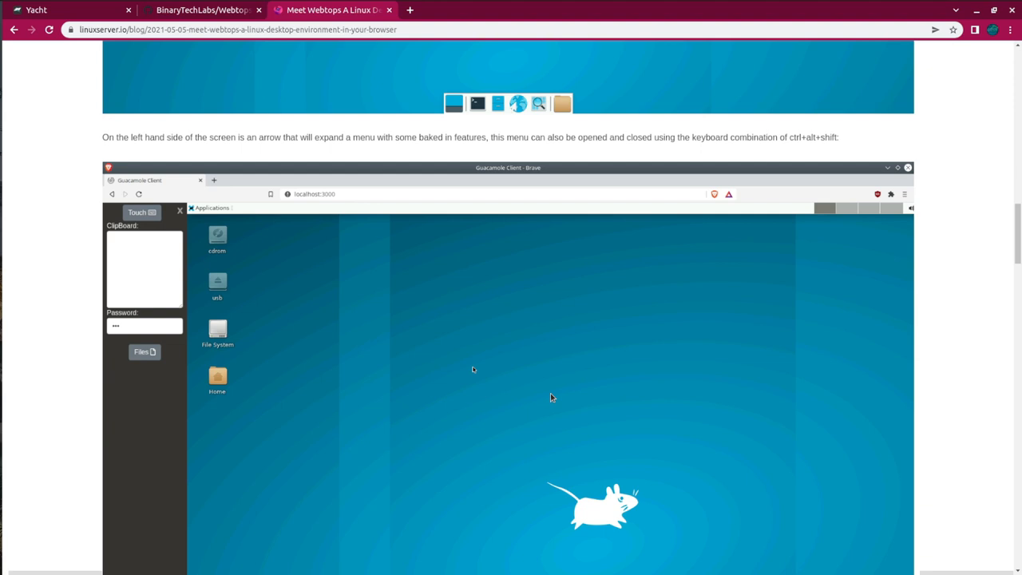
pyautogui.click(199, 10)
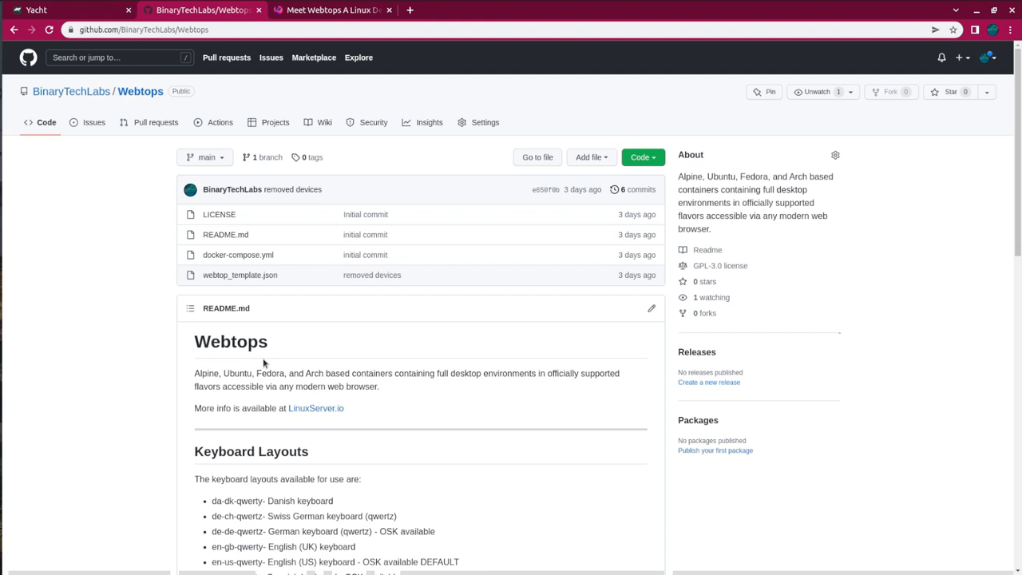
pyautogui.press('ctrl+plus')
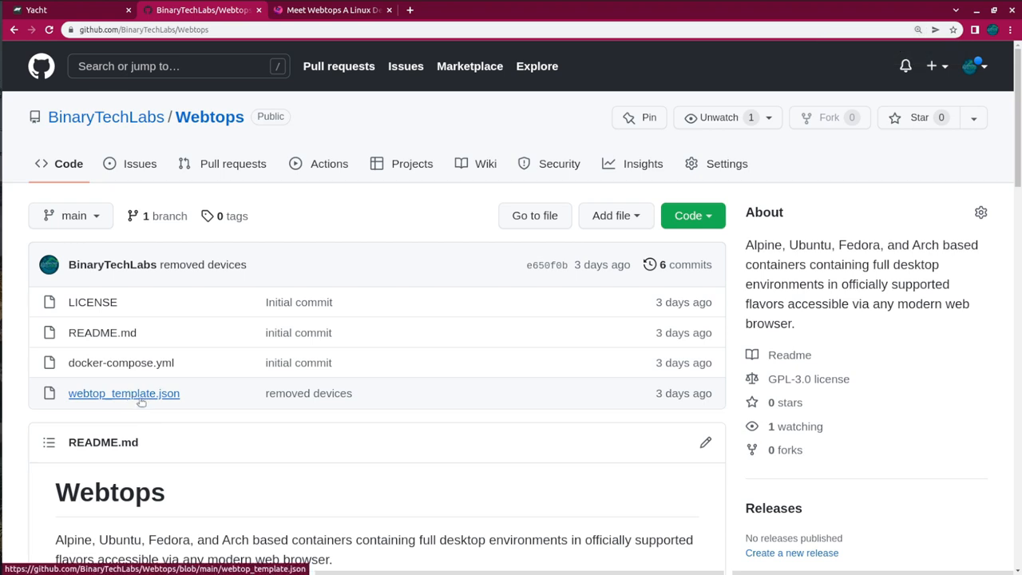
pyautogui.moveTo(124, 392)
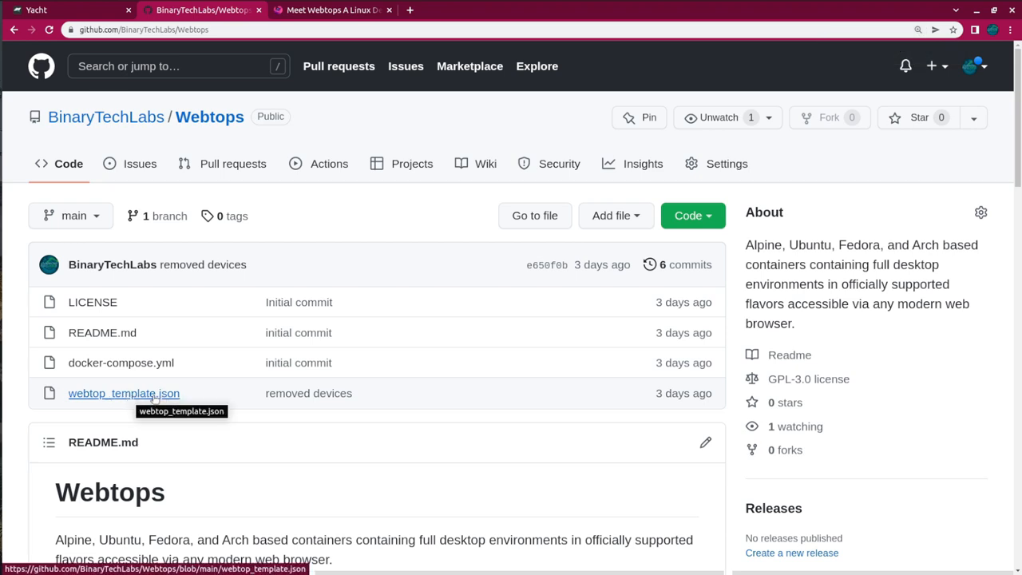
# Open webtop_template.json in raw form and select its web address.
pyautogui.click(124, 392)
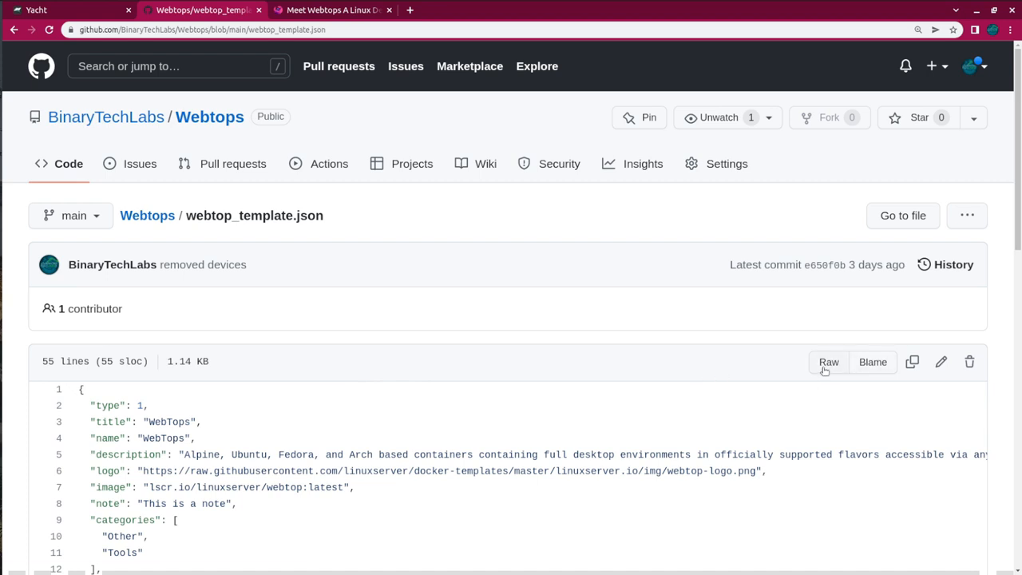
pyautogui.click(828, 362)
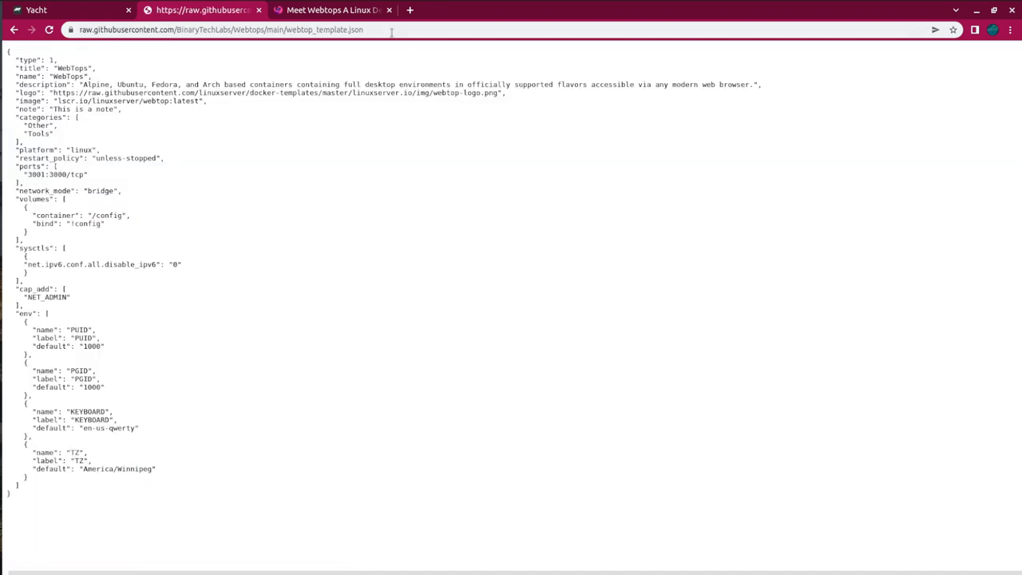
pyautogui.click(219, 30)
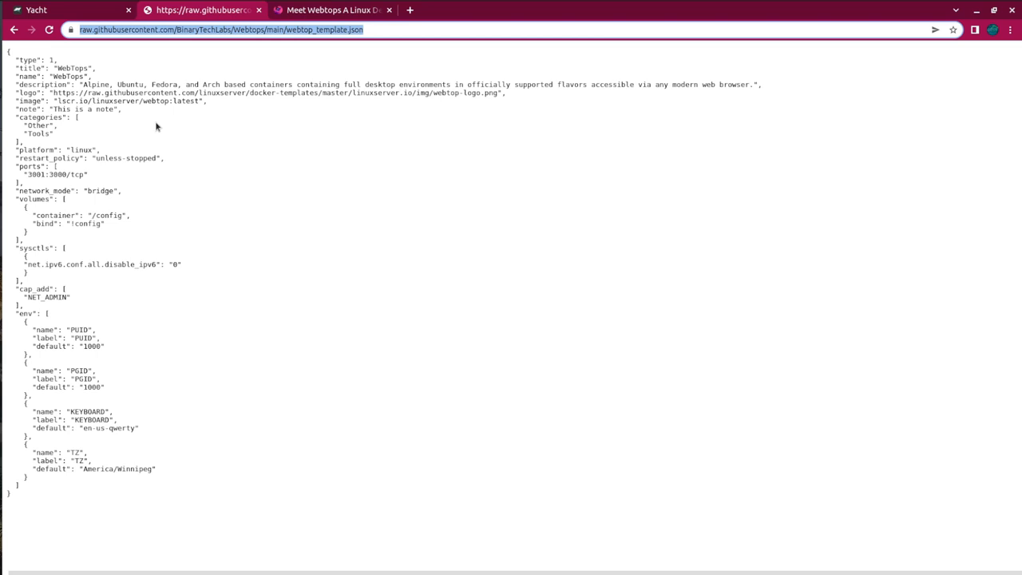
pyautogui.moveTo(365, 128)
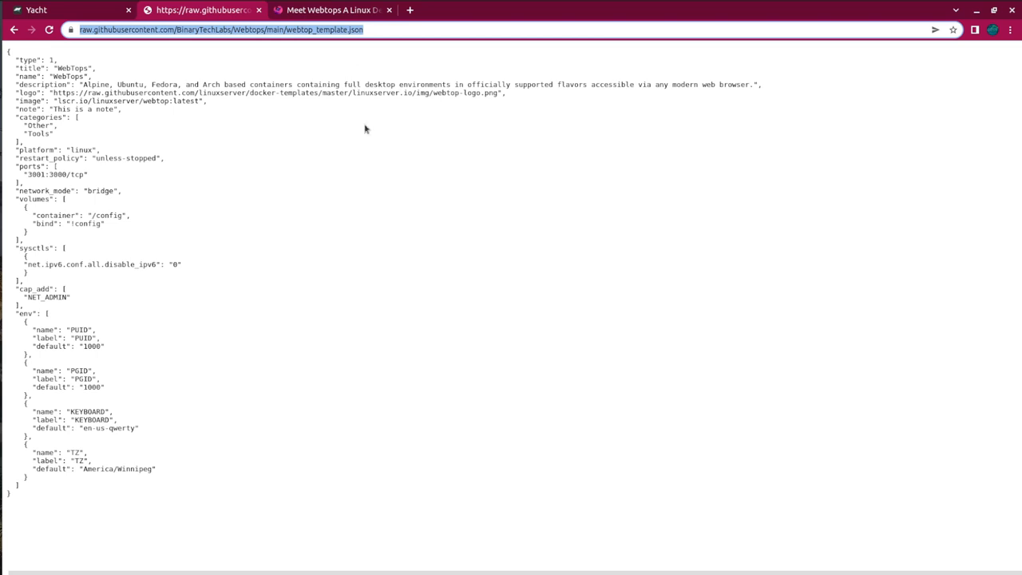
pyautogui.click(68, 10)
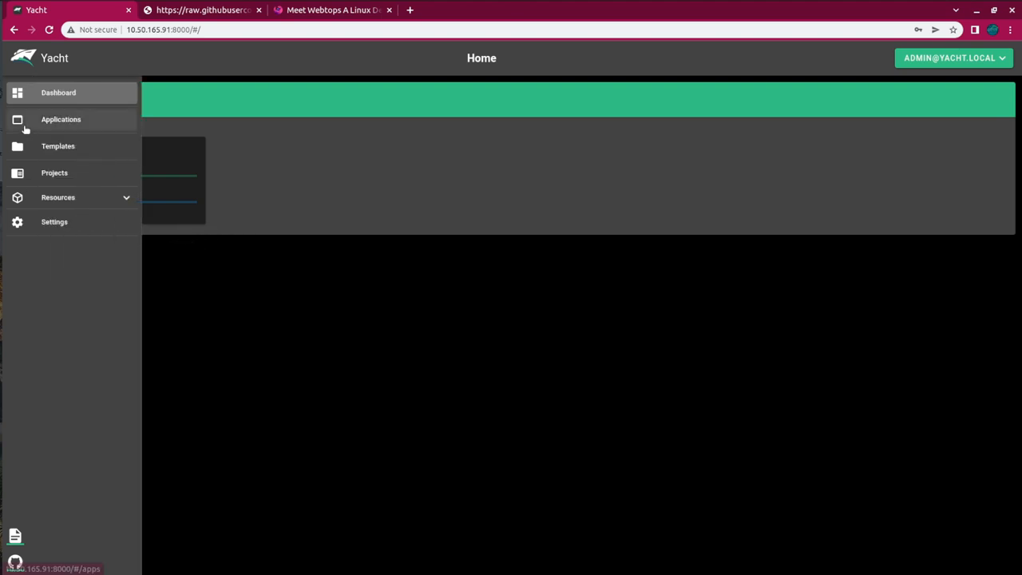
# Add a Webtops template using the raw webtop_template.json GitHub URL.
pyautogui.click(58, 146)
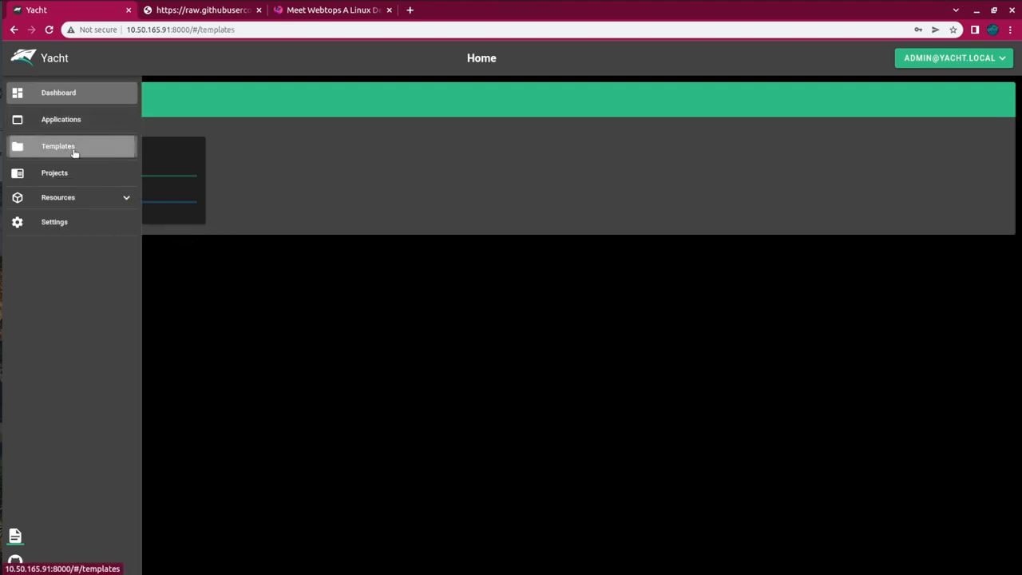
pyautogui.click(58, 145)
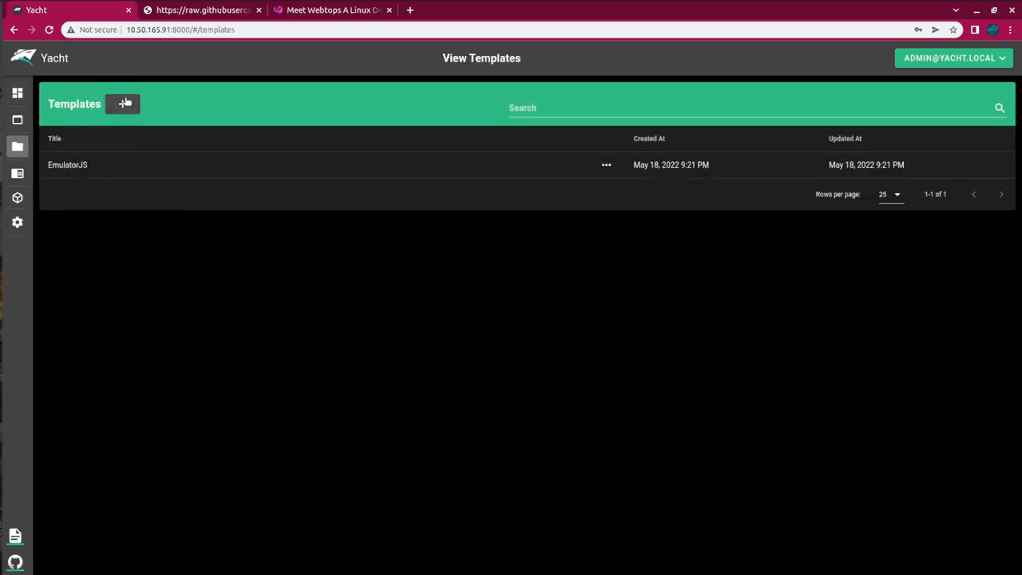
pyautogui.click(123, 103)
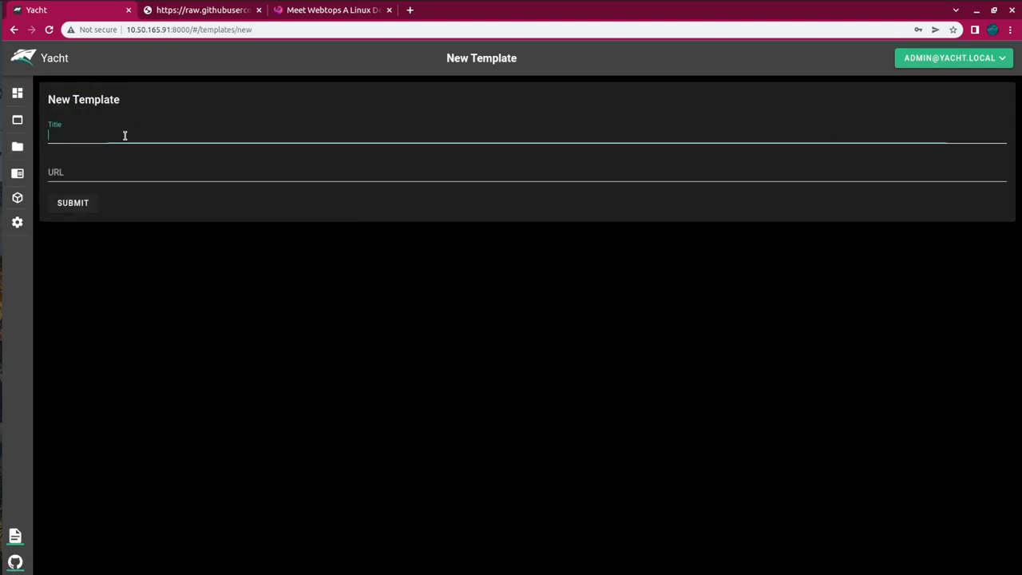
pyautogui.write('Webtops')
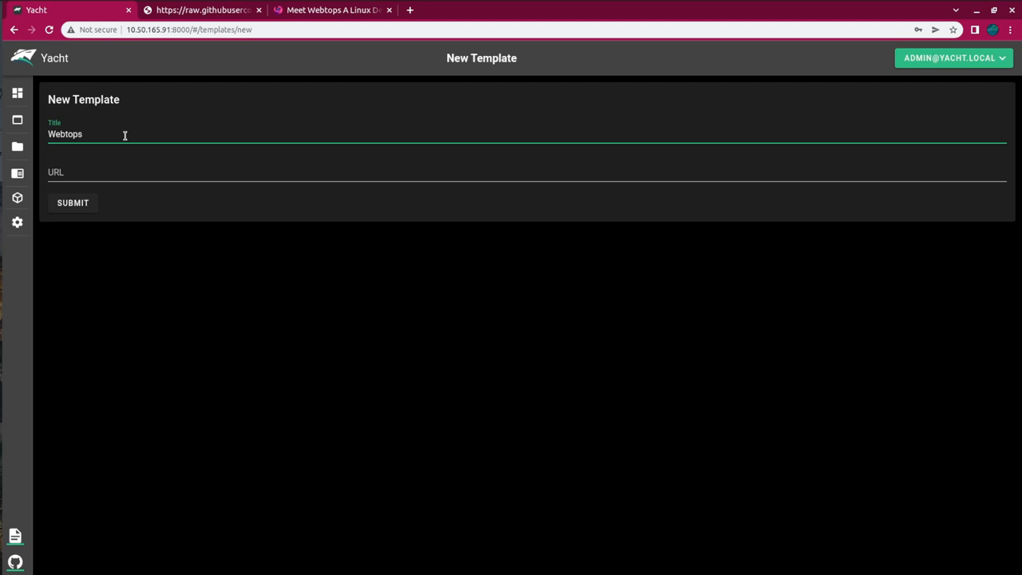
pyautogui.click(111, 168)
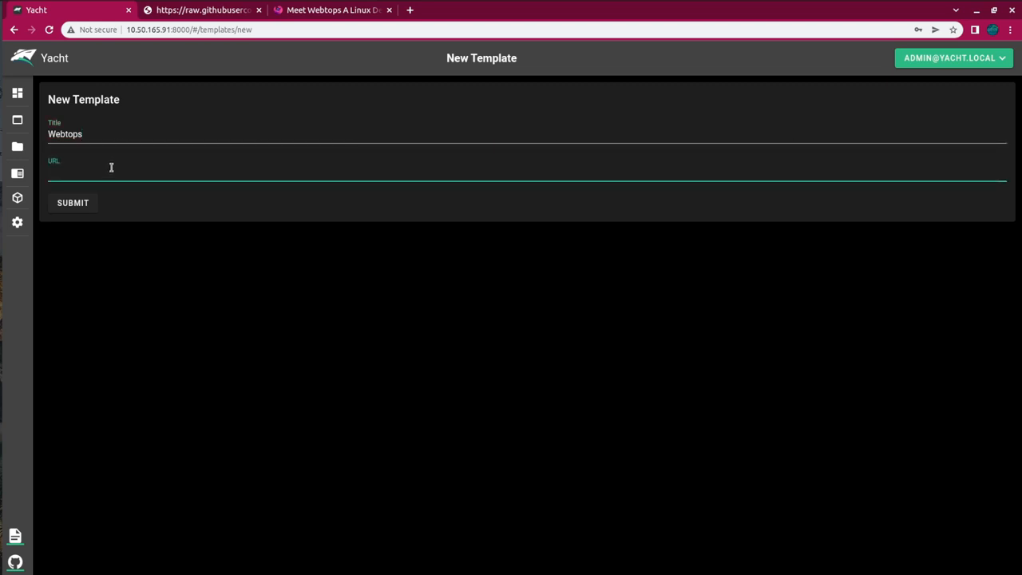
pyautogui.write('https://raw.githubusercontent.com/BinaryTechLabs/Webtops/main/webtop_template.json')
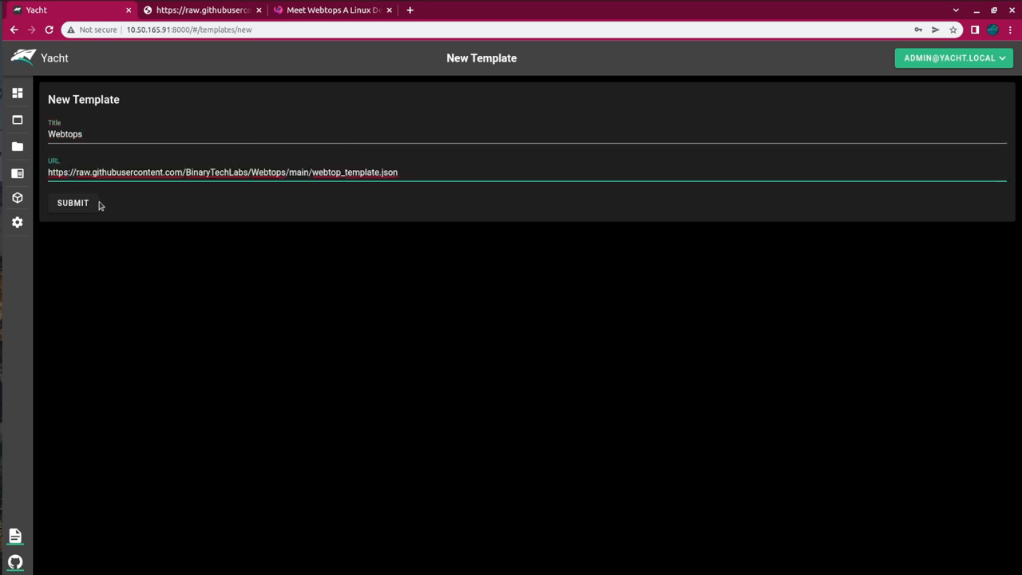
pyautogui.click(73, 202)
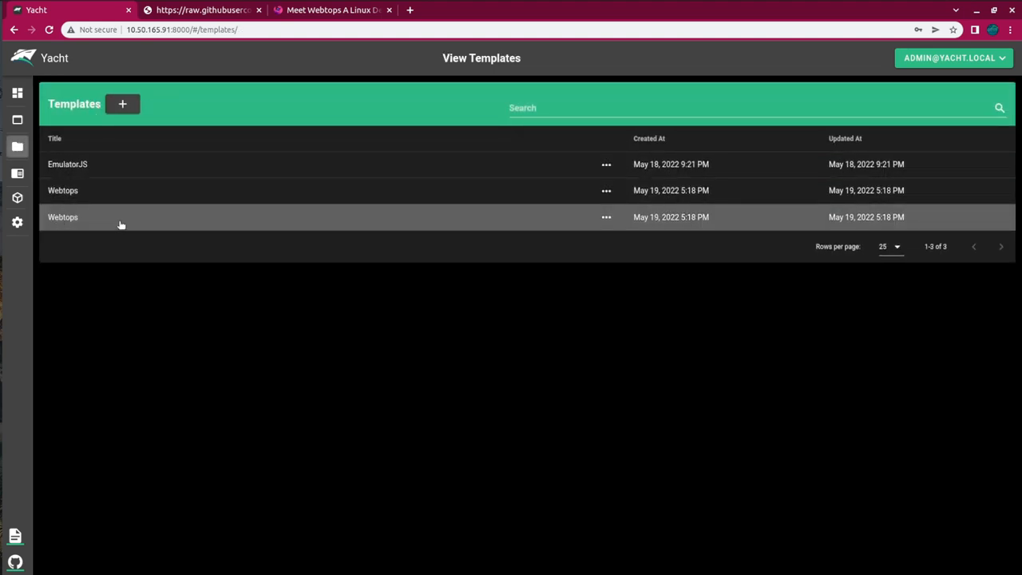
pyautogui.moveTo(95, 222)
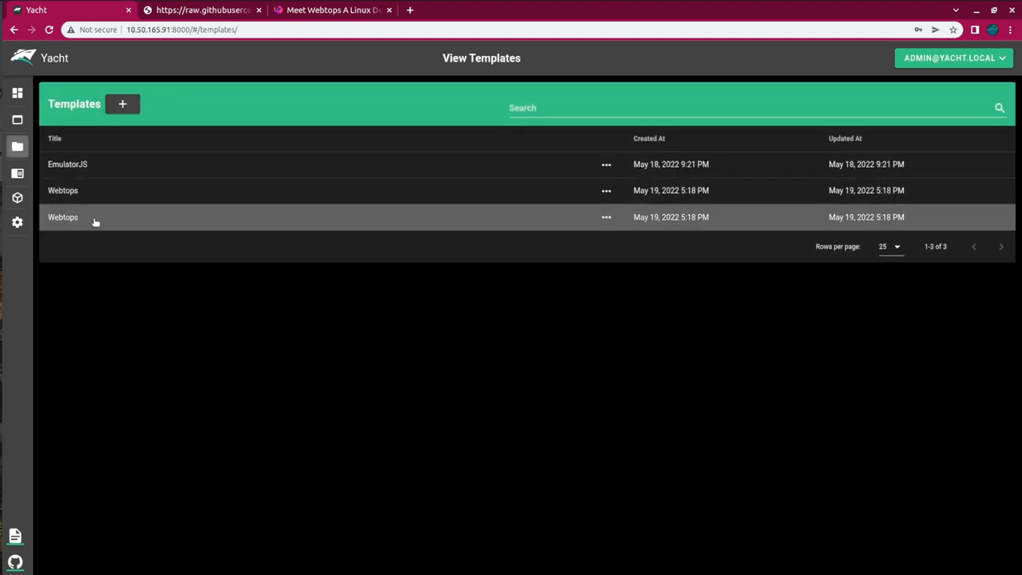
pyautogui.moveTo(183, 220)
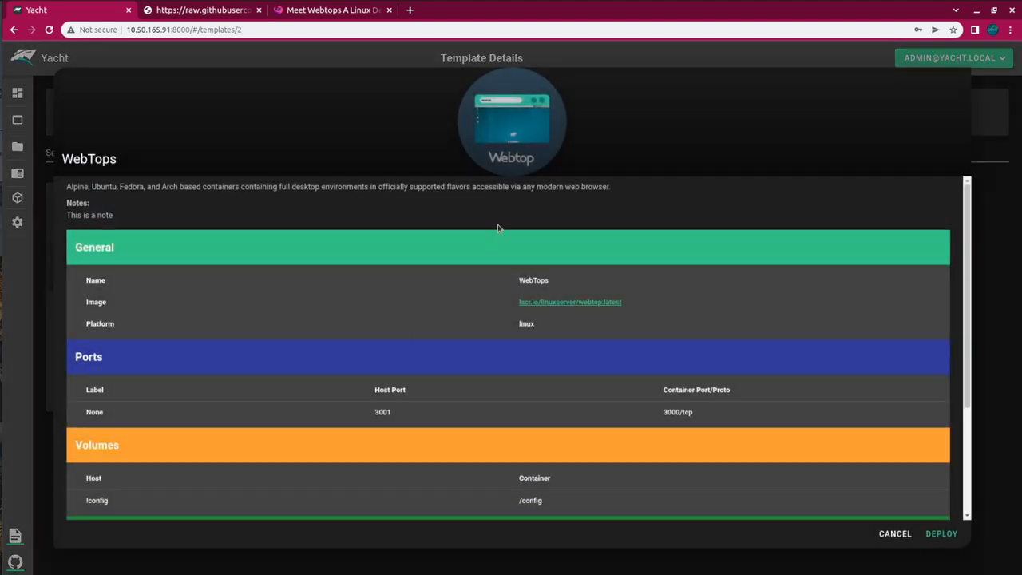
pyautogui.scroll(-3)
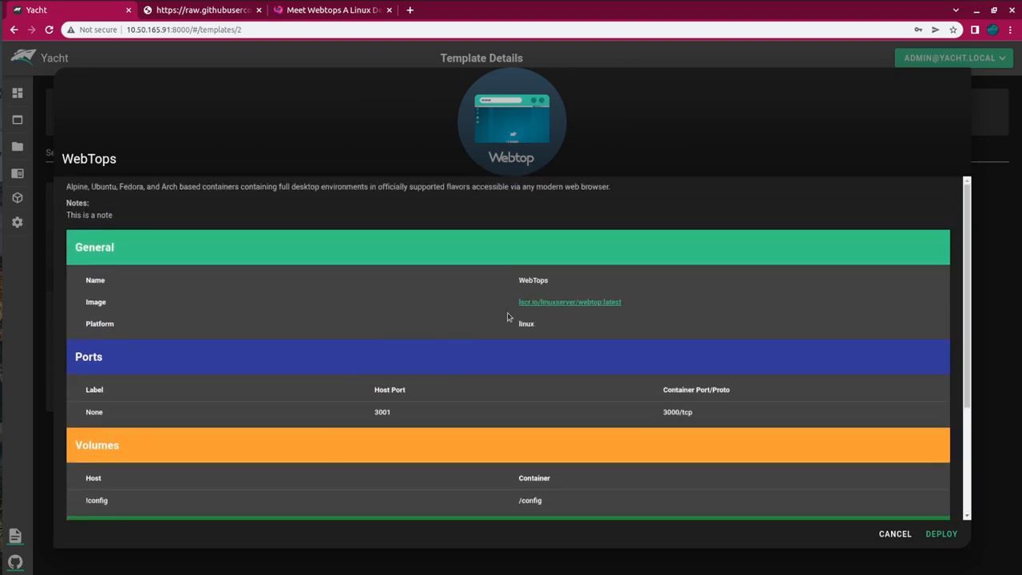
pyautogui.moveTo(611, 301)
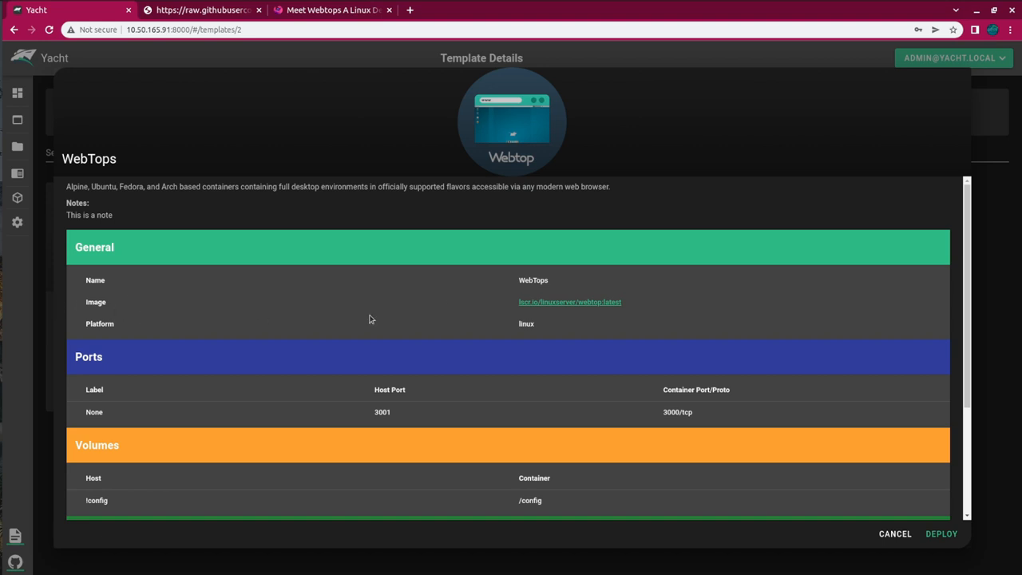
pyautogui.moveTo(275, 54)
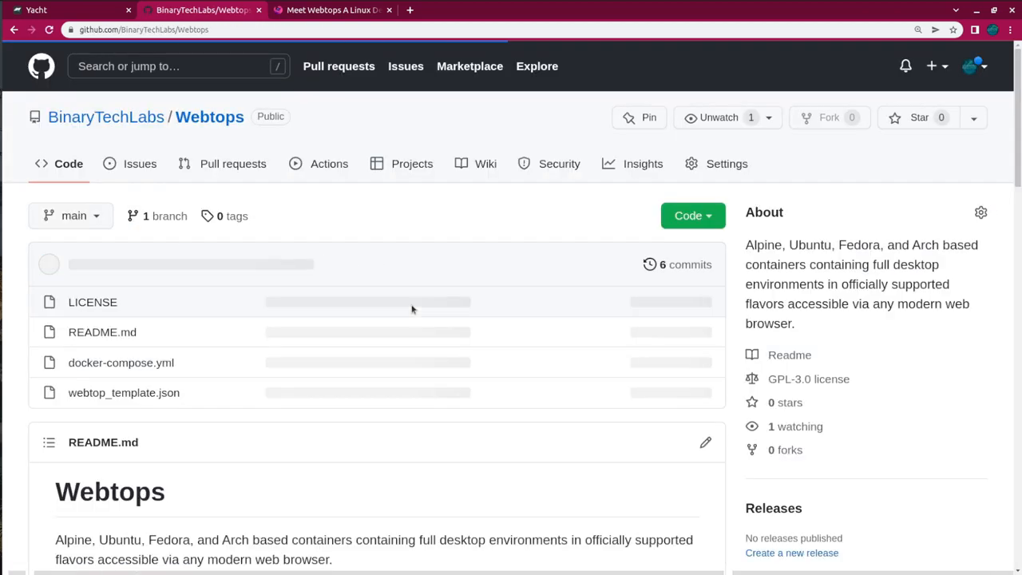
# Look over the WebTops template details in Yacht.
pyautogui.scroll(-3)
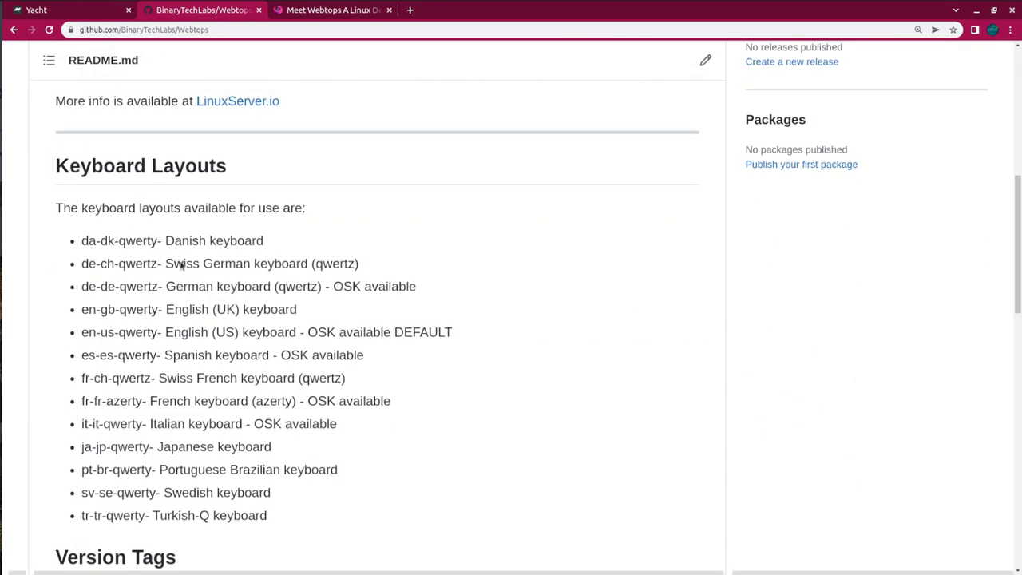
pyautogui.click(36, 9)
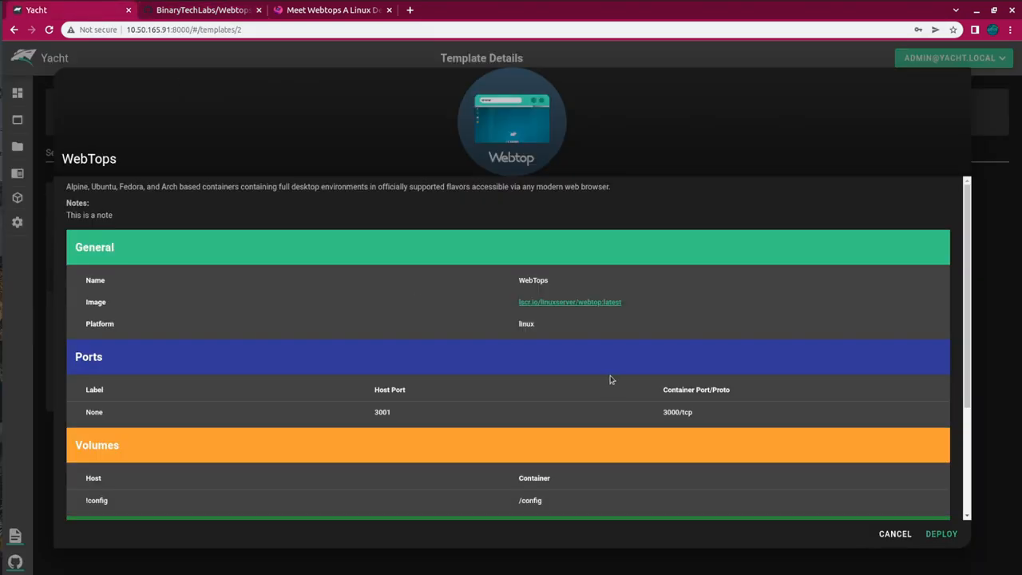
pyautogui.scroll(-3)
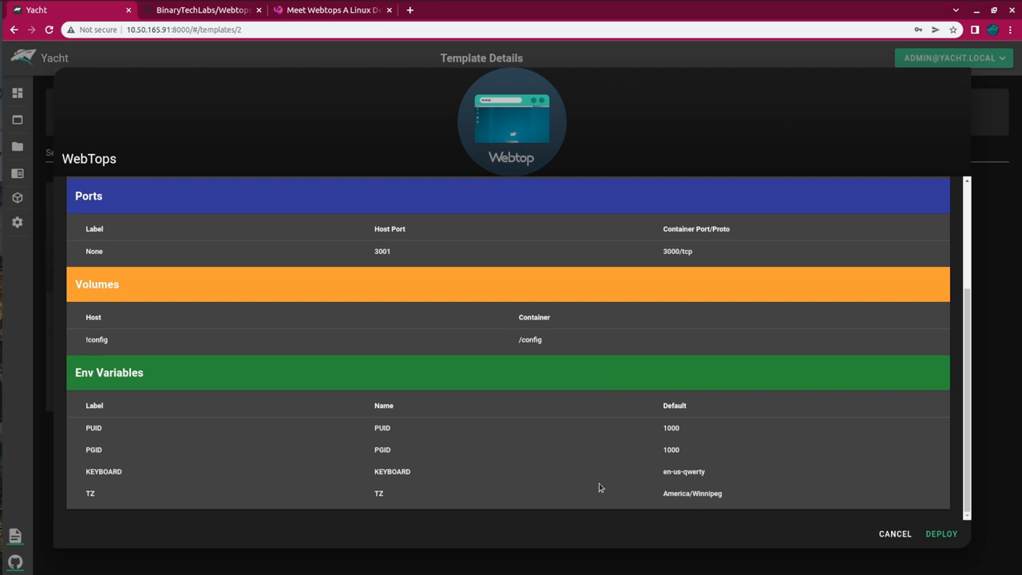
pyautogui.moveTo(690, 480)
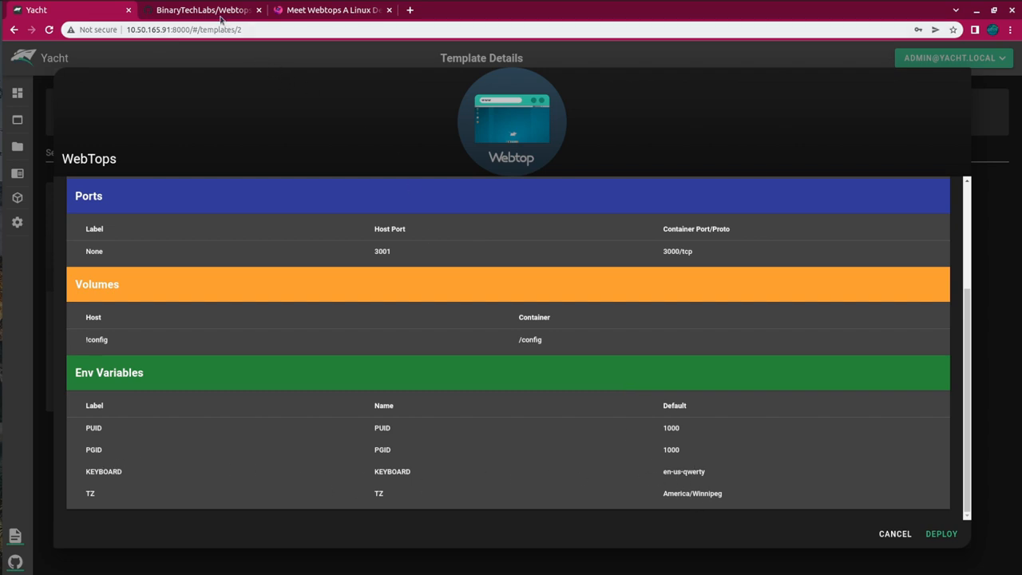
# Scroll the Webtops README to the Version Tags table and select the alpine-icewm tag.
pyautogui.click(202, 9)
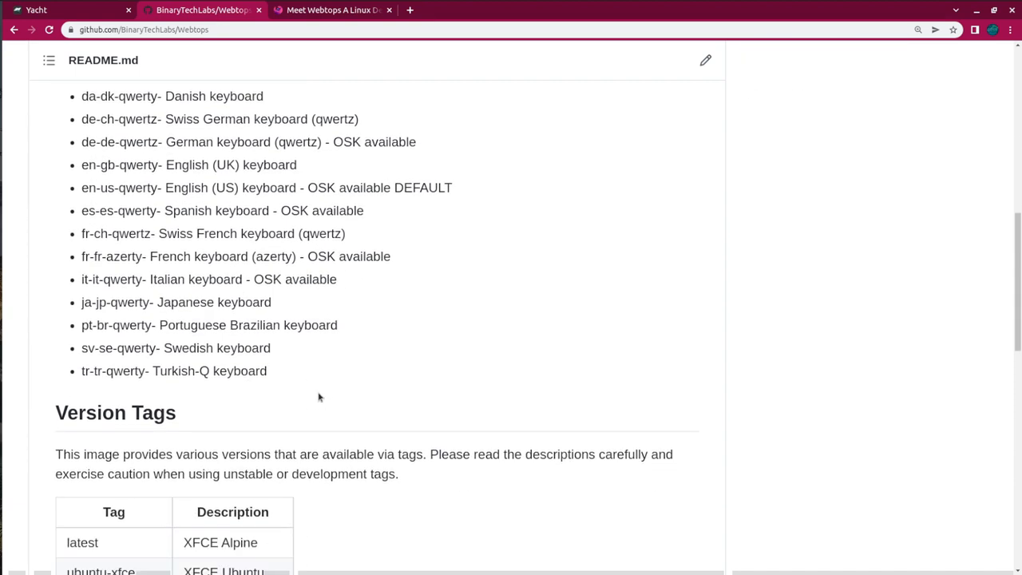
pyautogui.scroll(-3)
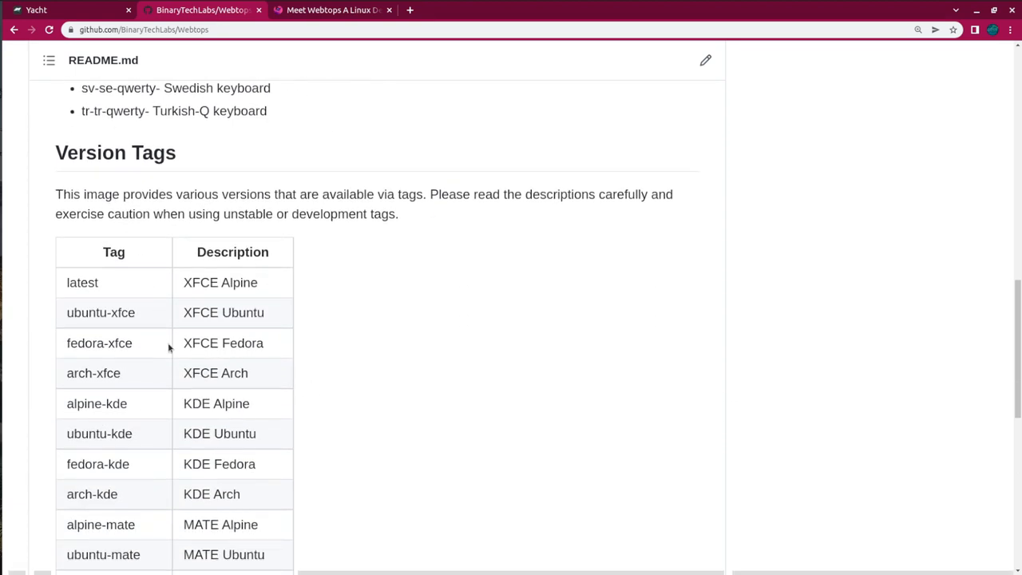
pyautogui.scroll(-3)
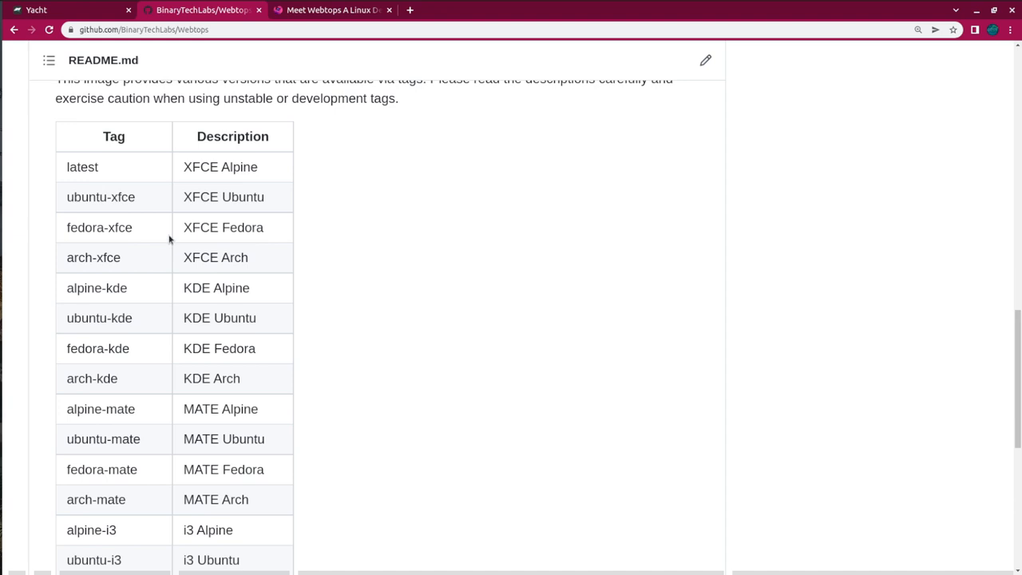
pyautogui.scroll(-3)
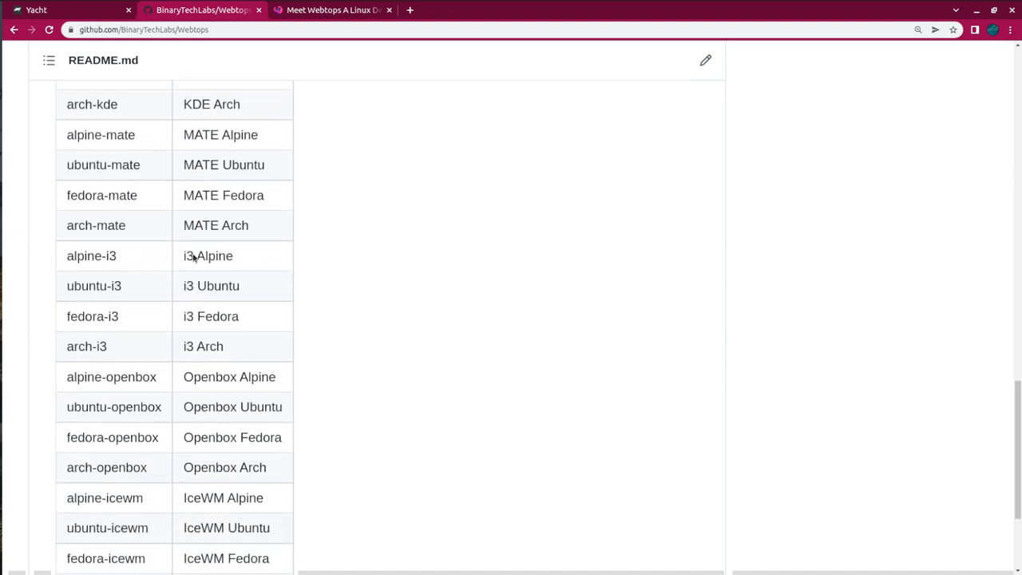
pyautogui.scroll(-3)
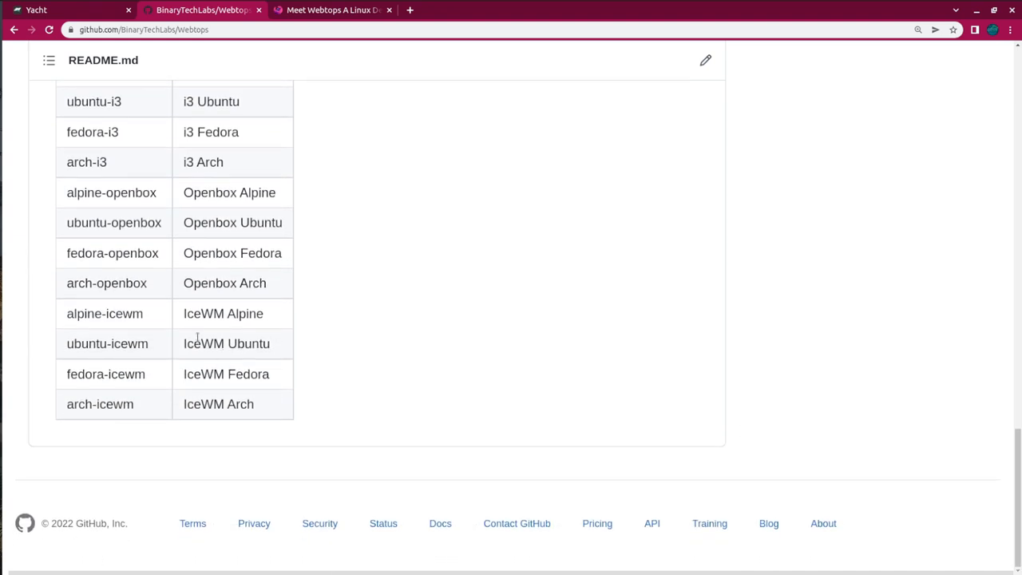
pyautogui.scroll(3)
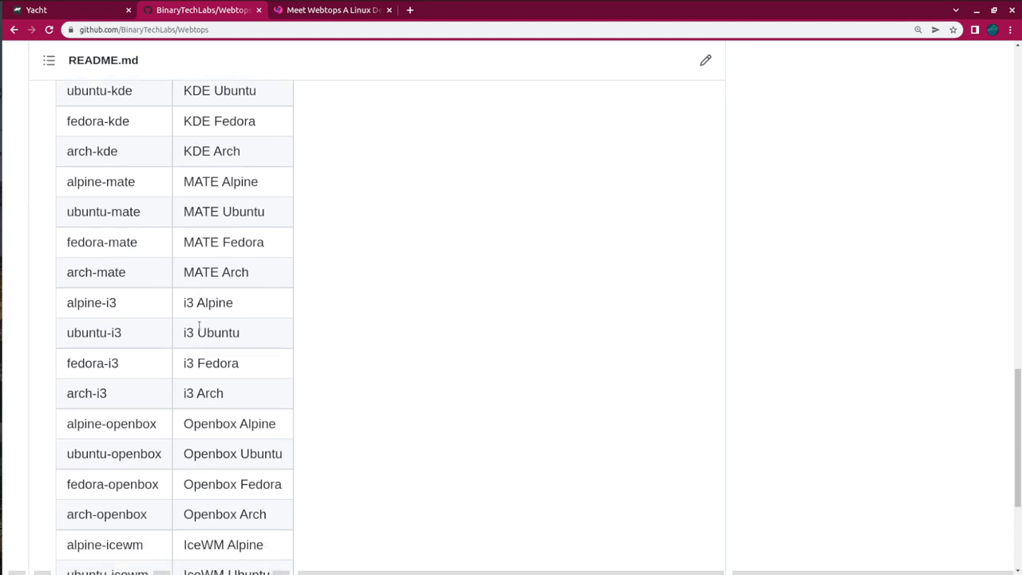
pyautogui.scroll(-3)
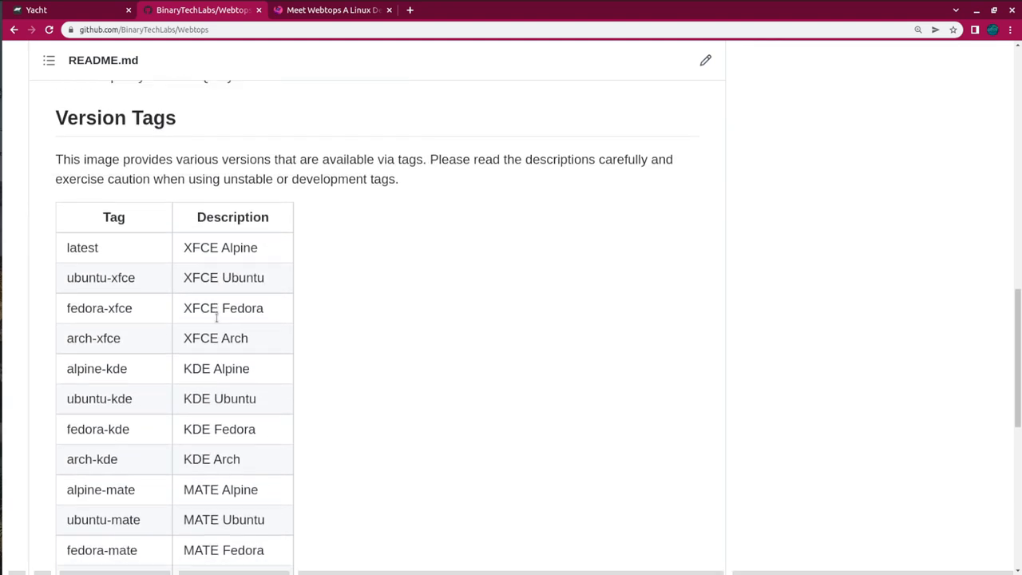
pyautogui.scroll(-3)
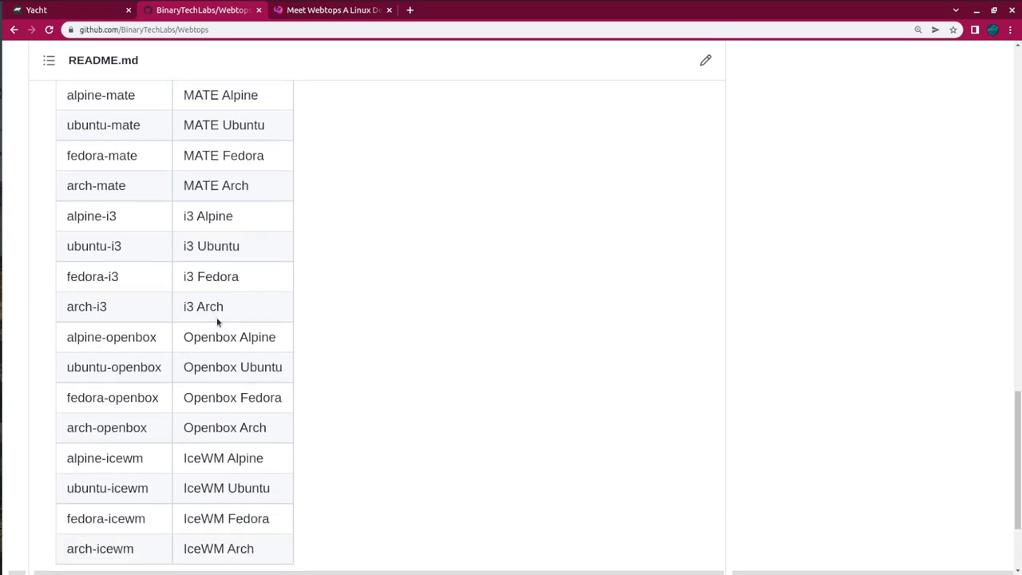
pyautogui.scroll(-3)
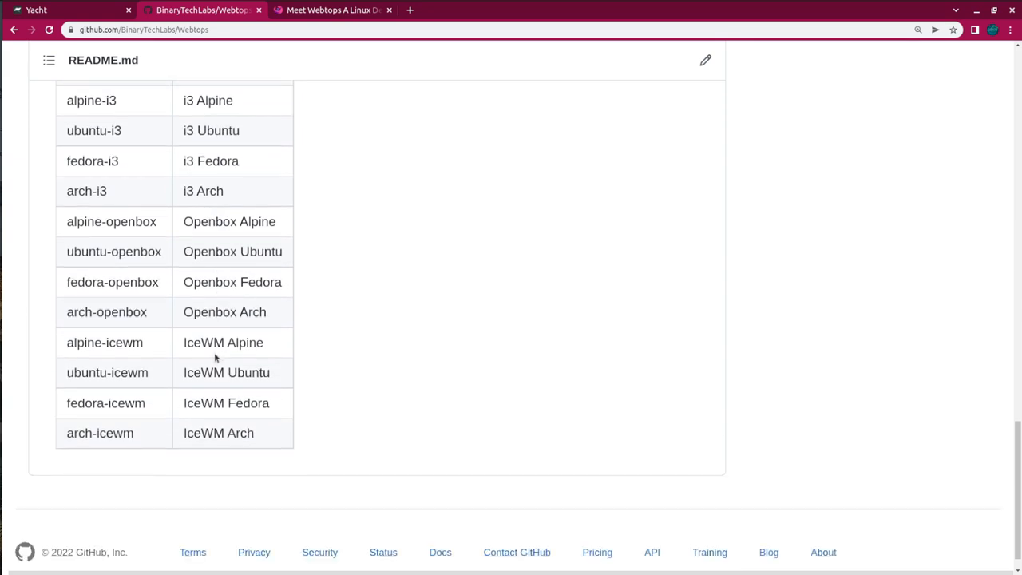
pyautogui.doubleClick(205, 343)
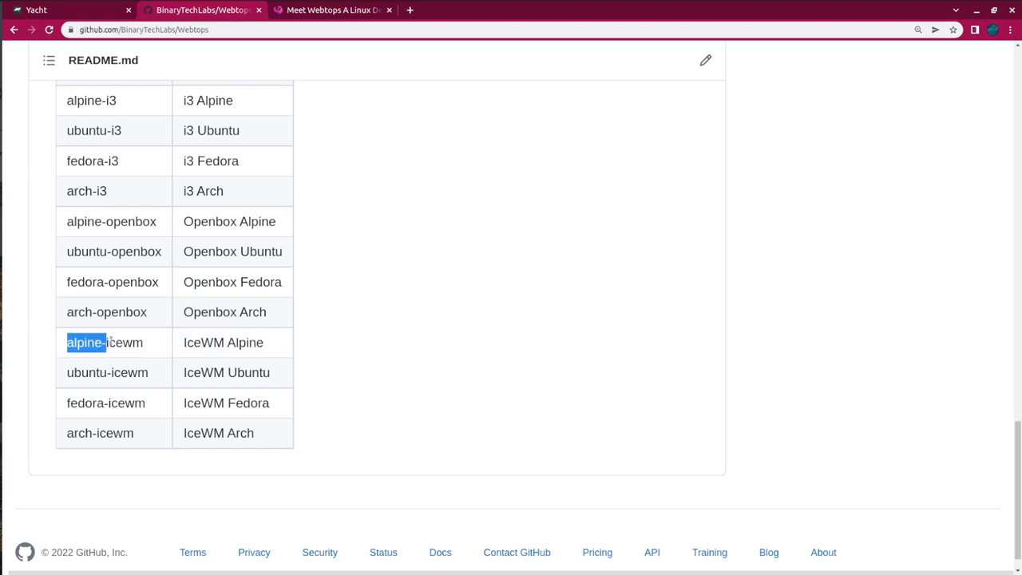
pyautogui.doubleClick(104, 342)
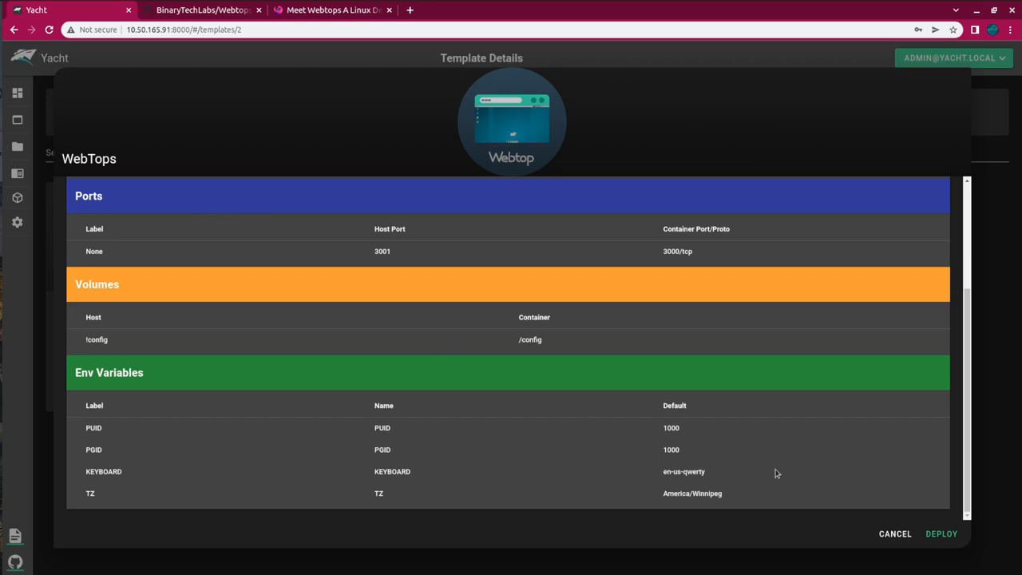
# Fill the WebTops deploy form with the alpine-icewm image through volumes and environment values.
pyautogui.click(941, 533)
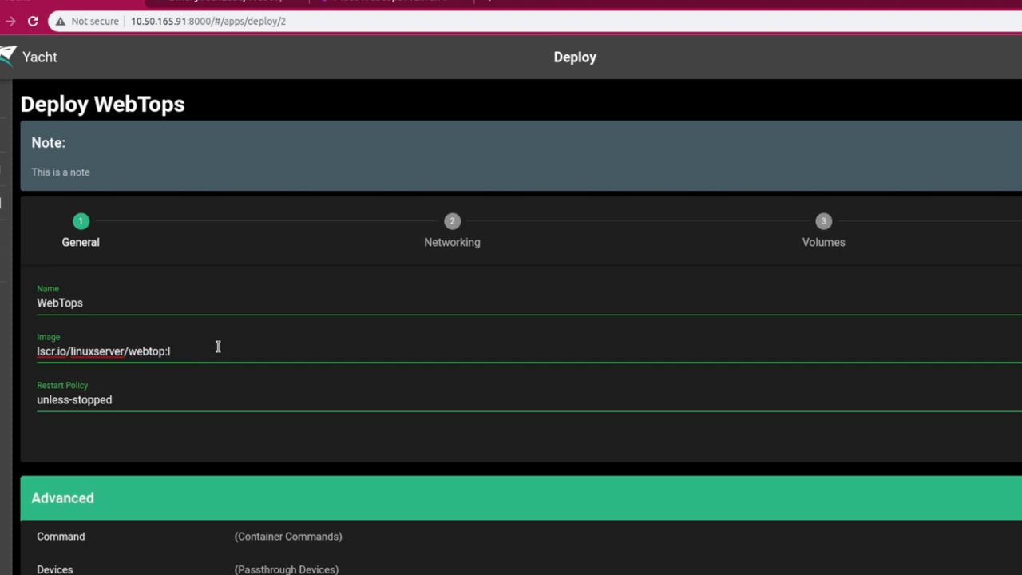
pyautogui.write('alpine-icewm')
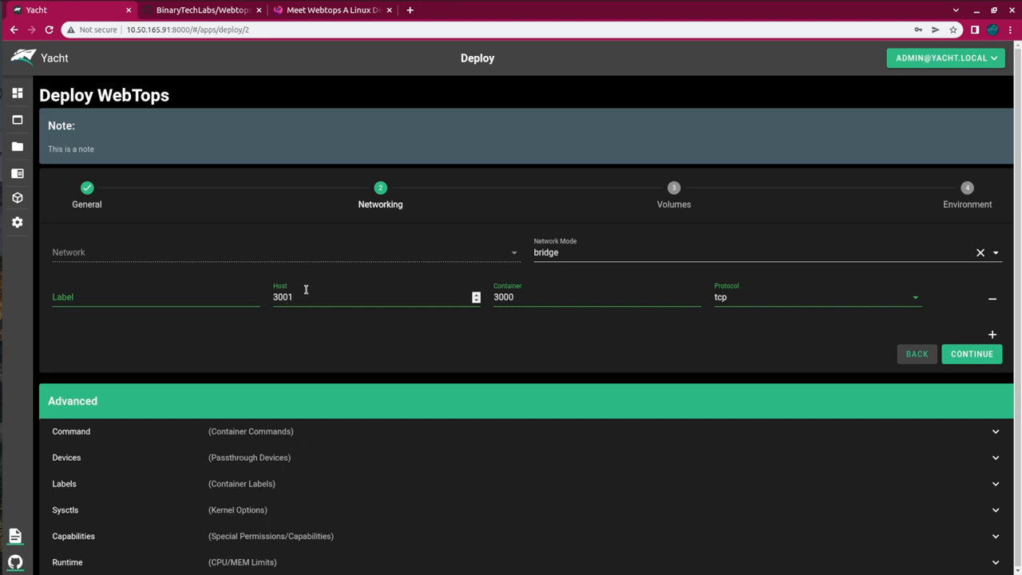
pyautogui.moveTo(301, 283)
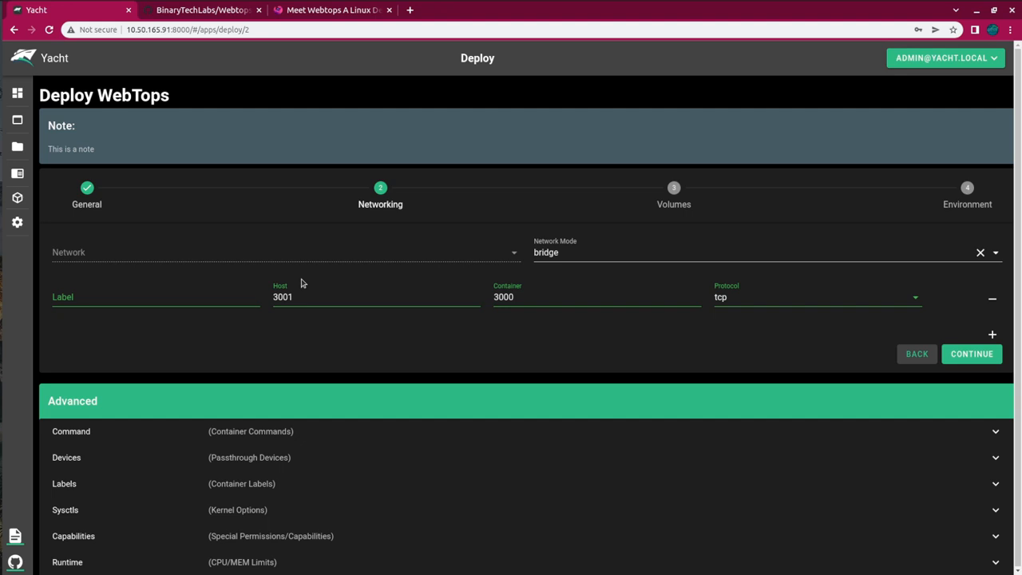
pyautogui.click(359, 296)
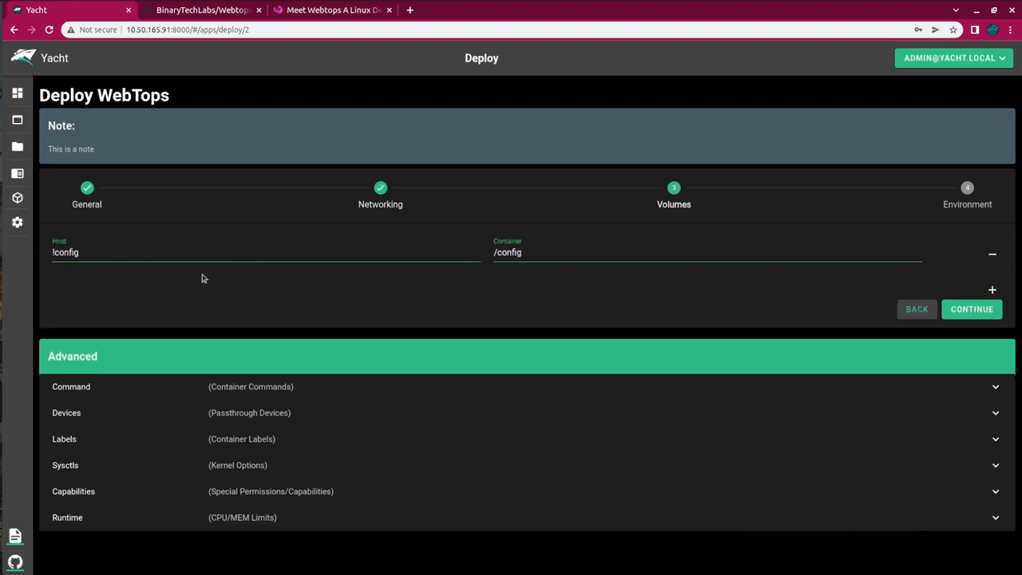
pyautogui.moveTo(59, 241)
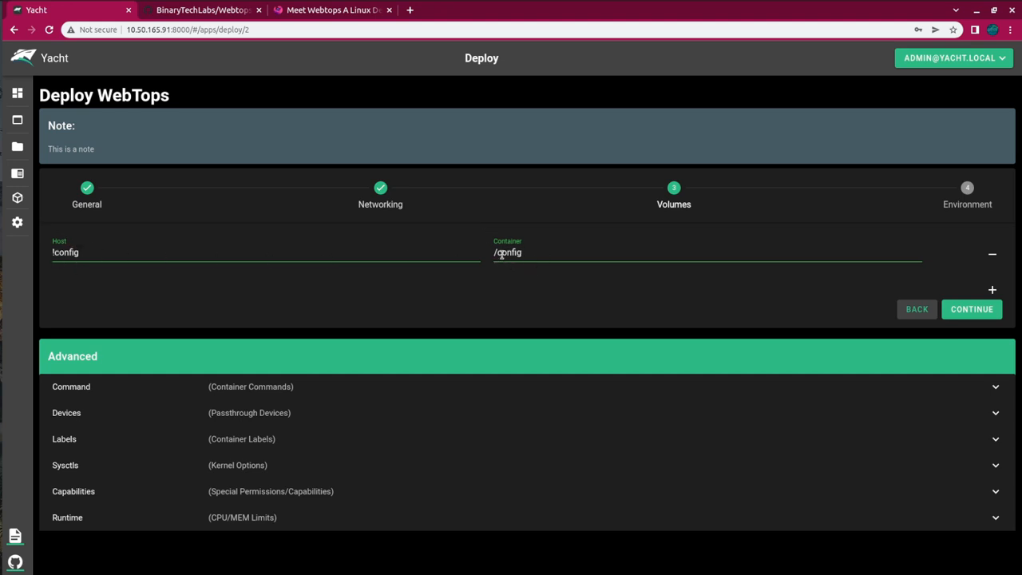
pyautogui.click(971, 309)
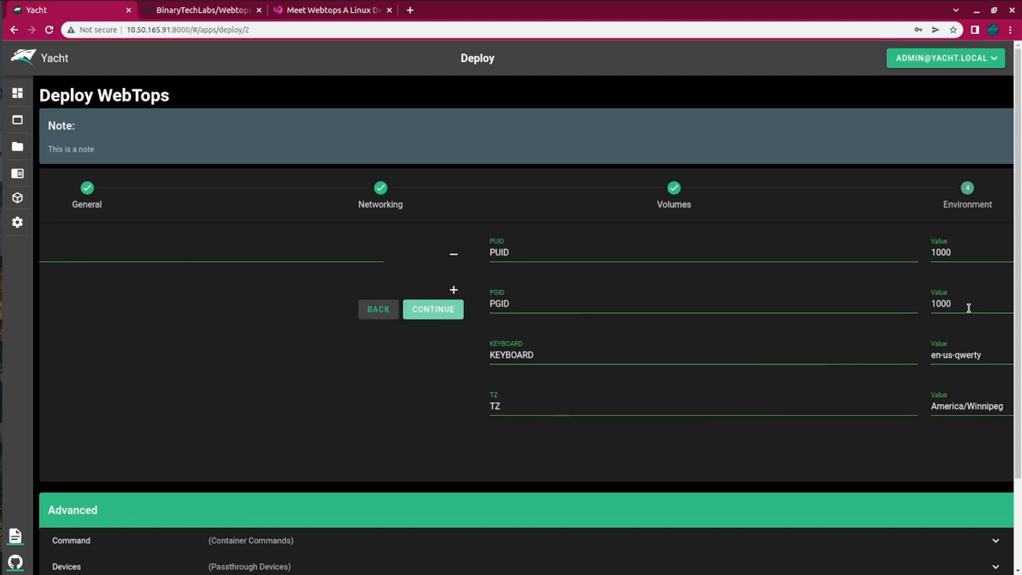
pyautogui.click(432, 309)
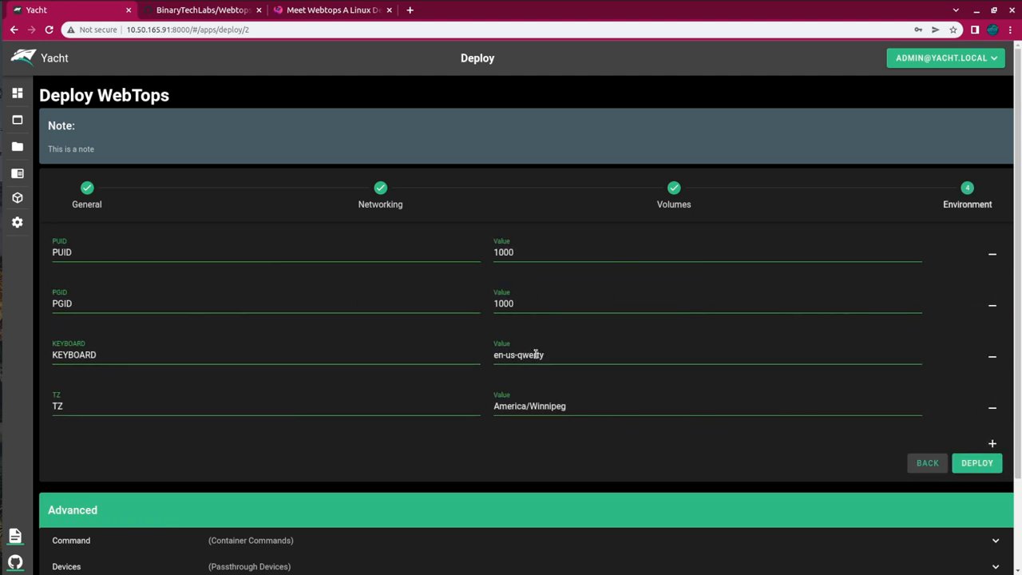
pyautogui.doubleClick(518, 355)
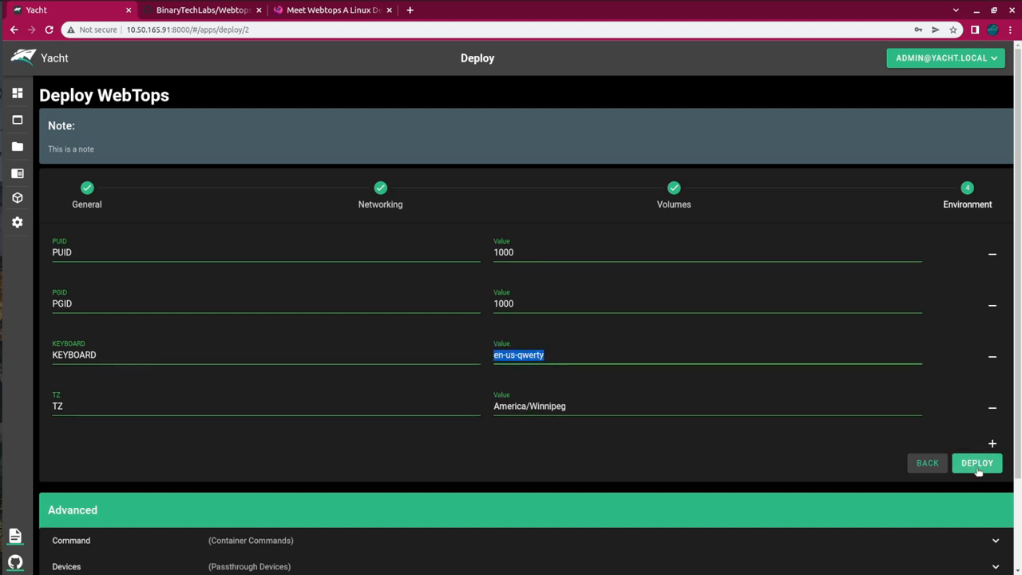
# Deploy the configured WebTops container and wait for it to show as running.
pyautogui.click(976, 462)
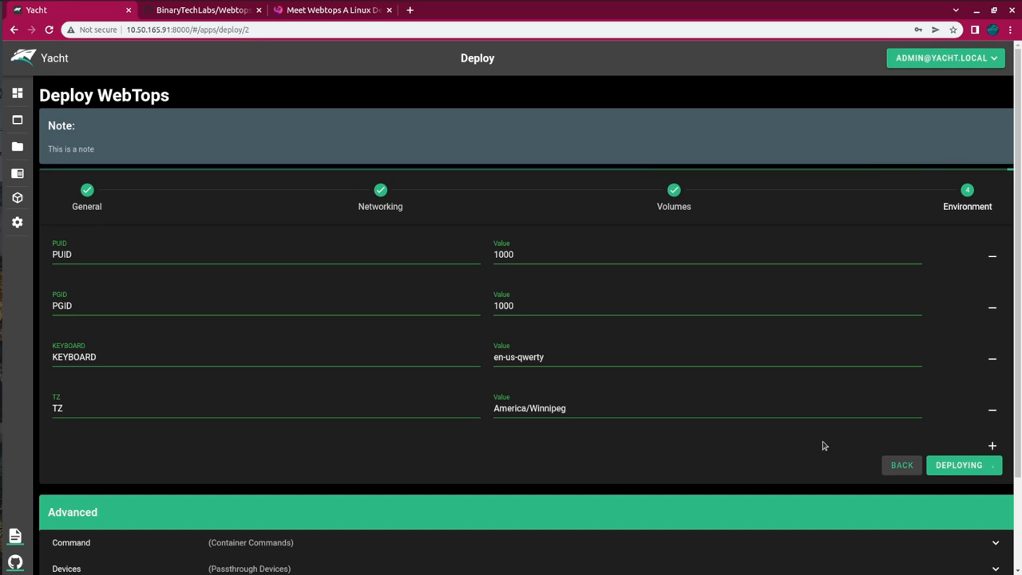
pyautogui.click(959, 464)
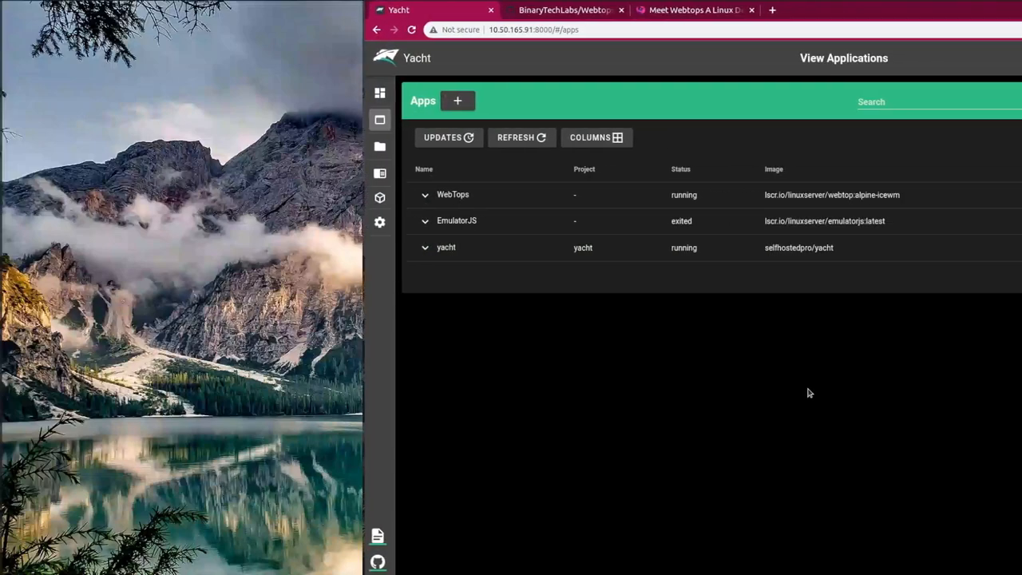
# Open the WebTops port 3001 link in a new browser tab.
pyautogui.rightClick(730, 194)
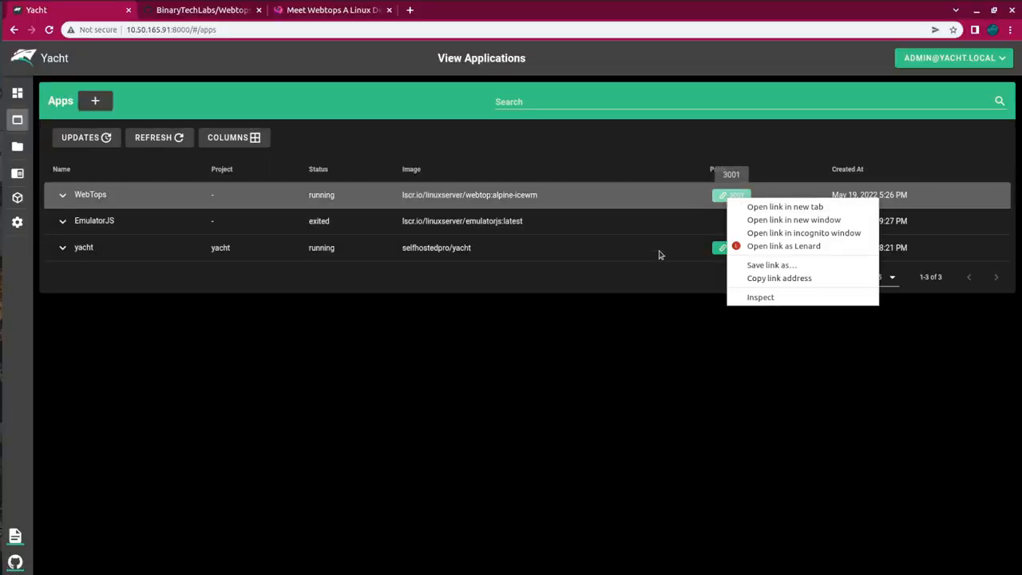
pyautogui.click(784, 206)
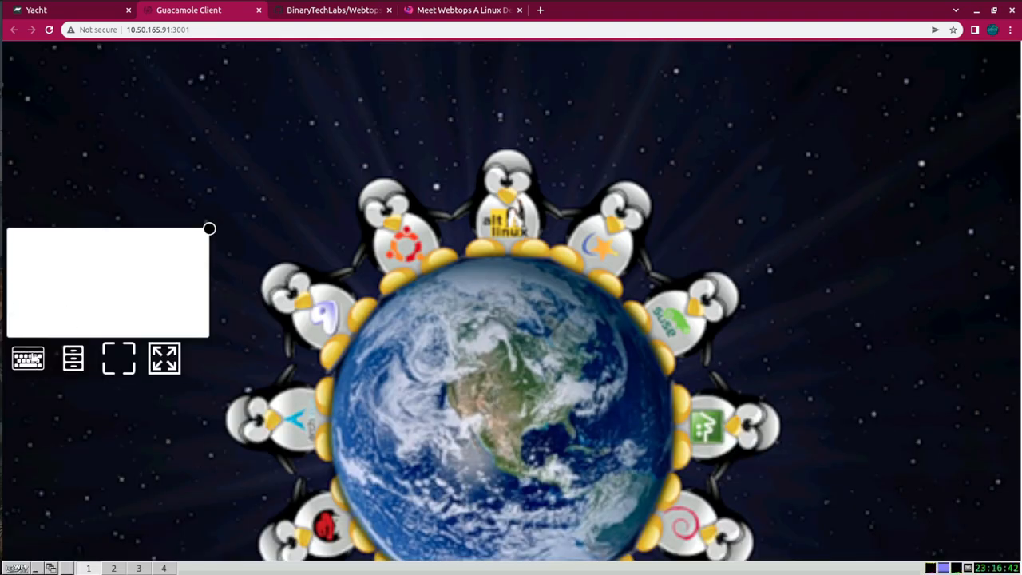
pyautogui.moveTo(28, 356)
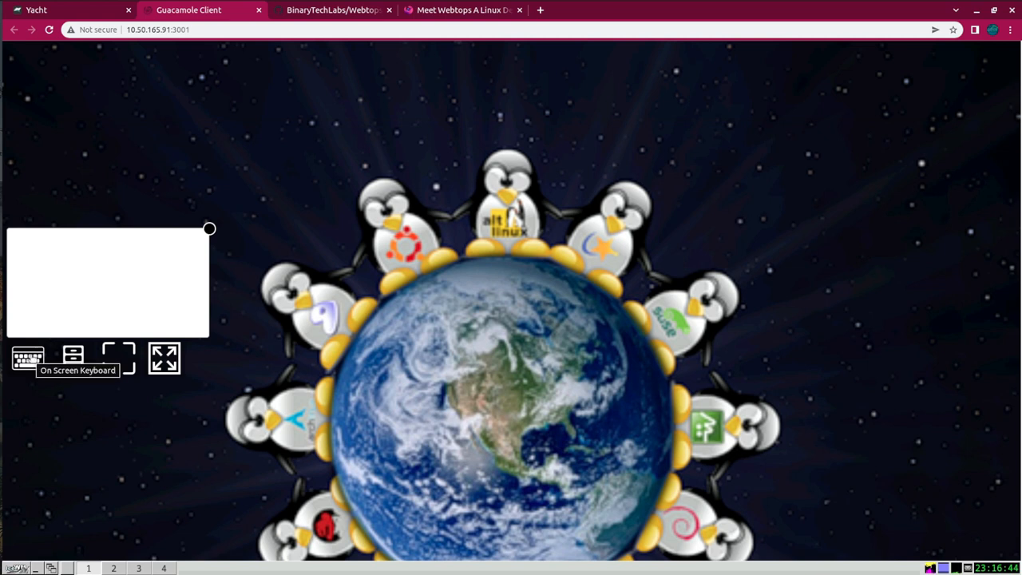
pyautogui.moveTo(164, 357)
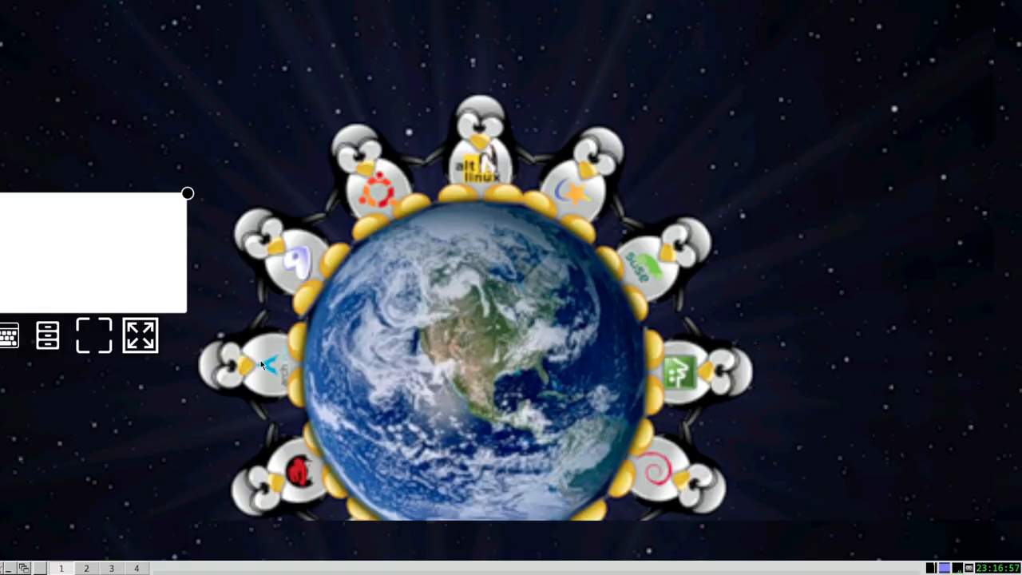
pyautogui.moveTo(200, 352)
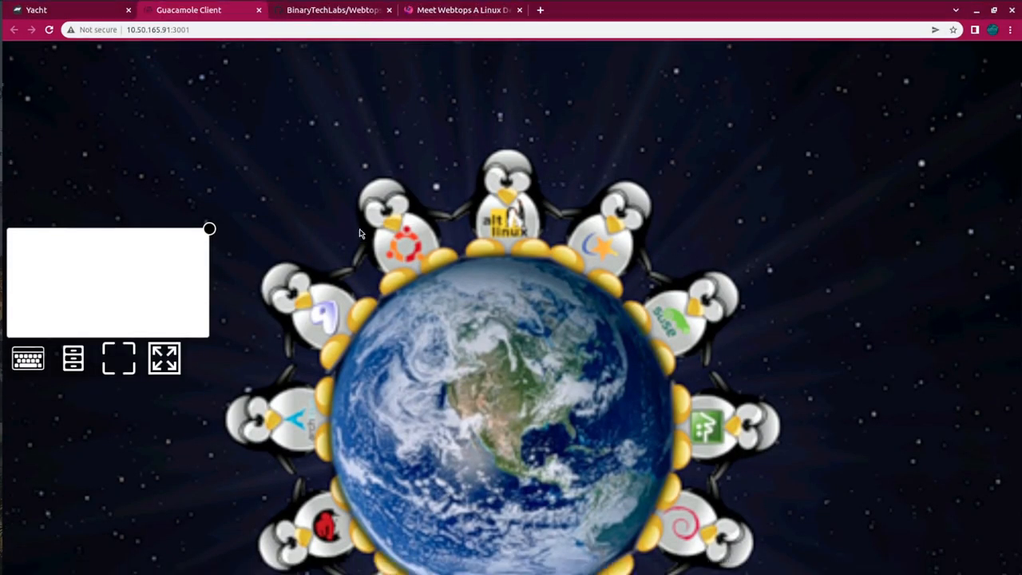
pyautogui.moveTo(73, 357)
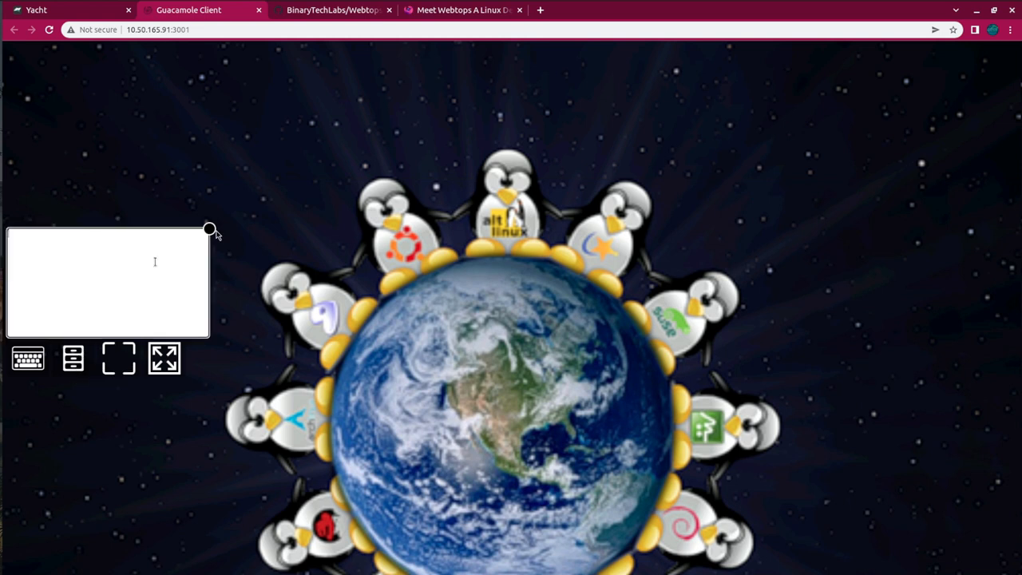
# Type test characters 'dfgd' into the IceWM WebTop desktop.
pyautogui.write('dfgd')
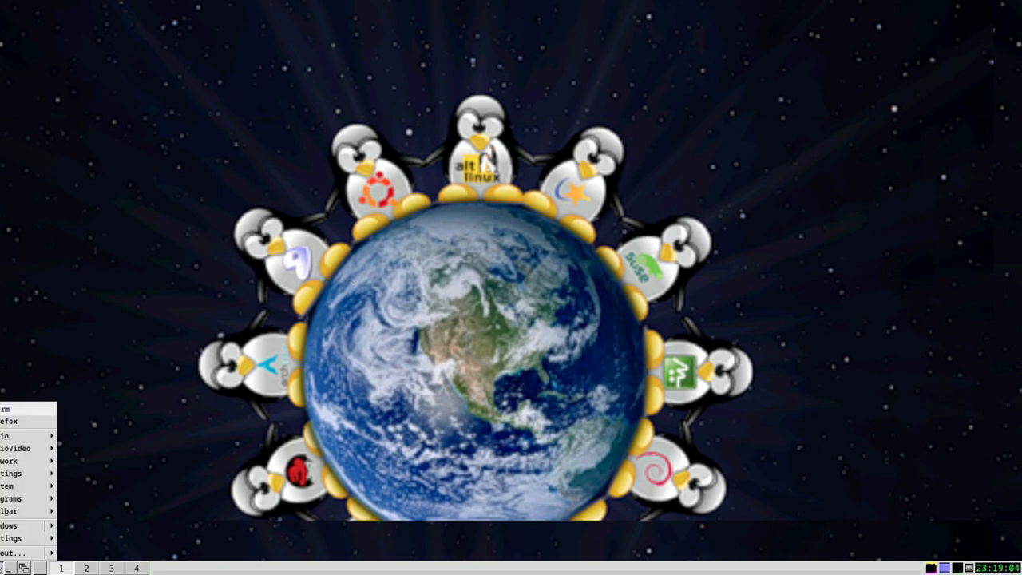
# Launch Firefox, confirm version 91.9.0esr in About Firefox, and load Wikipedia.
pyautogui.click(409, 470)
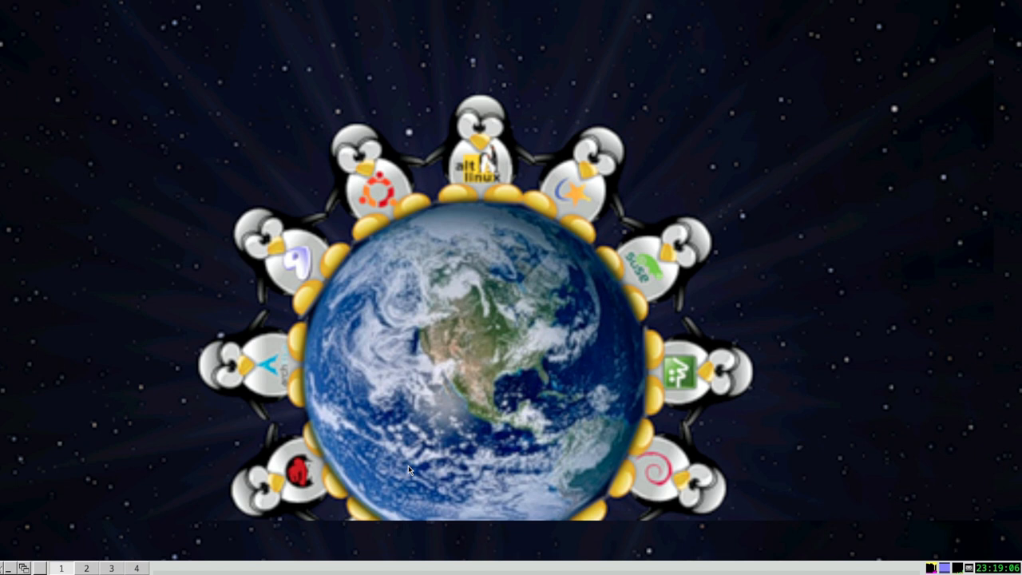
pyautogui.moveTo(419, 467)
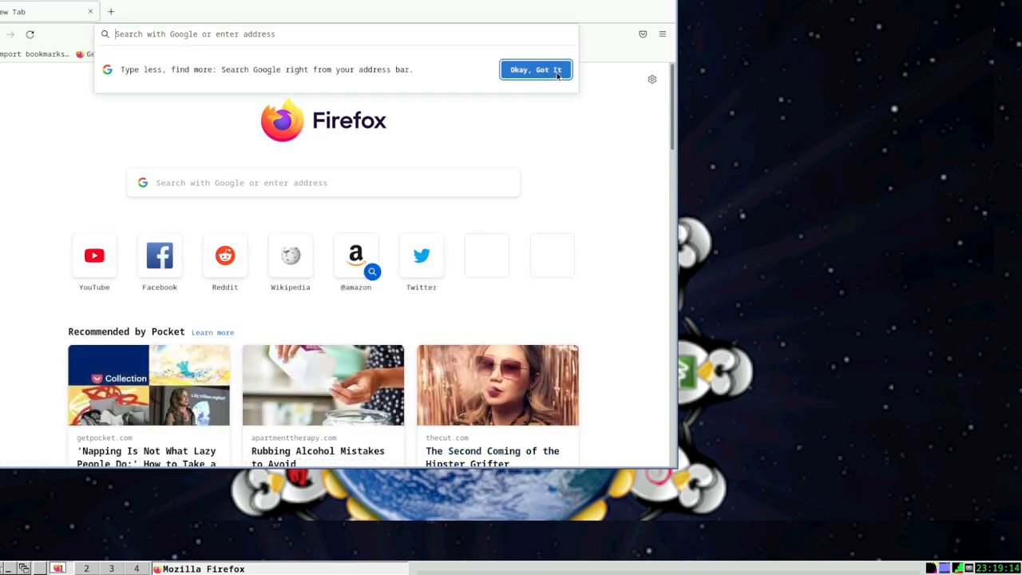
pyautogui.click(661, 33)
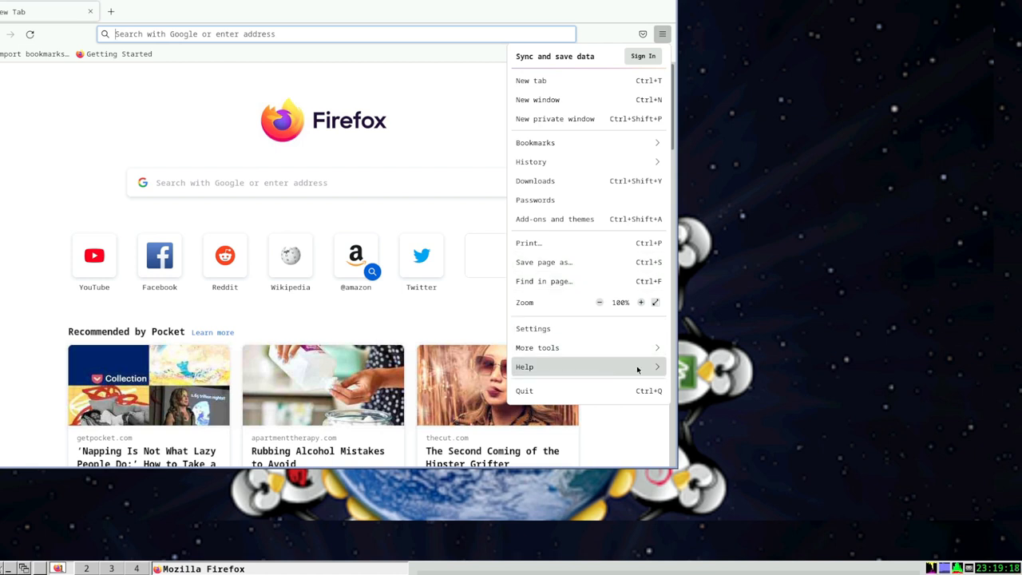
pyautogui.click(524, 366)
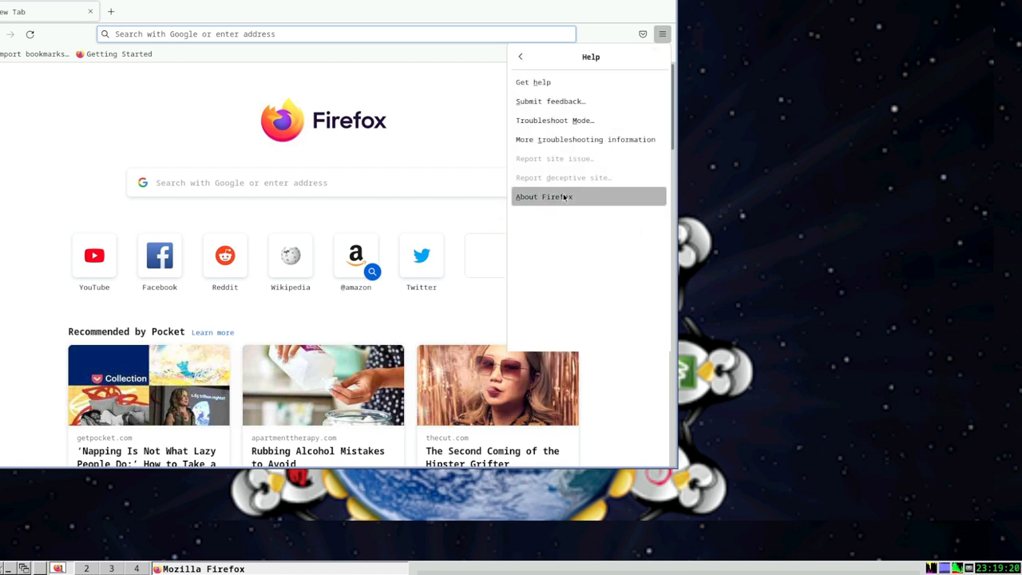
pyautogui.click(543, 196)
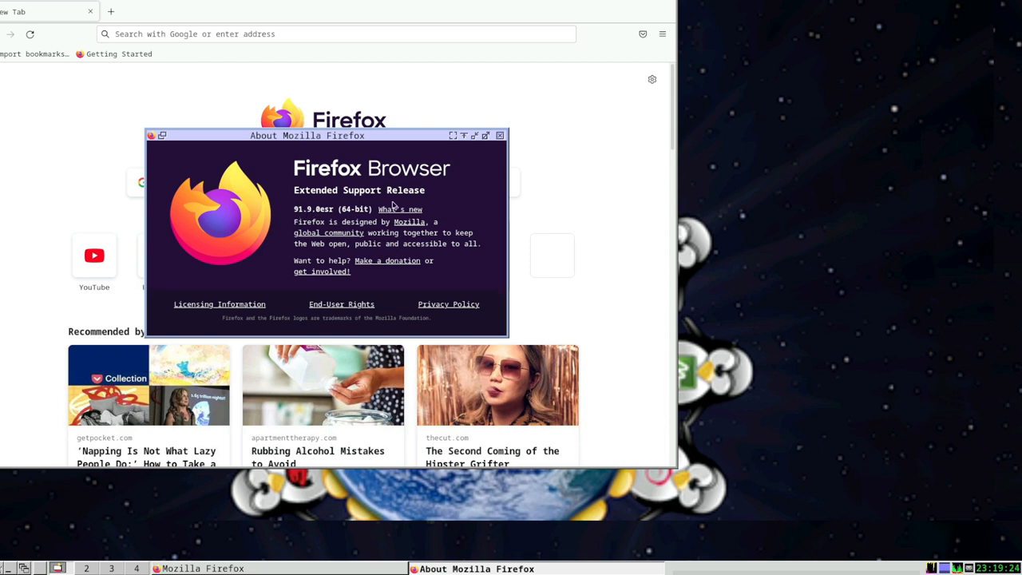
pyautogui.click(499, 135)
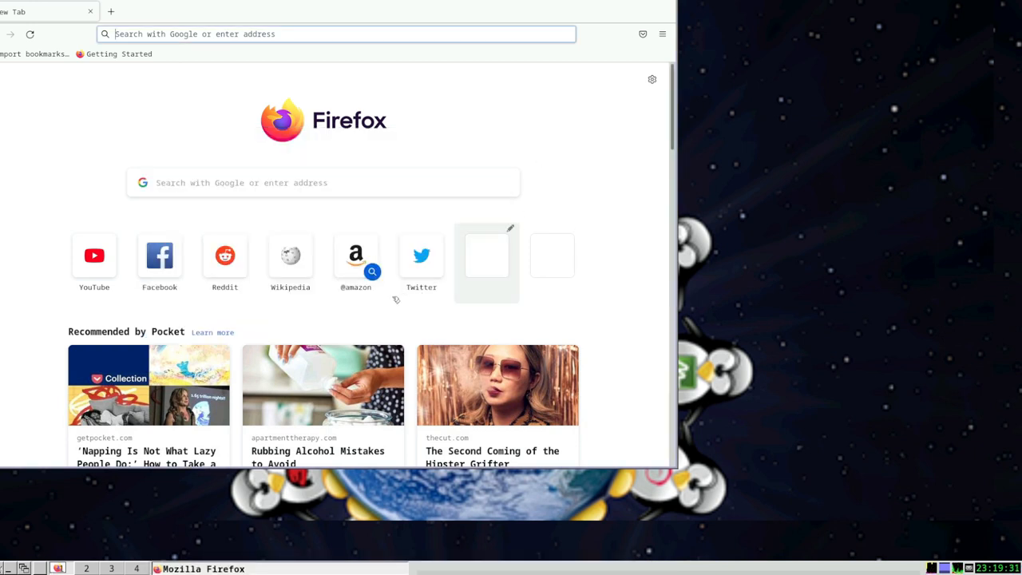
pyautogui.click(290, 256)
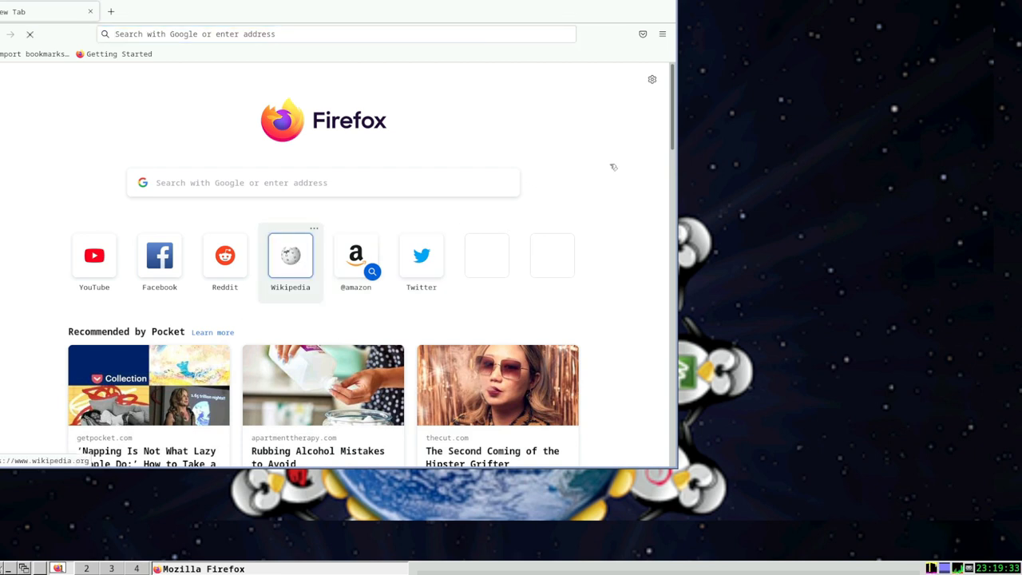
pyautogui.click(290, 255)
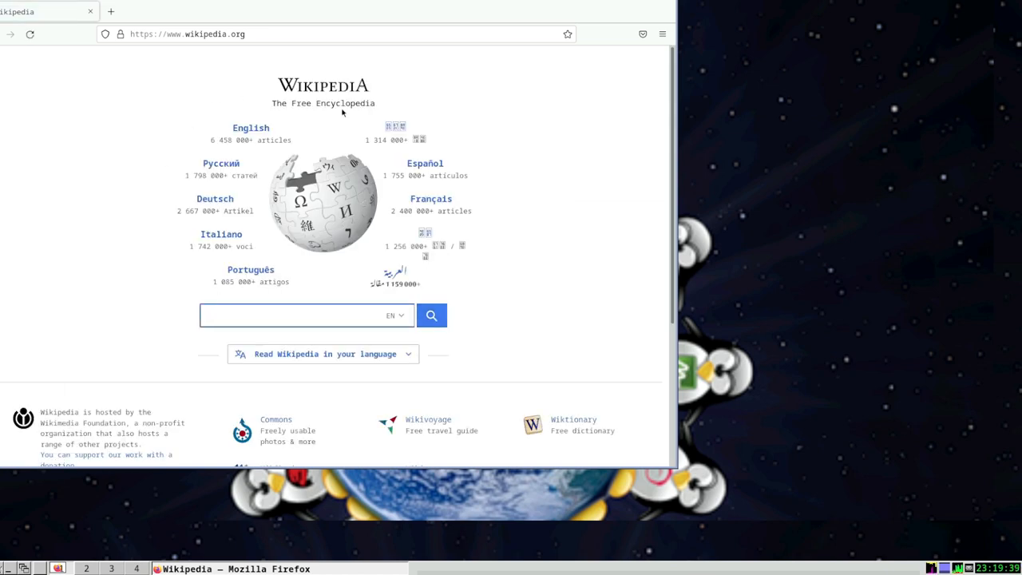
pyautogui.moveTo(567, 157)
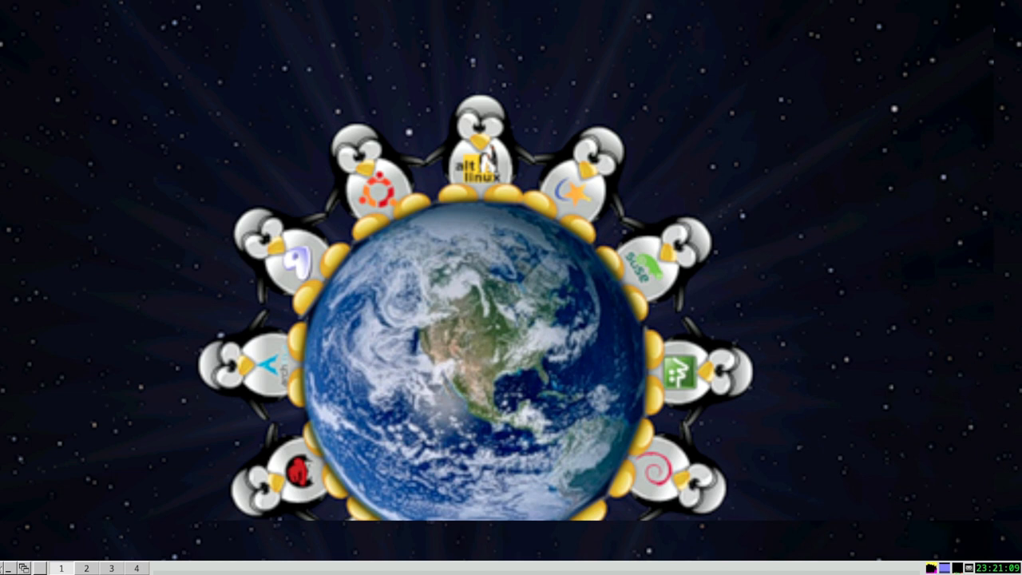
pyautogui.moveTo(134, 441)
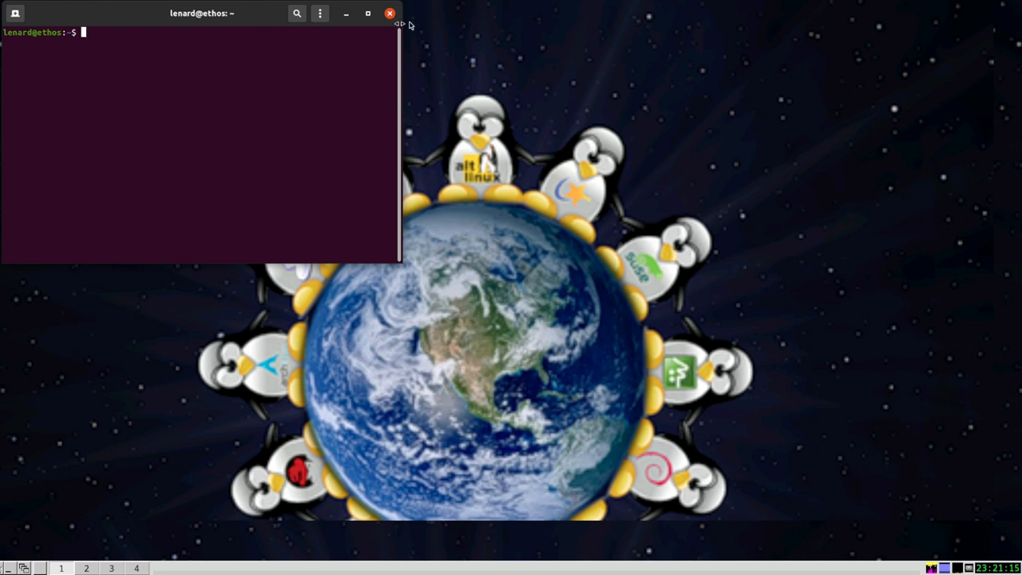
# Close the stray terminal, launch xterm, and drag it nearer the screen centre.
pyautogui.click(390, 13)
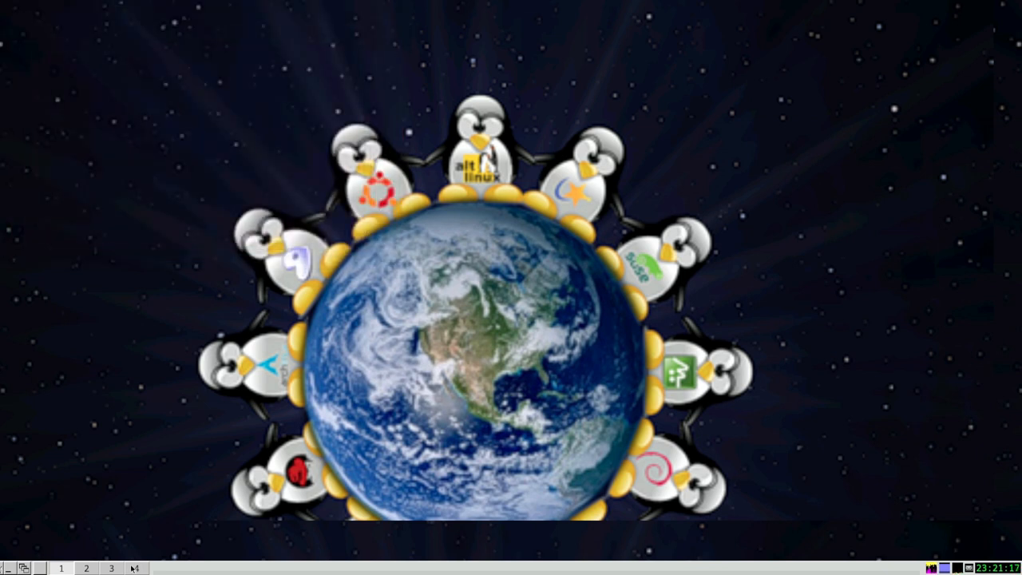
pyautogui.click(7, 568)
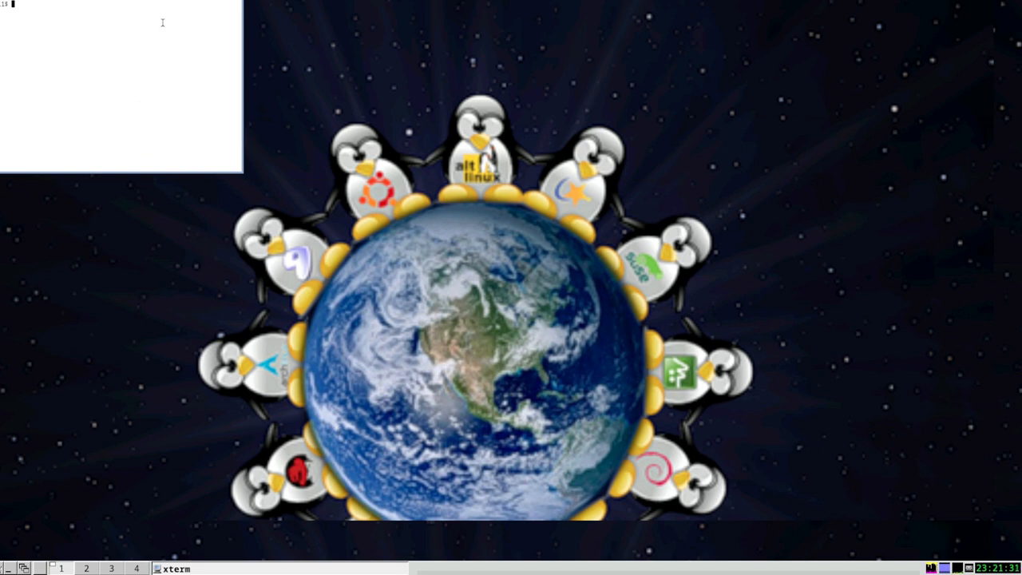
pyautogui.moveTo(225, 32)
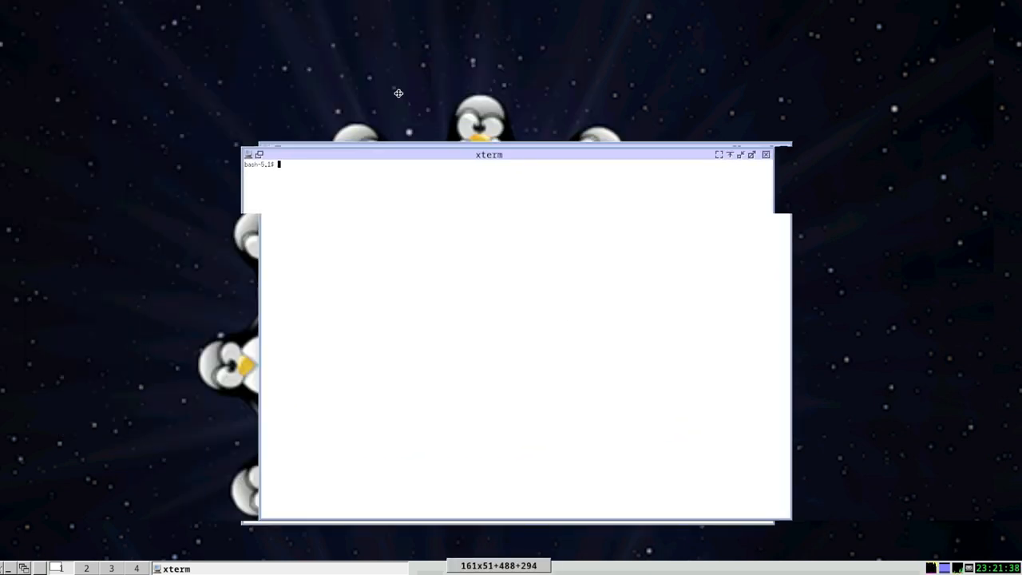
pyautogui.moveTo(489, 154); pyautogui.dragTo(302, 92)
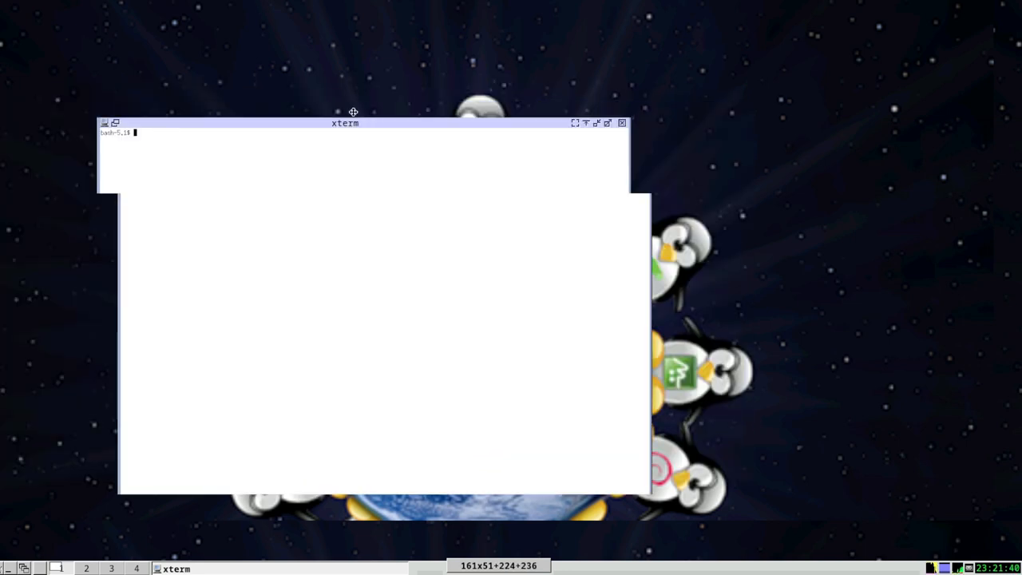
pyautogui.moveTo(344, 123); pyautogui.dragTo(391, 130)
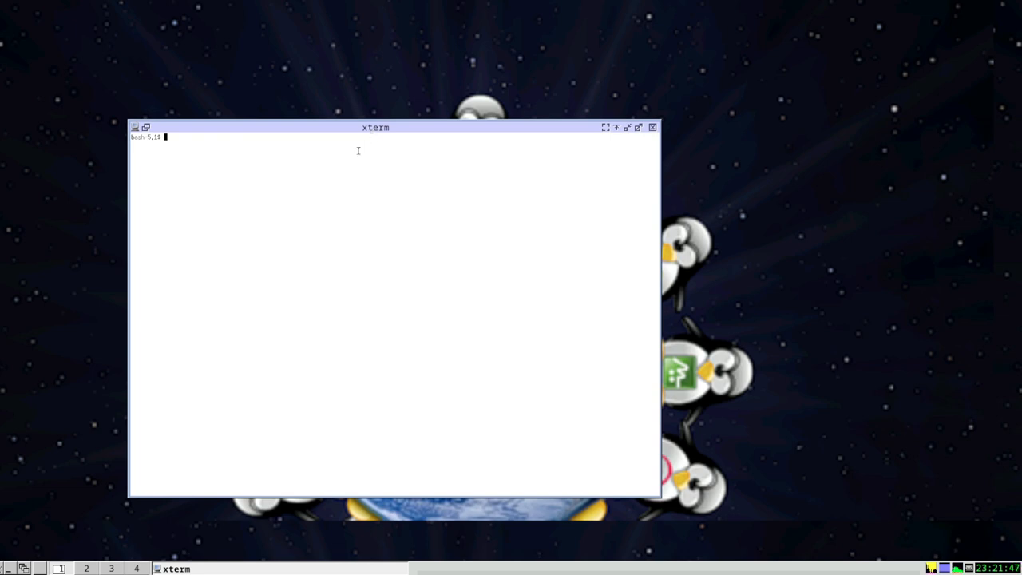
pyautogui.moveTo(592, 171)
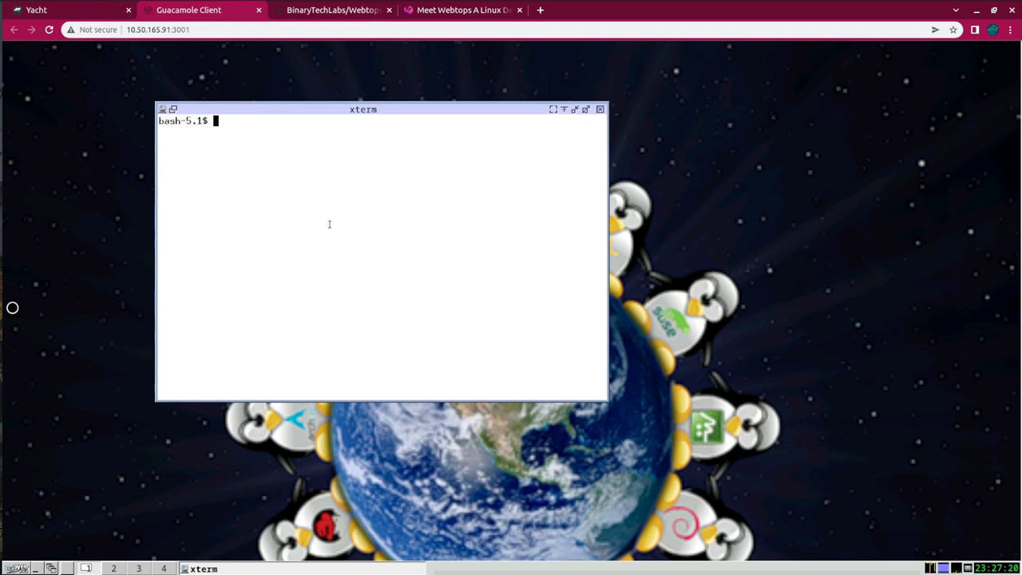
# Run uname -a in xterm to show Linux 5.15.32-v8+ on aarch64.
pyautogui.write('uname')
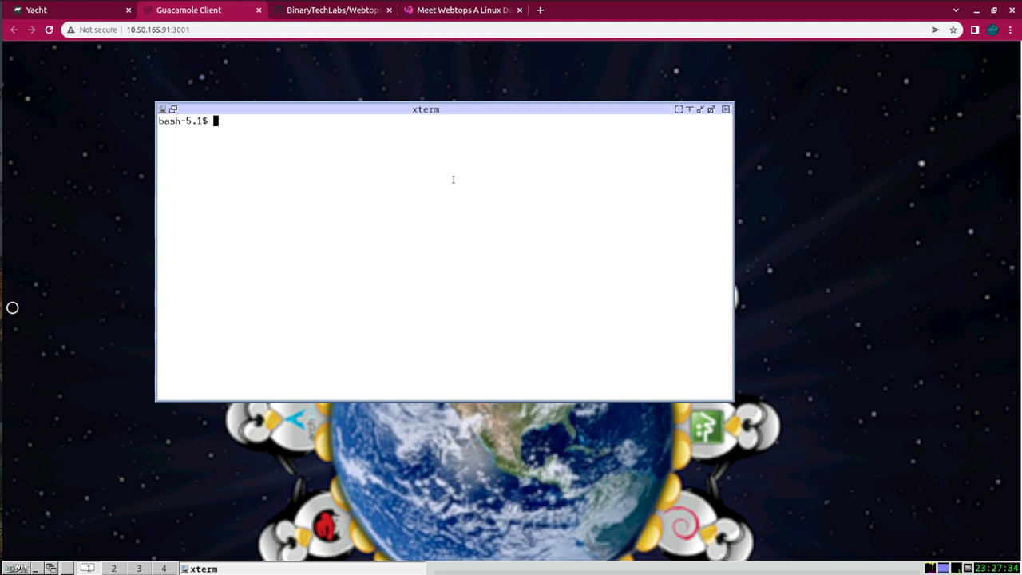
pyautogui.write('uname -a')
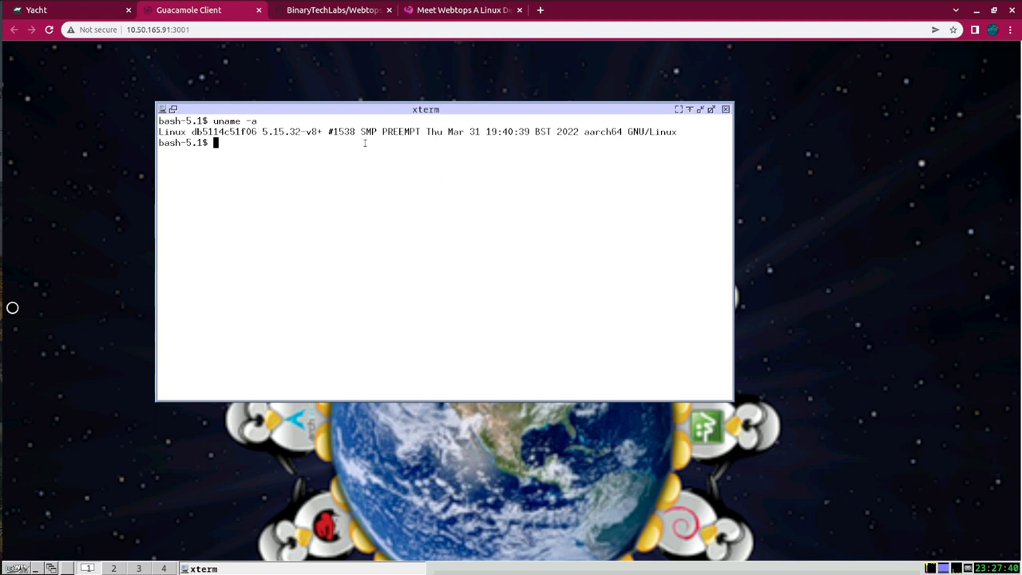
pyautogui.moveTo(481, 147)
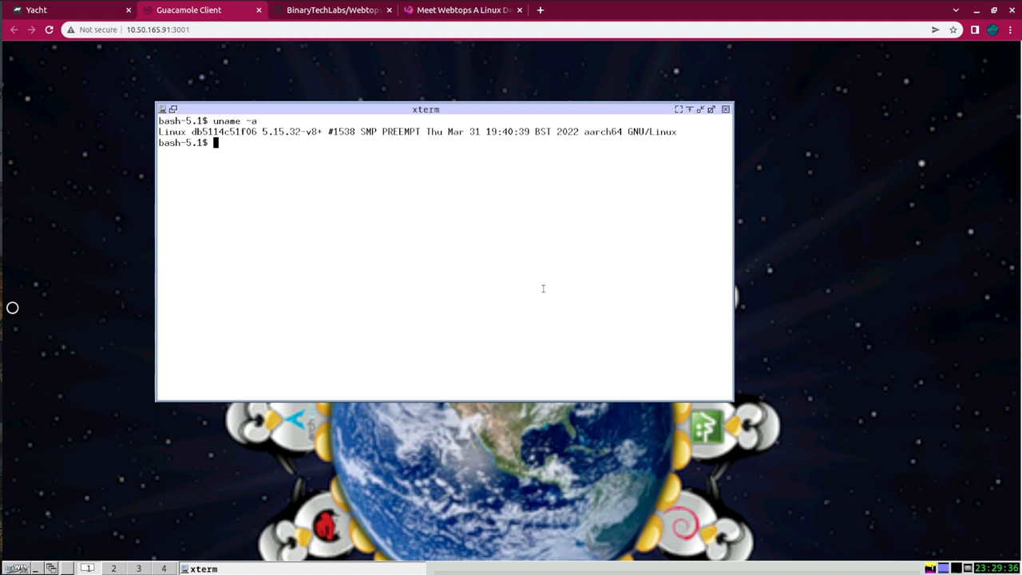
# Run sudo apk update and sudo apk upgrade to upgrade 10 packages, then close xterm.
pyautogui.write('sudo')
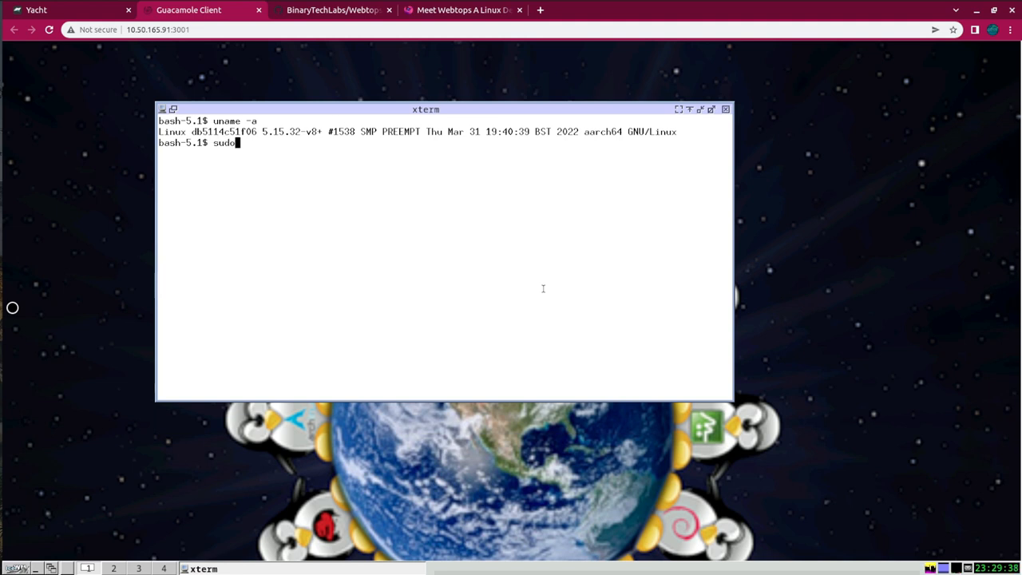
pyautogui.write('apk update')
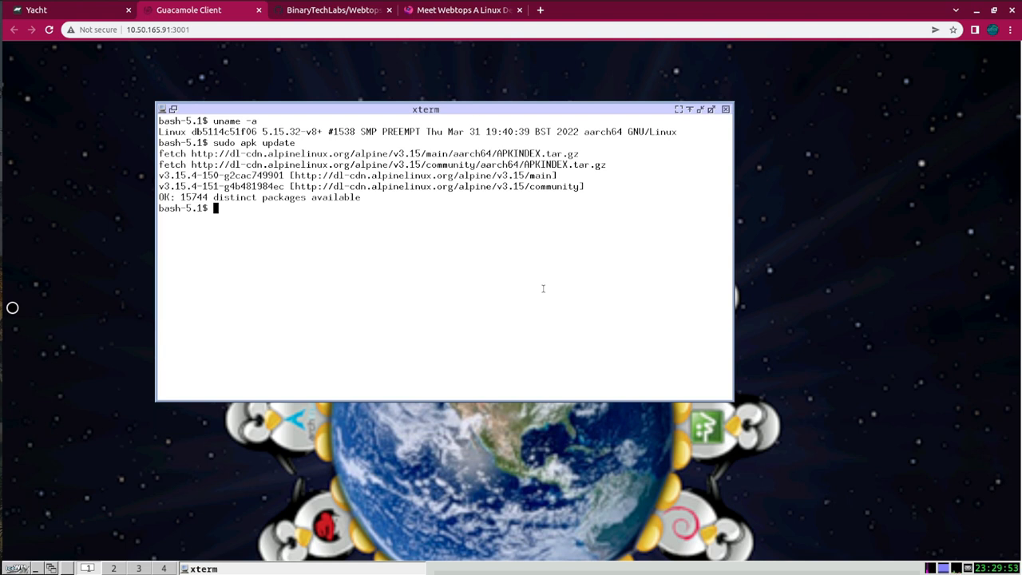
pyautogui.write('sudo')
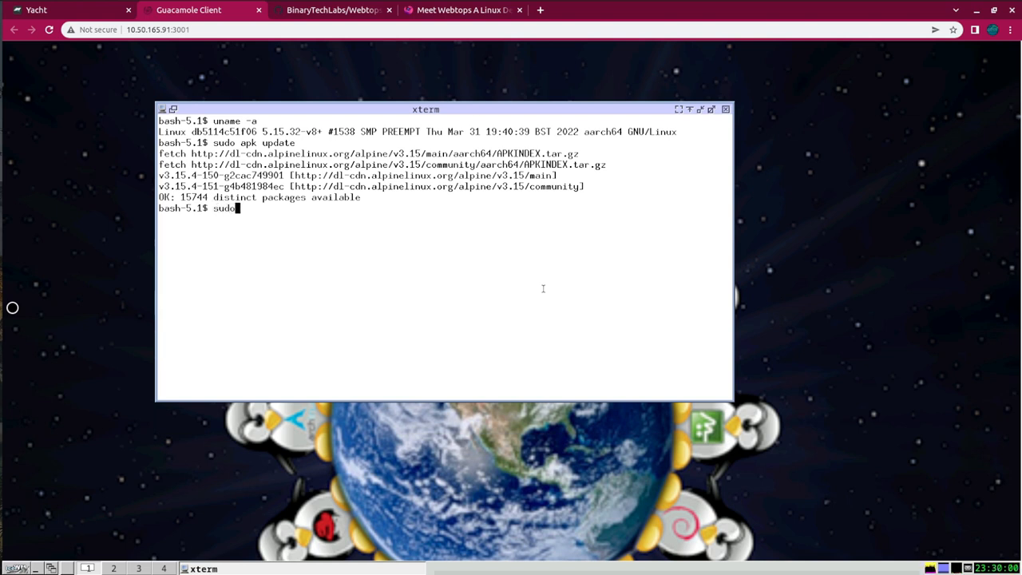
pyautogui.write('apk')
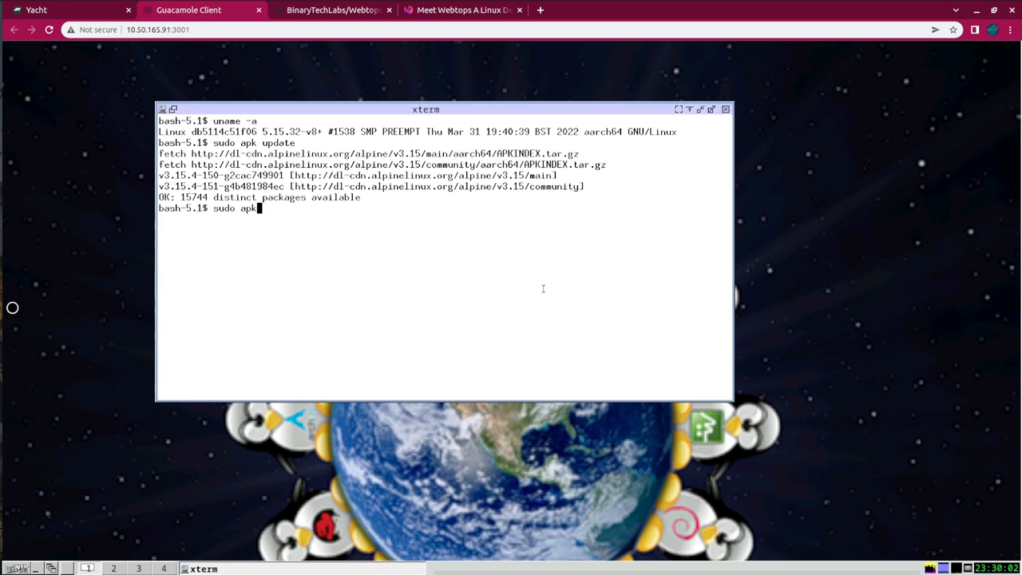
pyautogui.write('up')
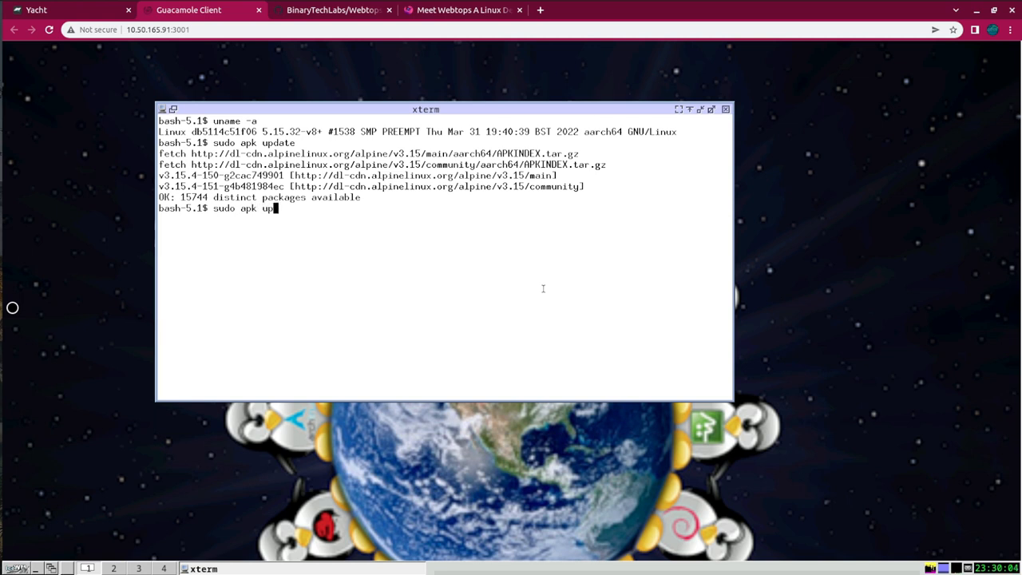
pyautogui.write('rade')
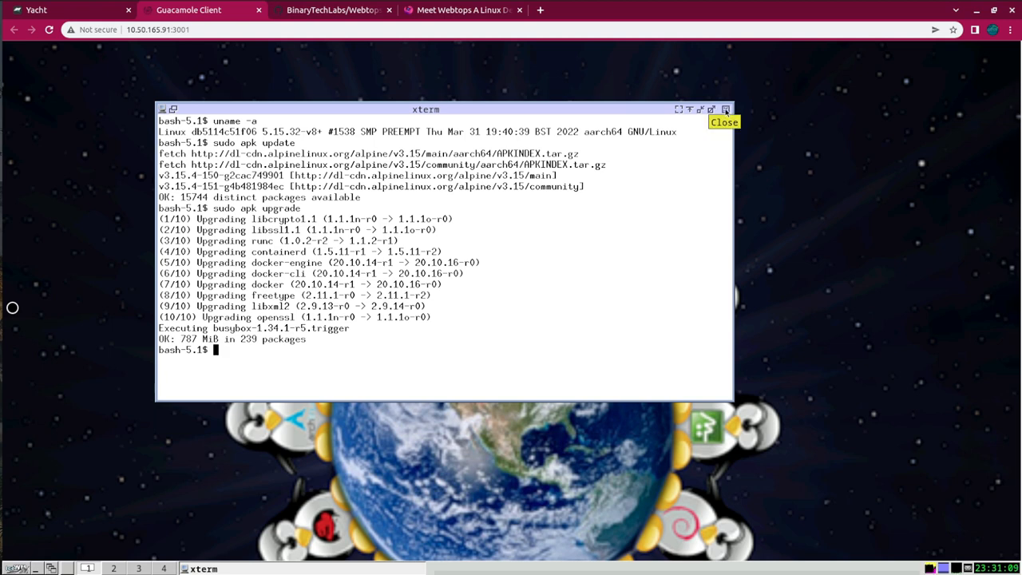
pyautogui.click(723, 121)
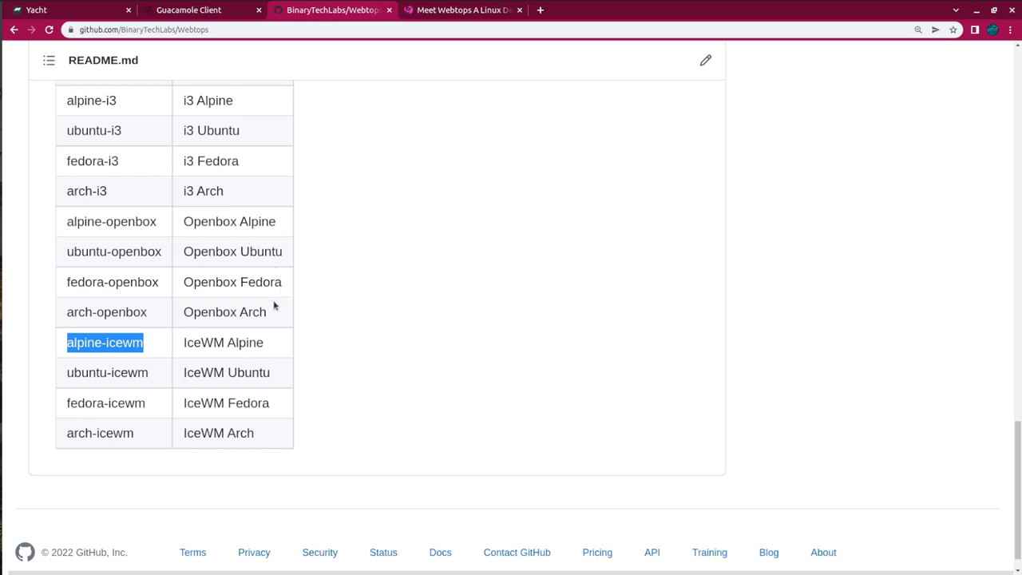
pyautogui.moveTo(197, 341)
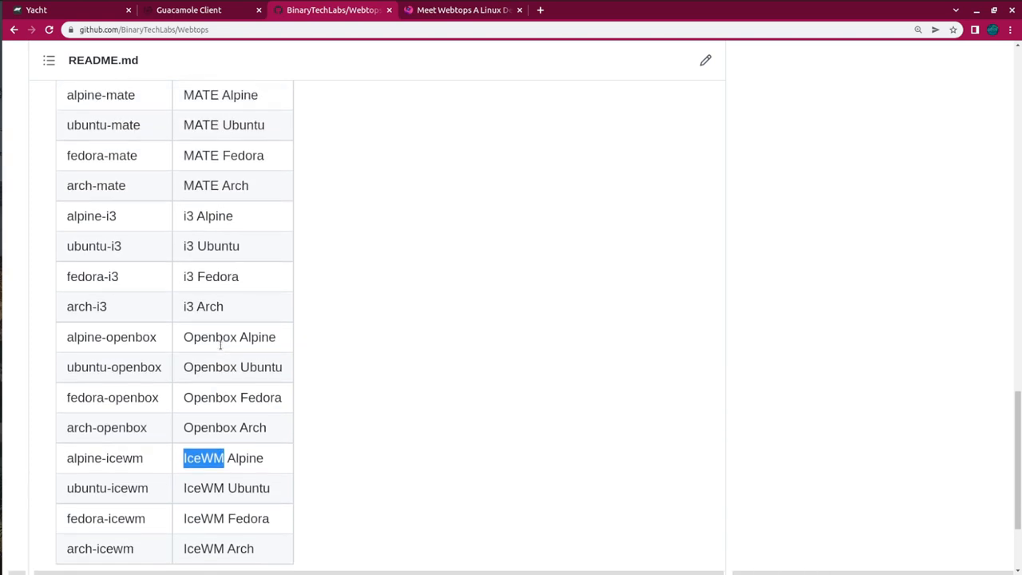
# Scroll the Webtops README tag table to the KDE rows and select the arch-kde tag.
pyautogui.scroll(3)
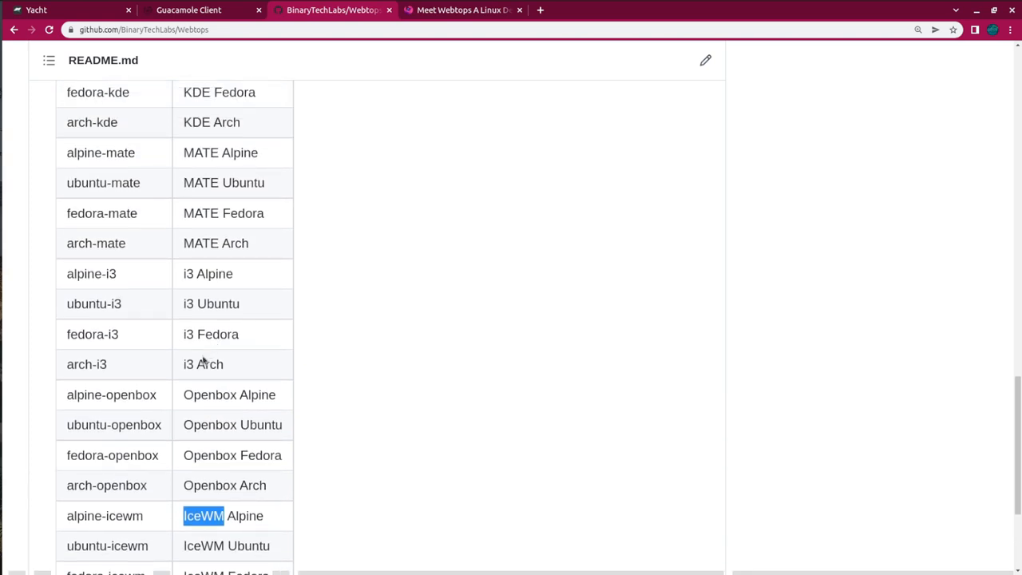
pyautogui.scroll(3)
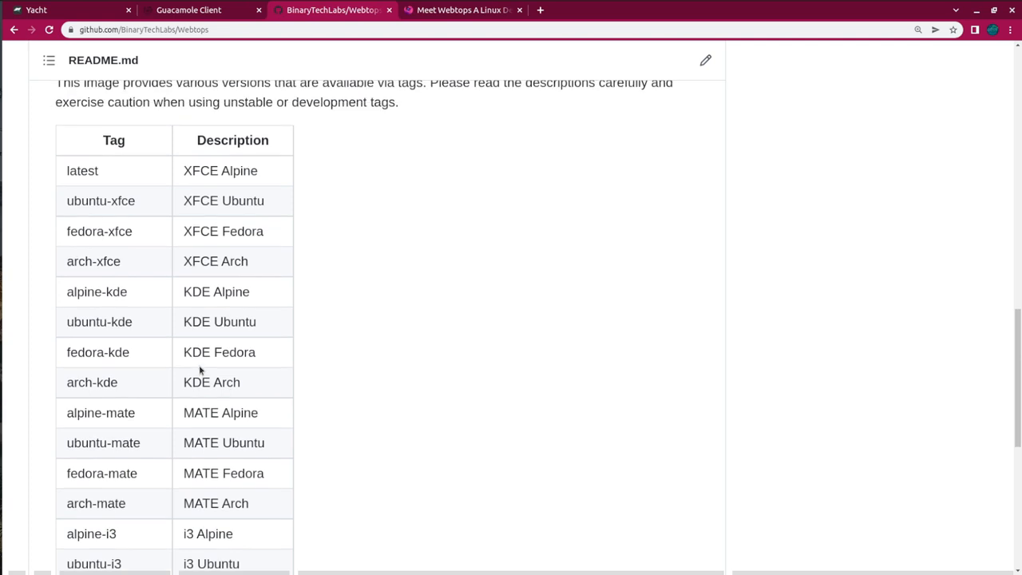
pyautogui.scroll(-3)
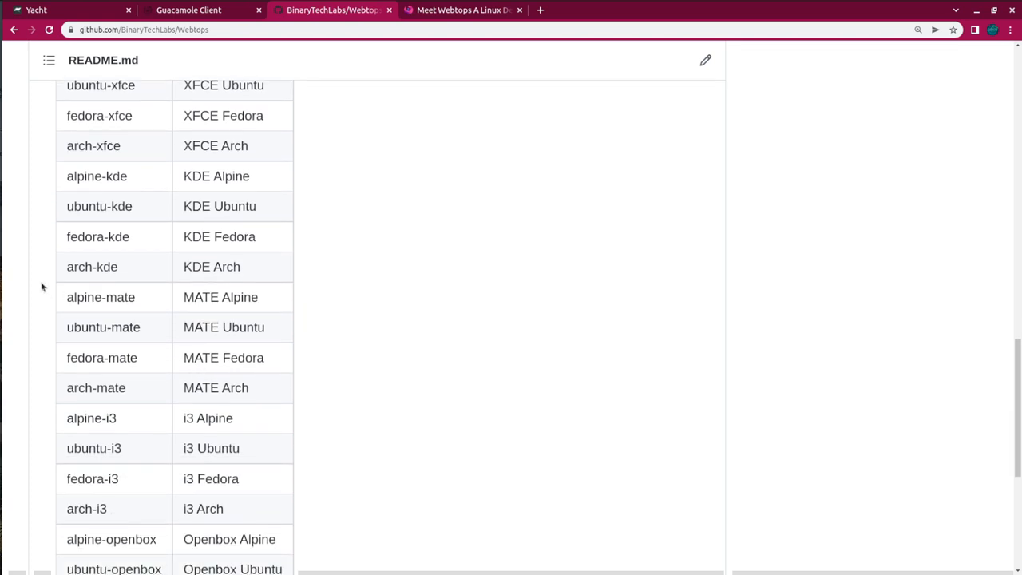
pyautogui.doubleClick(92, 266)
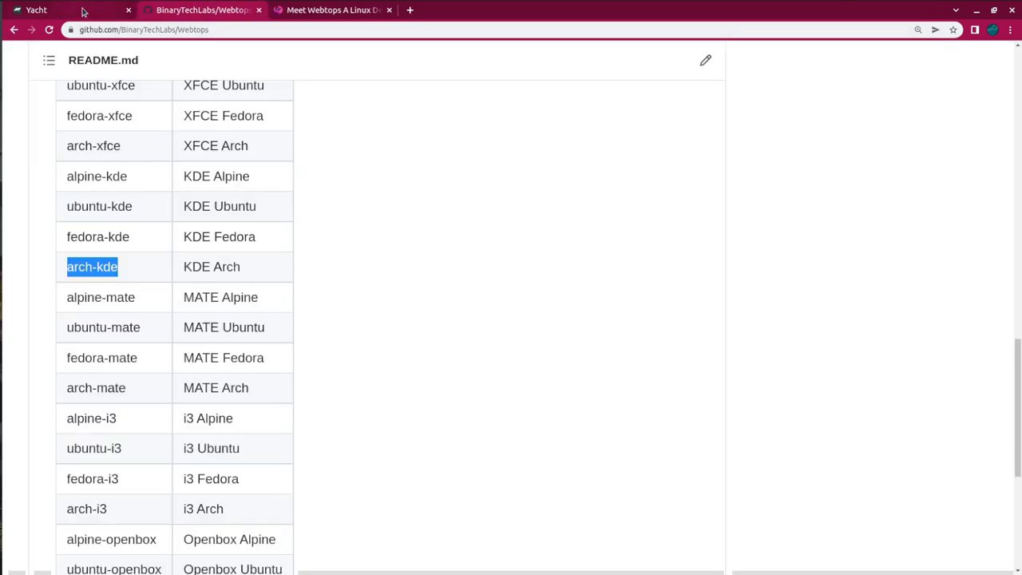
pyautogui.click(36, 10)
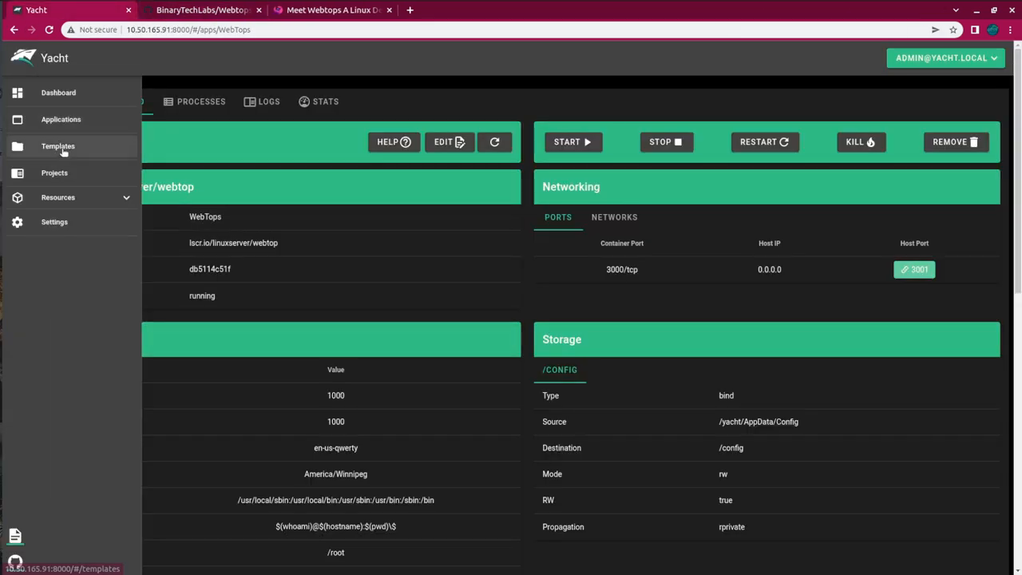
# Open the Webtops template from Yacht's Templates and start deploying it.
pyautogui.click(57, 146)
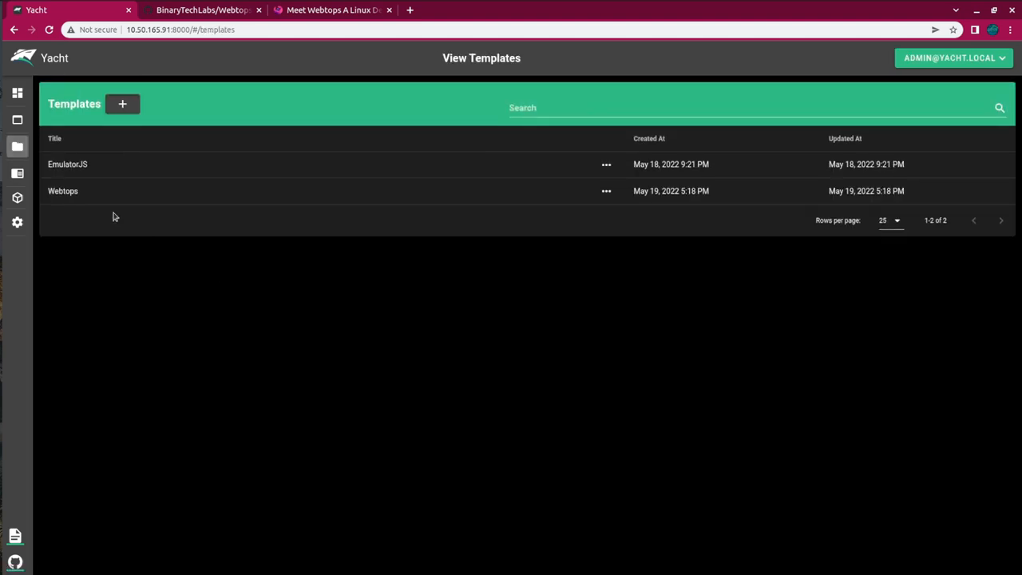
pyautogui.moveTo(102, 191)
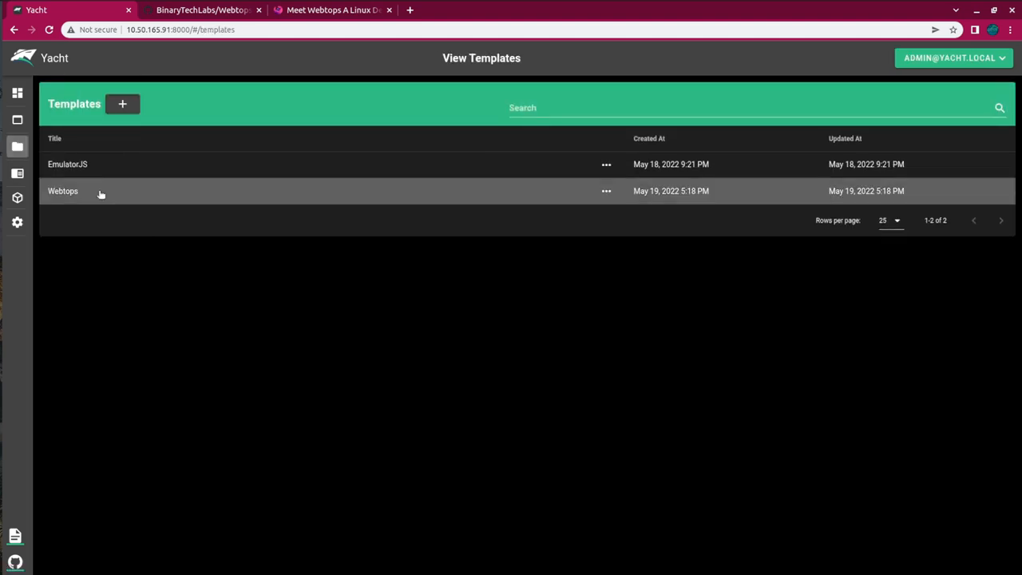
pyautogui.click(63, 191)
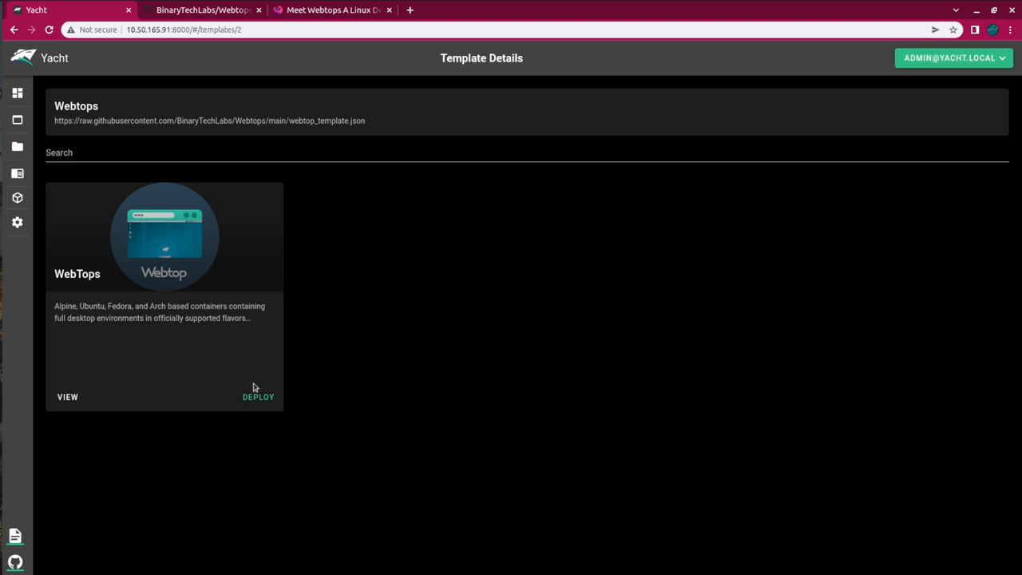
pyautogui.click(258, 397)
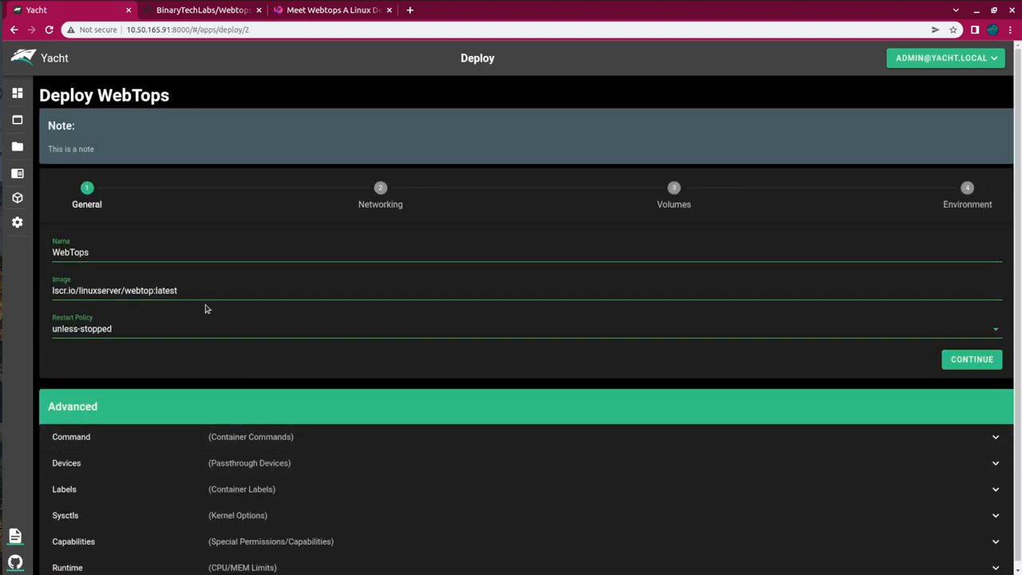
# Change the image tag from latest to arch-kde and proceed through the deploy steps.
pyautogui.click(195, 290)
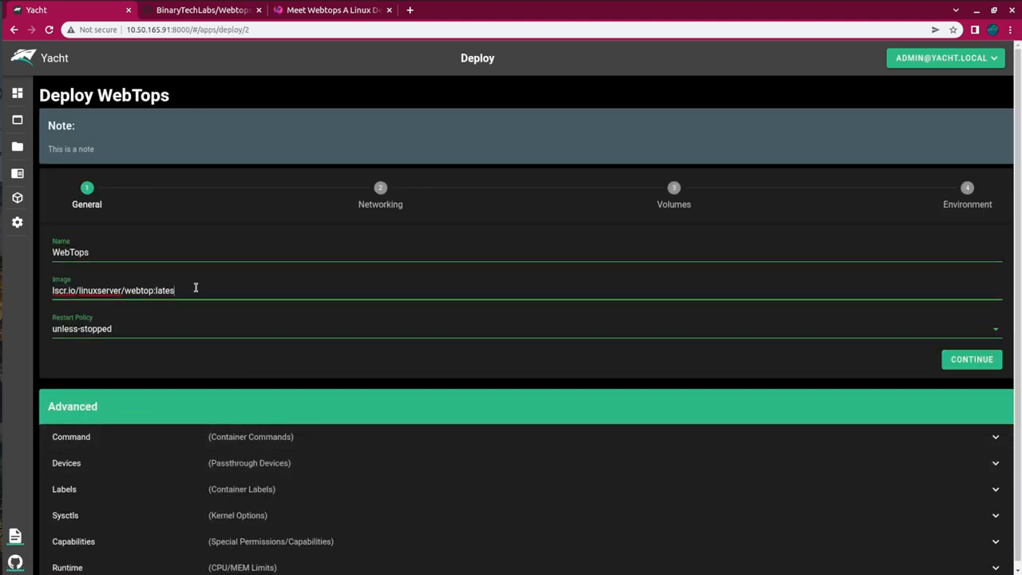
pyautogui.press('Backspace')
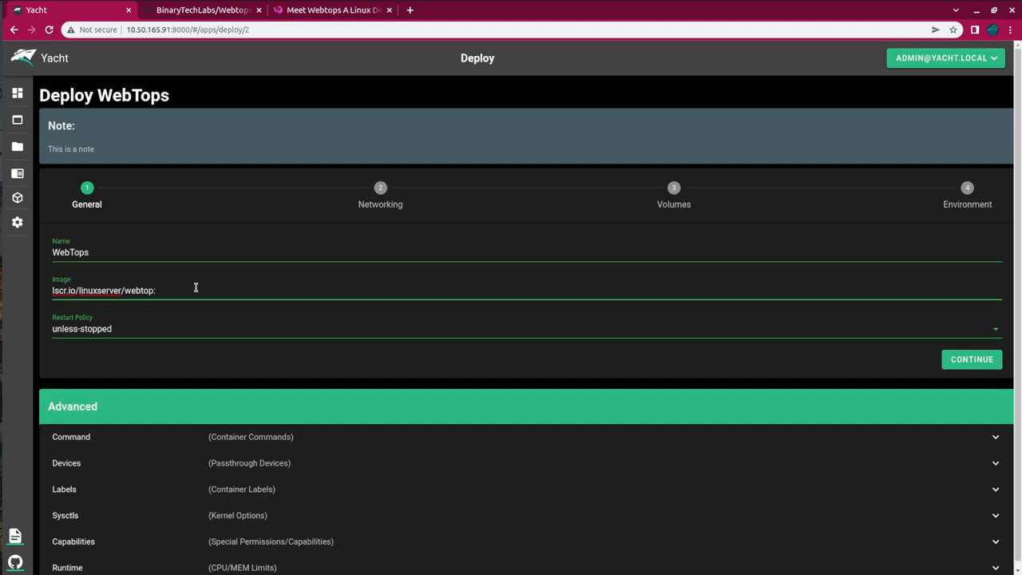
pyautogui.write('arch-kde')
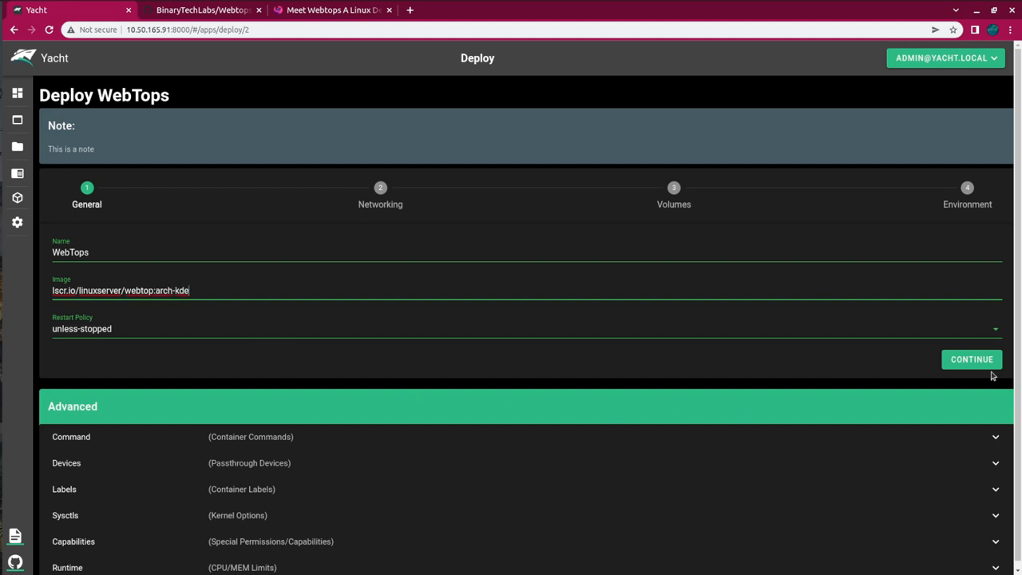
pyautogui.click(972, 359)
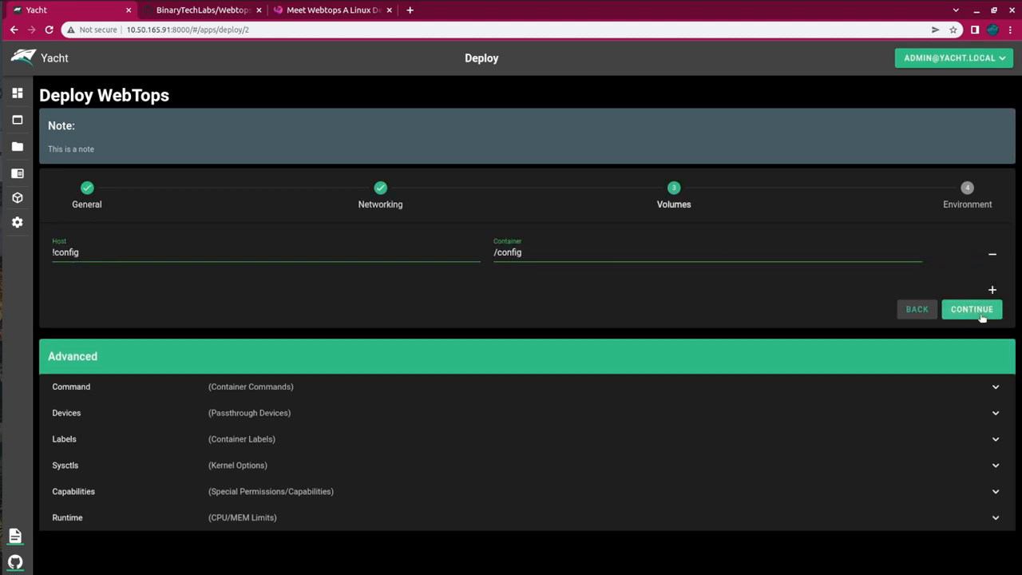
pyautogui.click(971, 309)
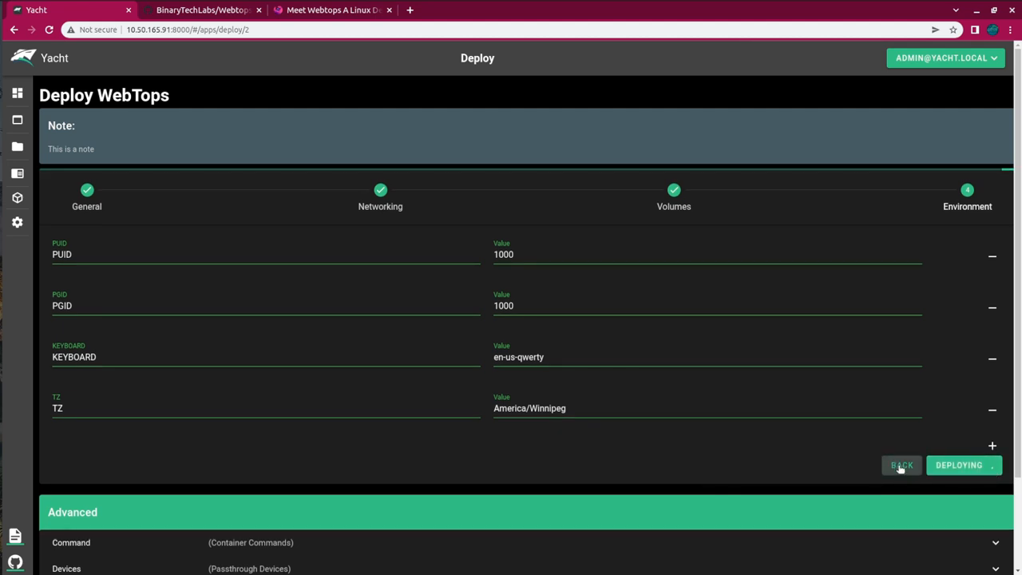
pyautogui.click(958, 464)
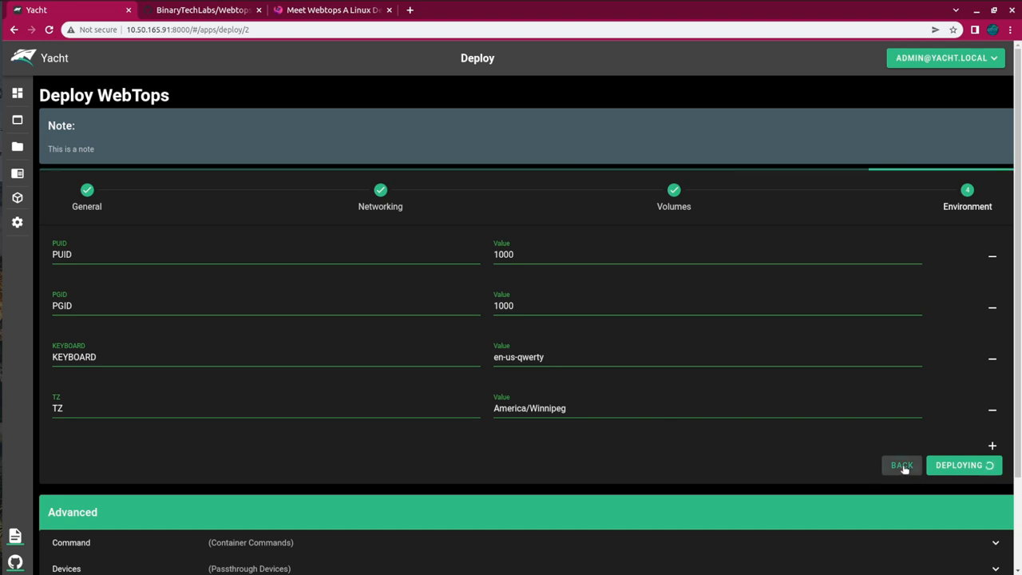
pyautogui.click(901, 465)
pyautogui.write('lscr.io/linuxserver/webtop:arch-kde')
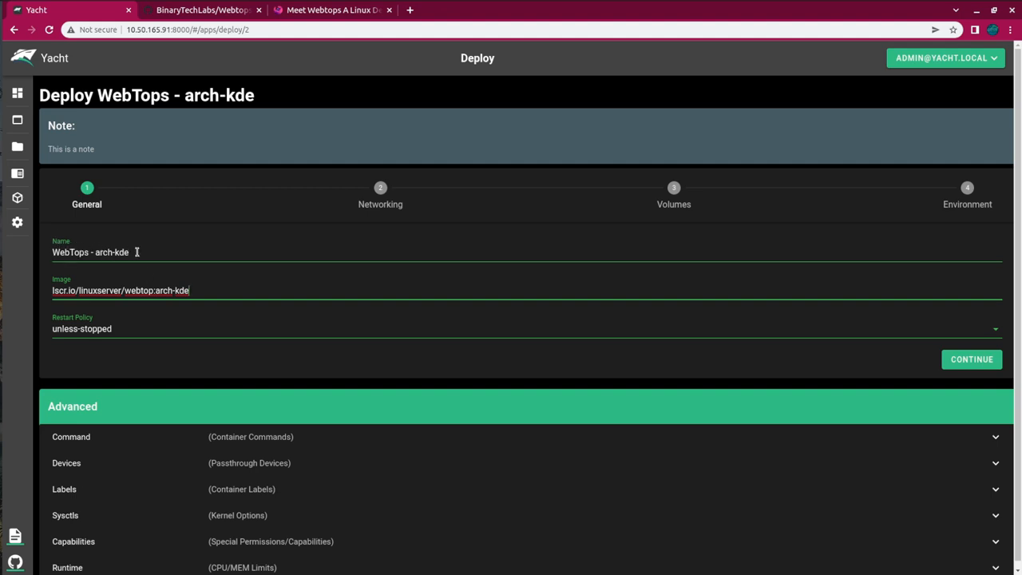
# Rename the app WebTops-arch-kde, map host port 3002, and deploy the container.
pyautogui.doubleClick(111, 252)
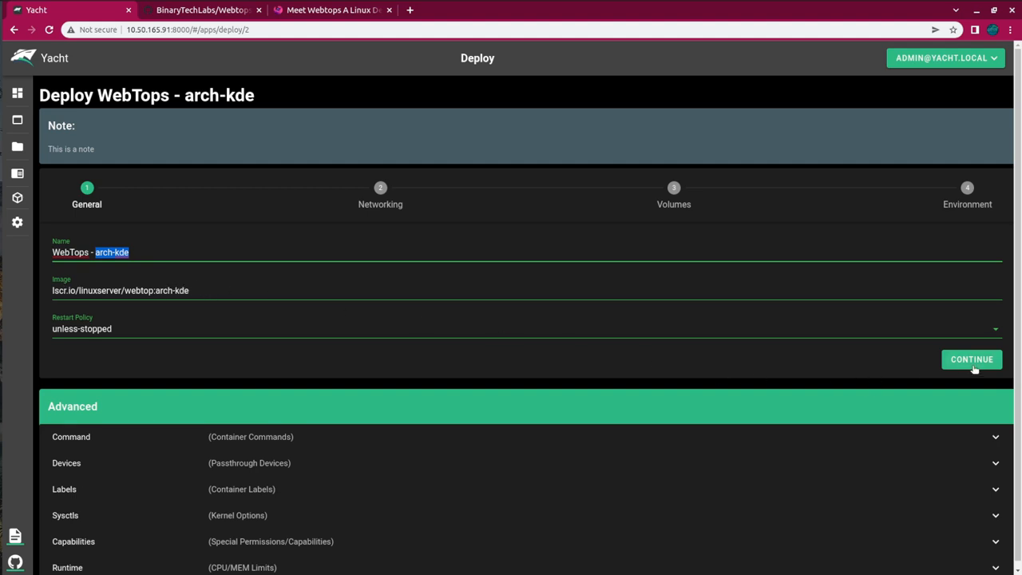
pyautogui.click(971, 359)
pyautogui.write('3002')
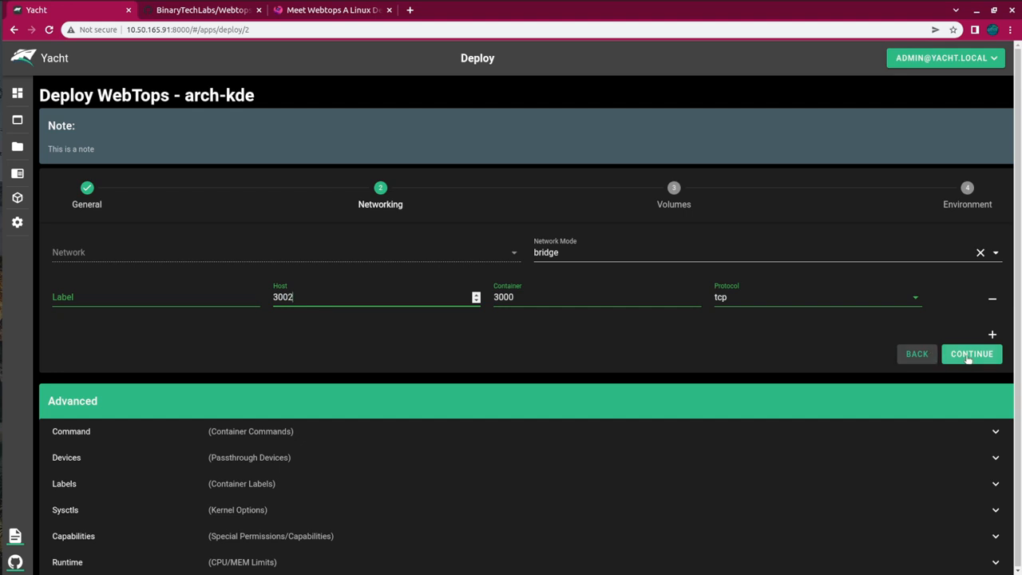
pyautogui.click(971, 354)
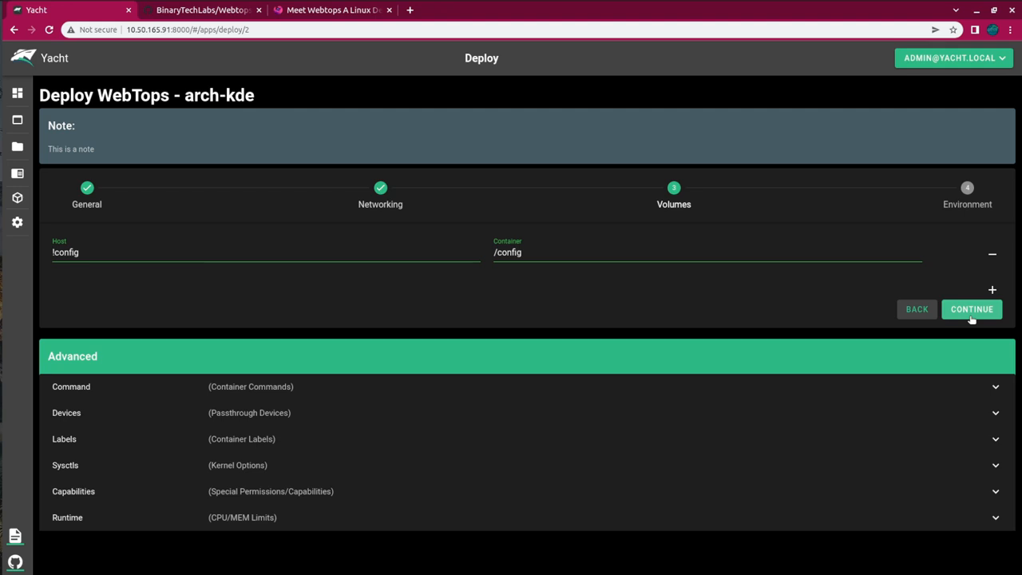
pyautogui.click(972, 309)
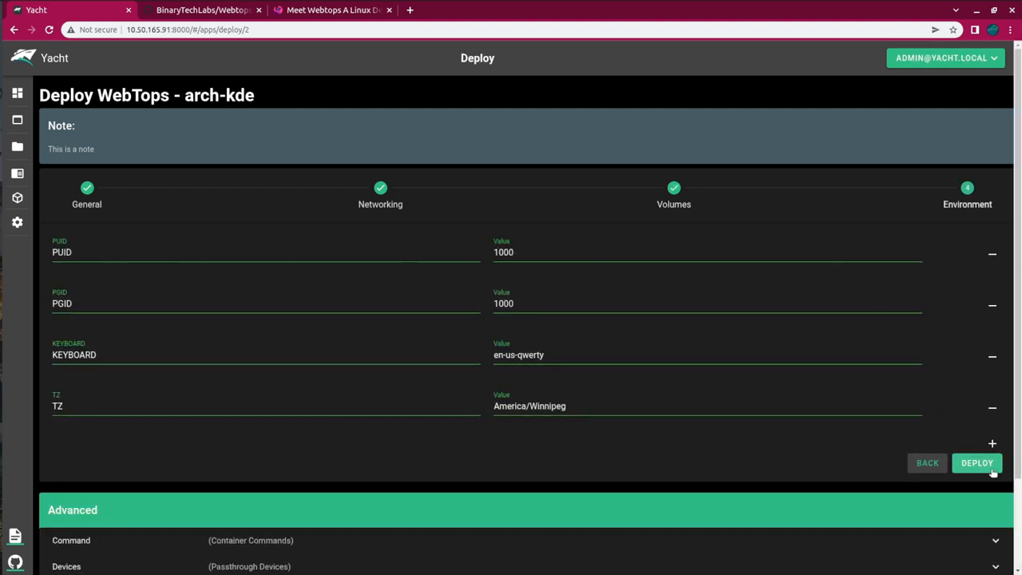
pyautogui.click(977, 462)
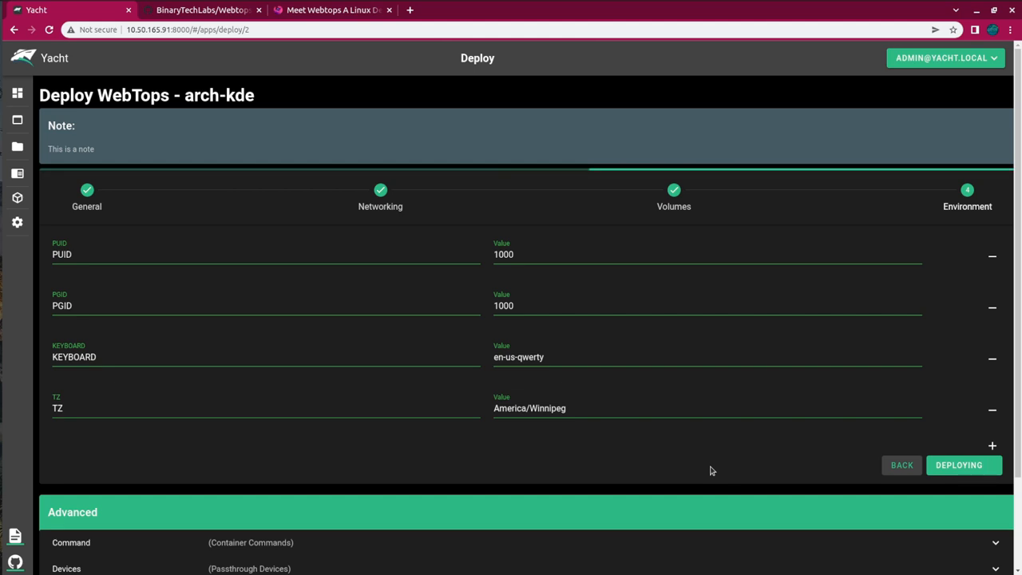
pyautogui.click(963, 465)
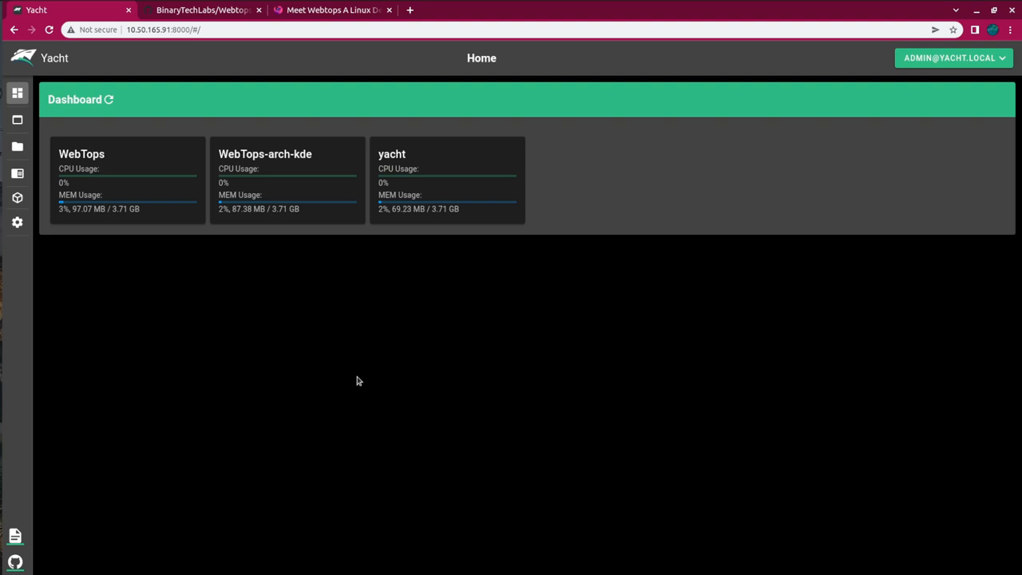
pyautogui.moveTo(275, 158)
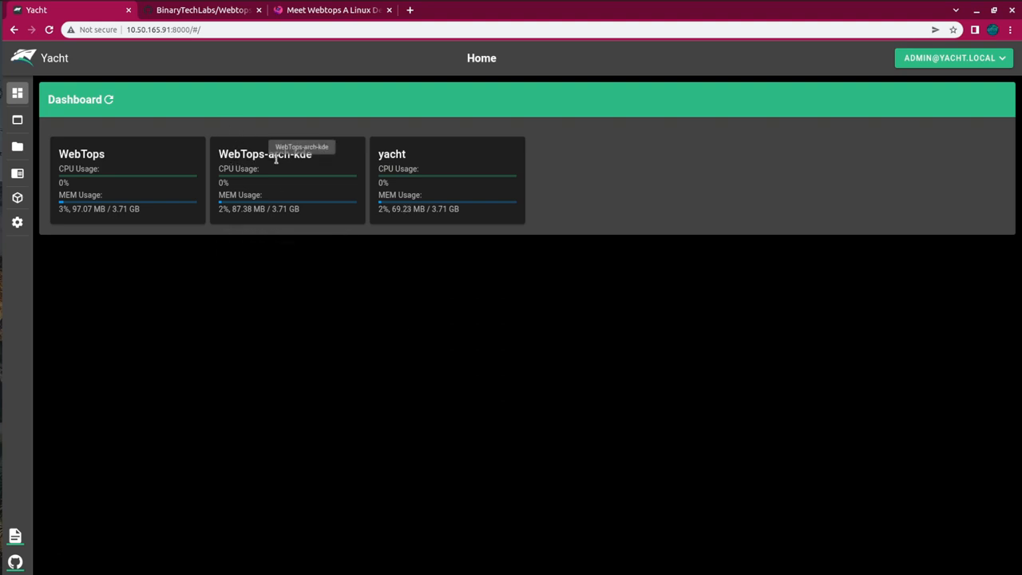
pyautogui.moveTo(311, 242)
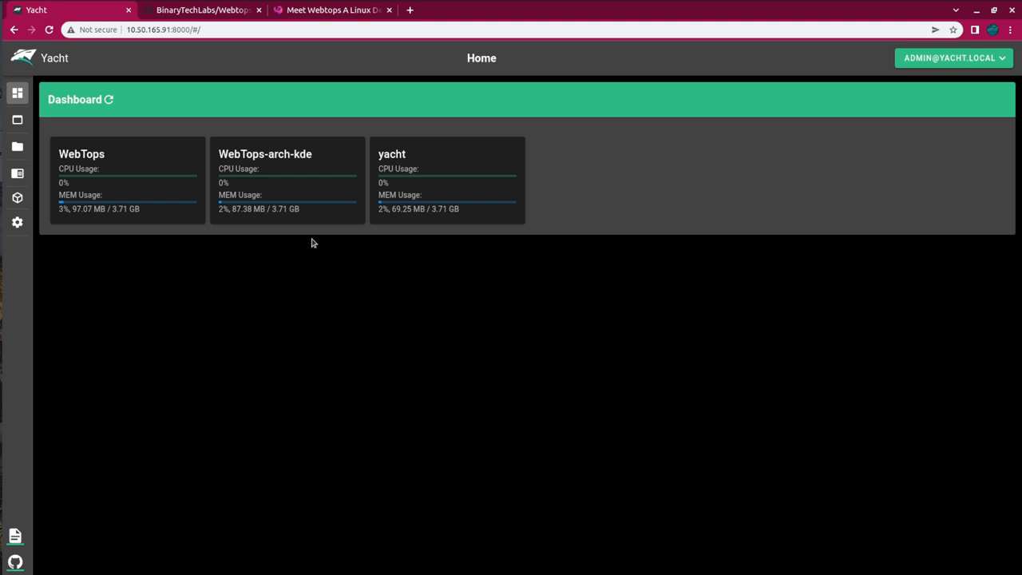
pyautogui.moveTo(120, 167)
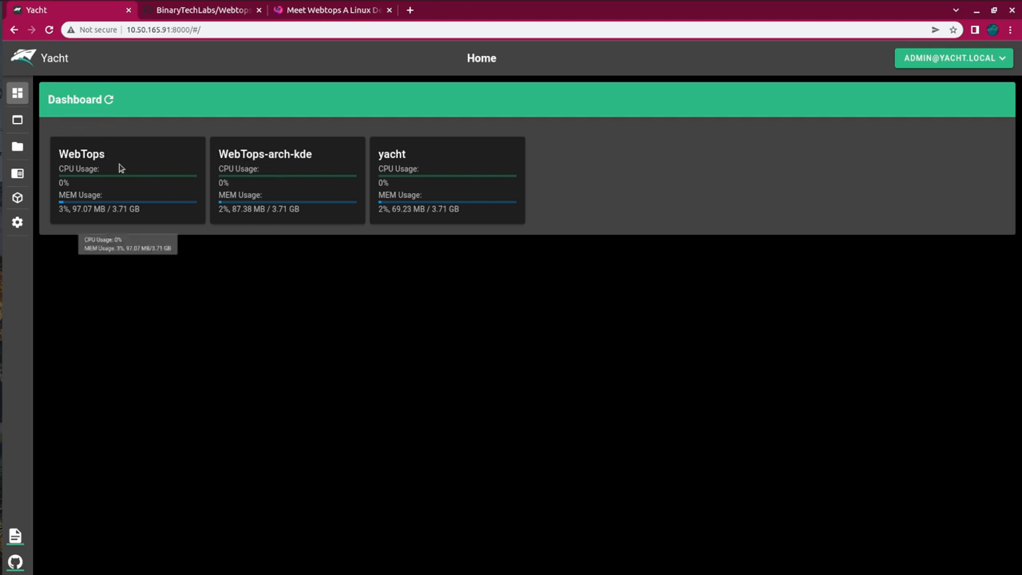
pyautogui.moveTo(186, 168)
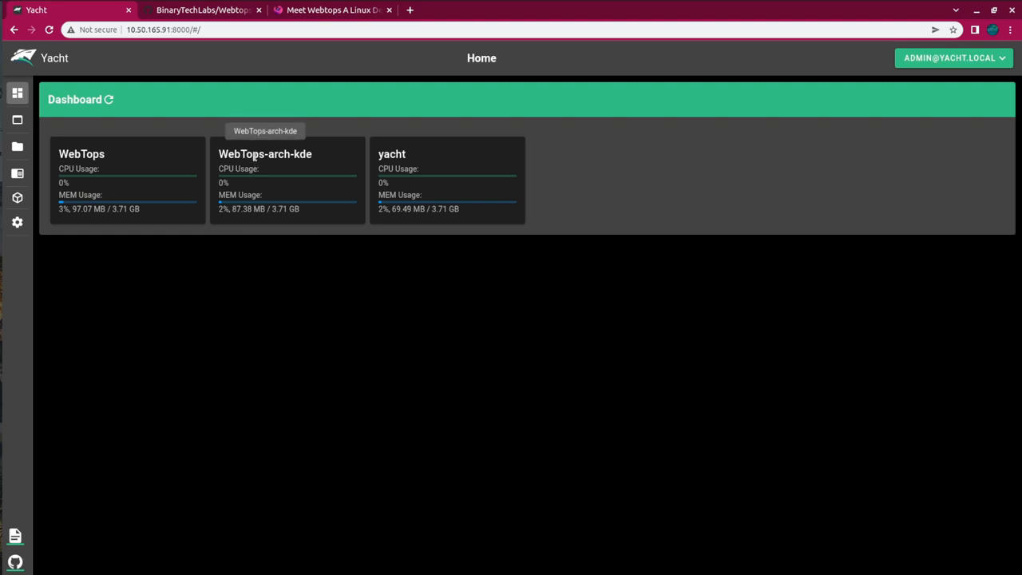
# Open the WebTops-arch-kde card and follow its 3002 host port link to the KDE desktop.
pyautogui.click(264, 179)
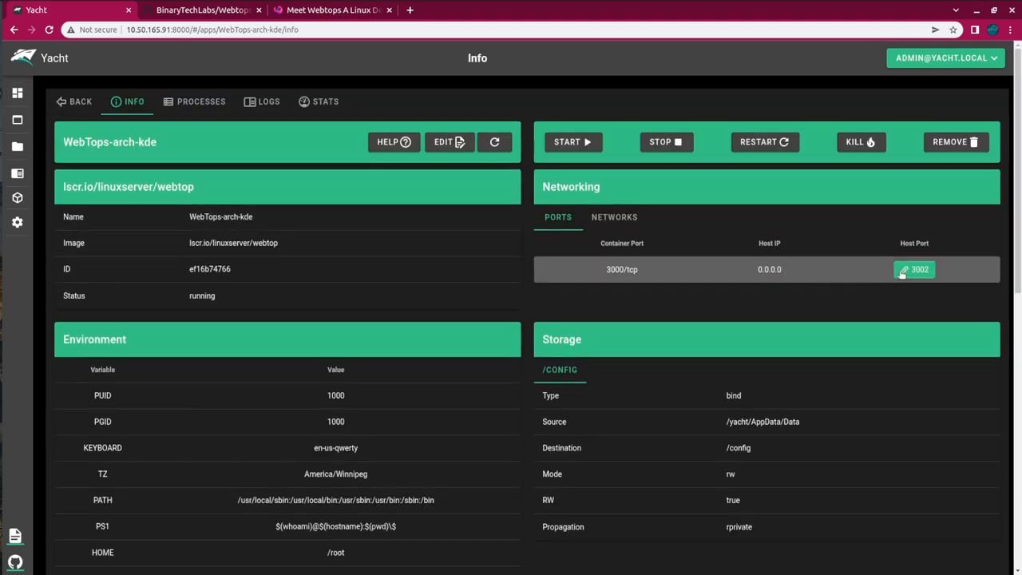
pyautogui.click(914, 269)
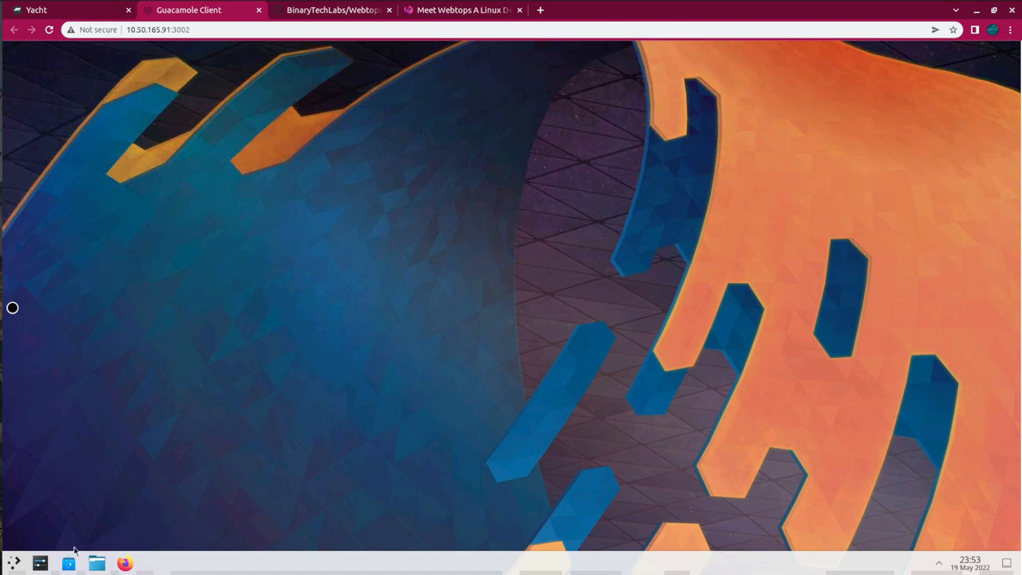
pyautogui.moveTo(179, 475)
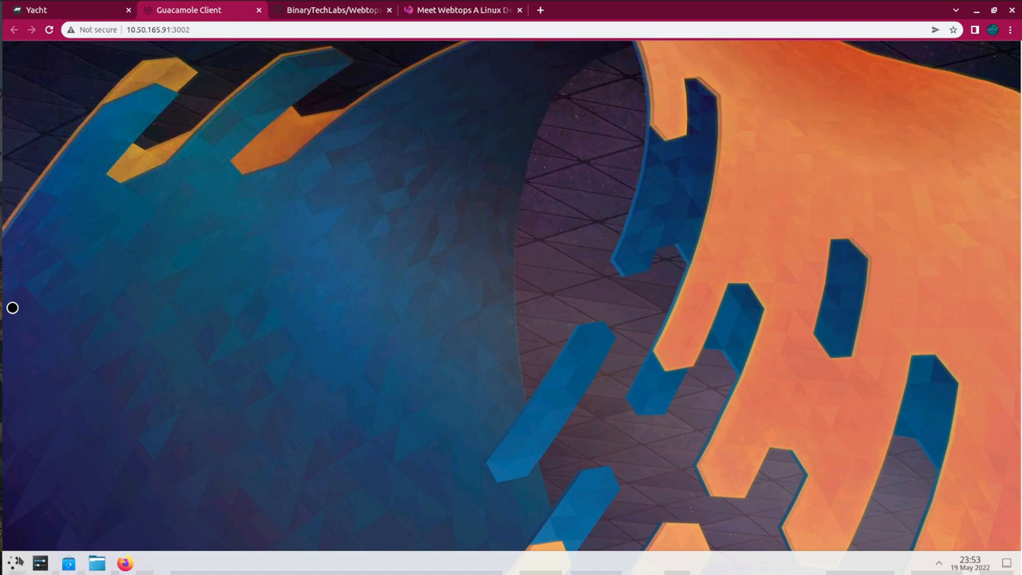
# Launch Konsole from the KDE System menu and run sudo pacman -Syu, answering n.
pyautogui.click(15, 563)
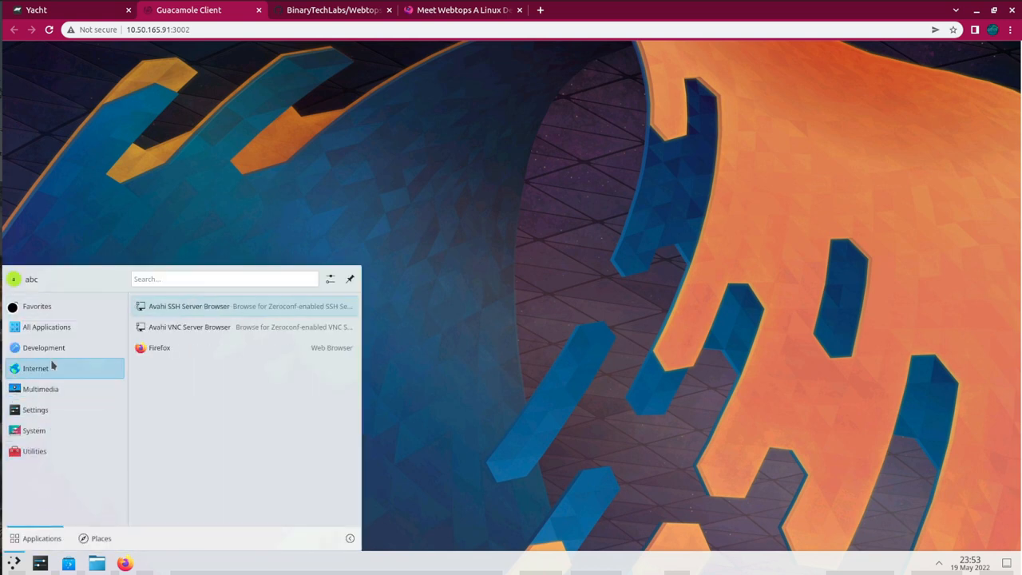
pyautogui.click(34, 430)
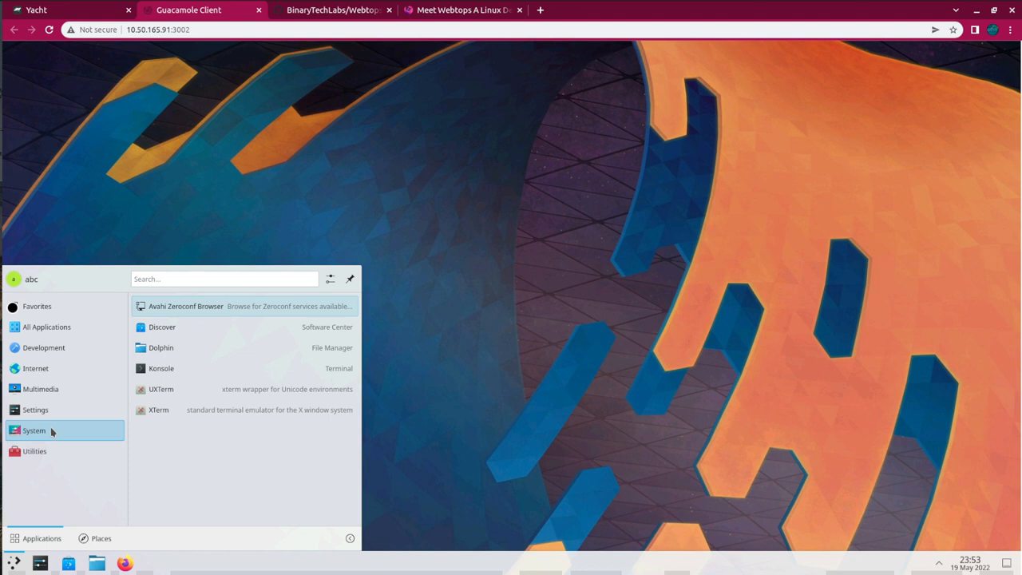
pyautogui.click(160, 368)
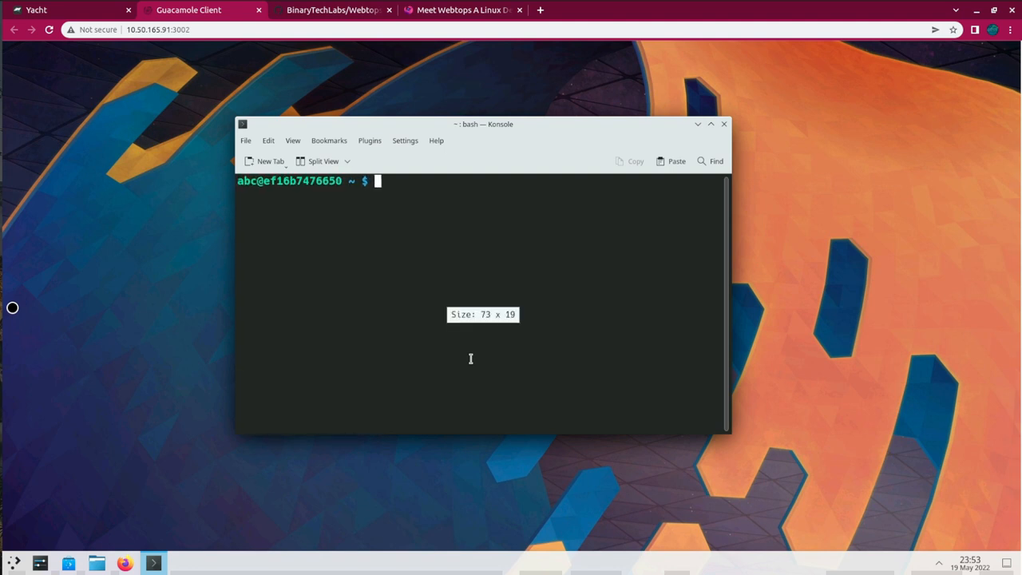
pyautogui.write('sud')
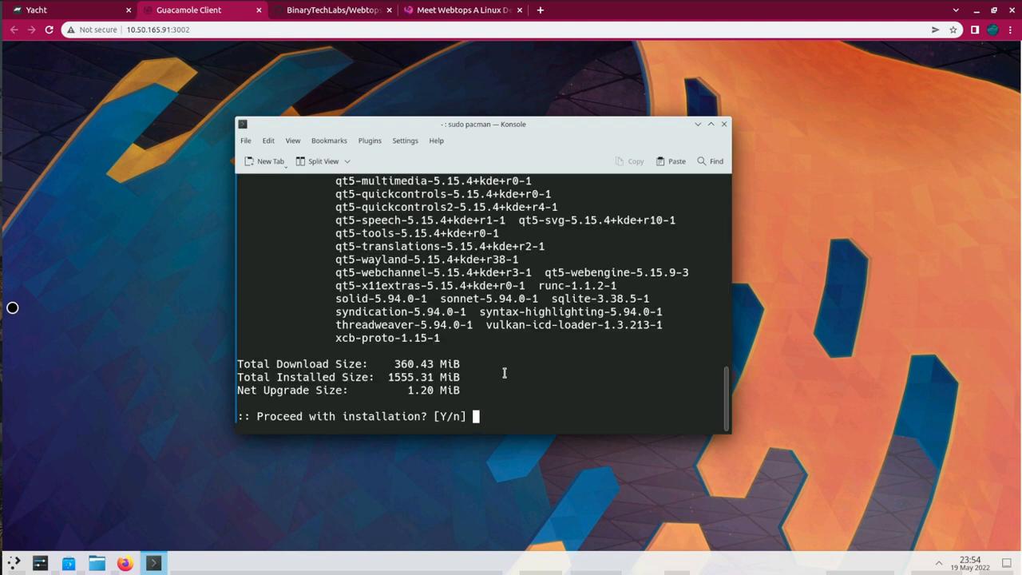
pyautogui.write('n')
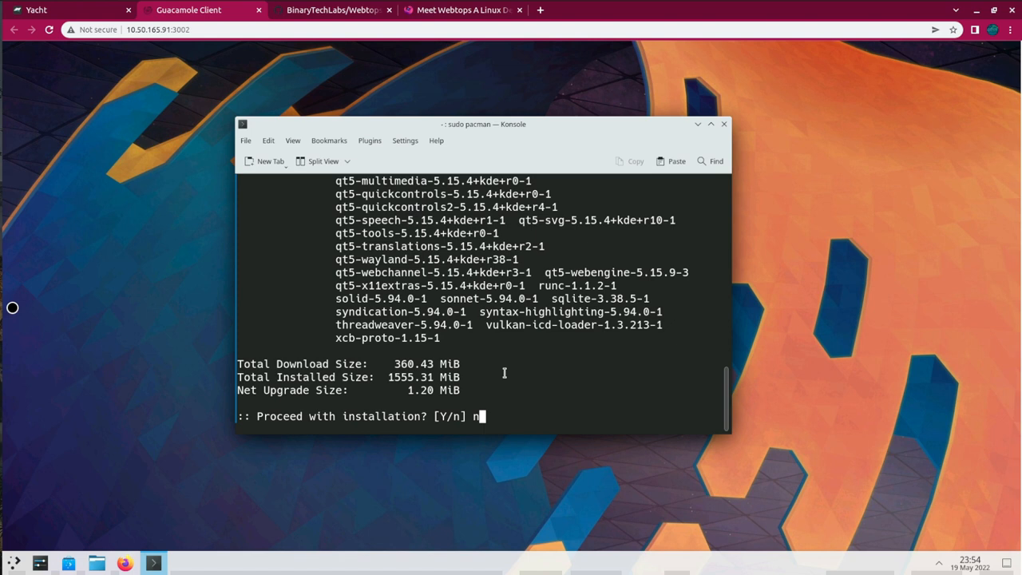